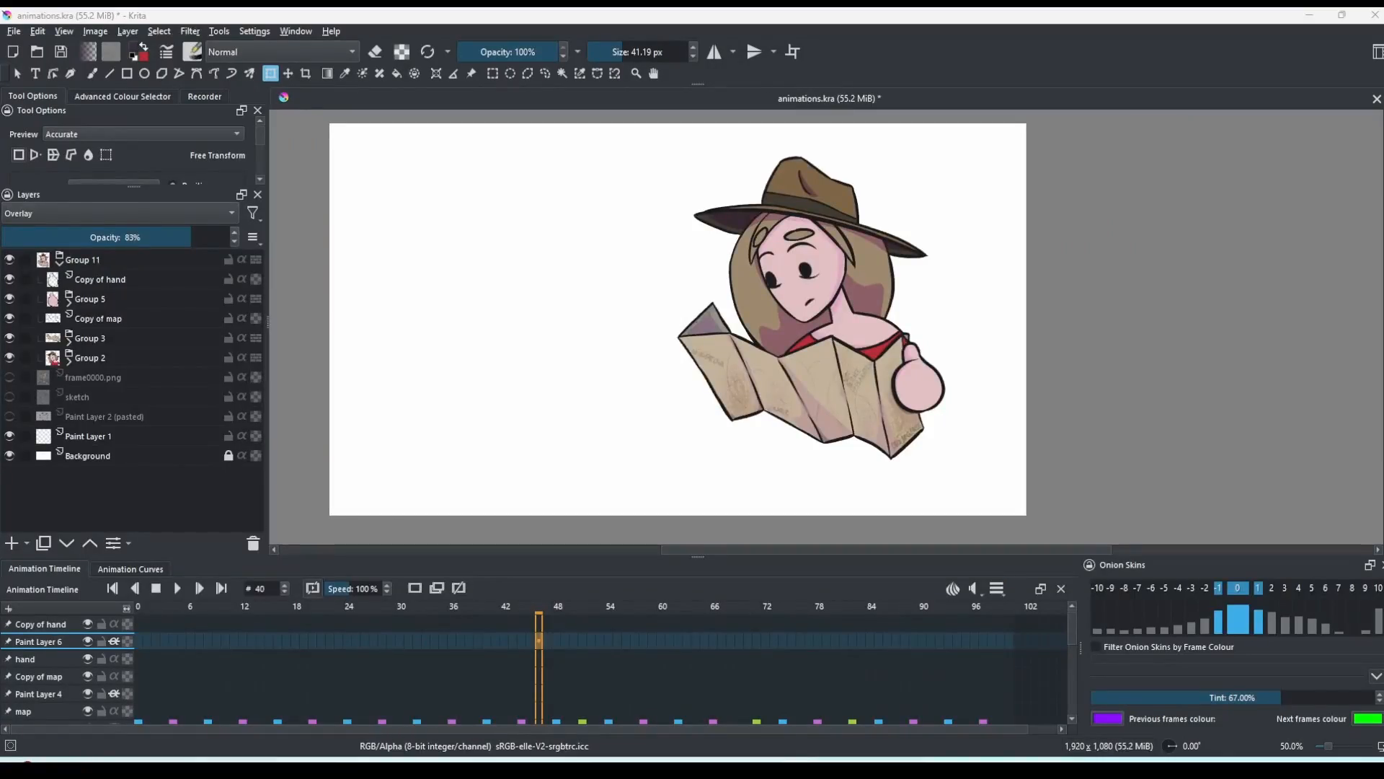
Rename the numbered layer groups to hand, map and Character, collapsing the hand group
{"action": "left_click", "coordinate": [84, 258]}
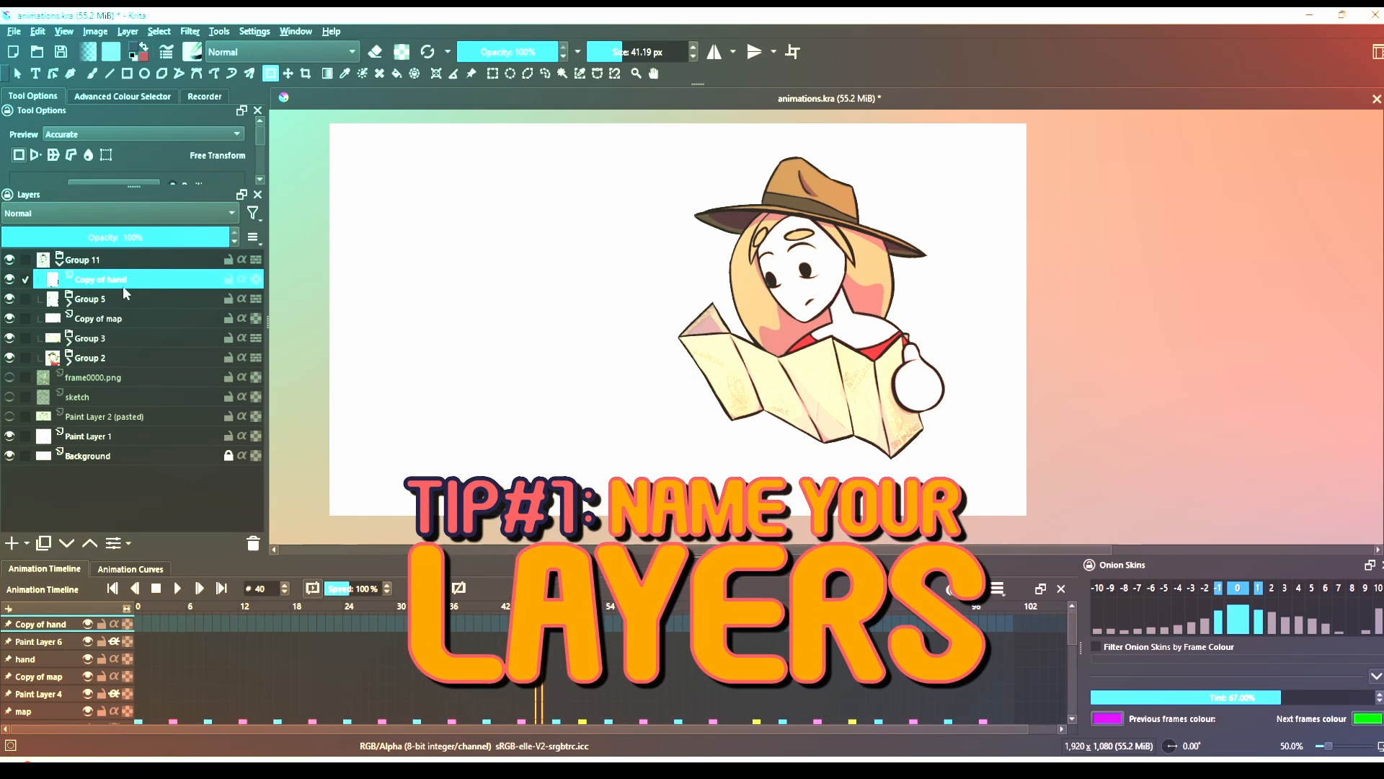
{"action": "left_click", "coordinate": [90, 298]}
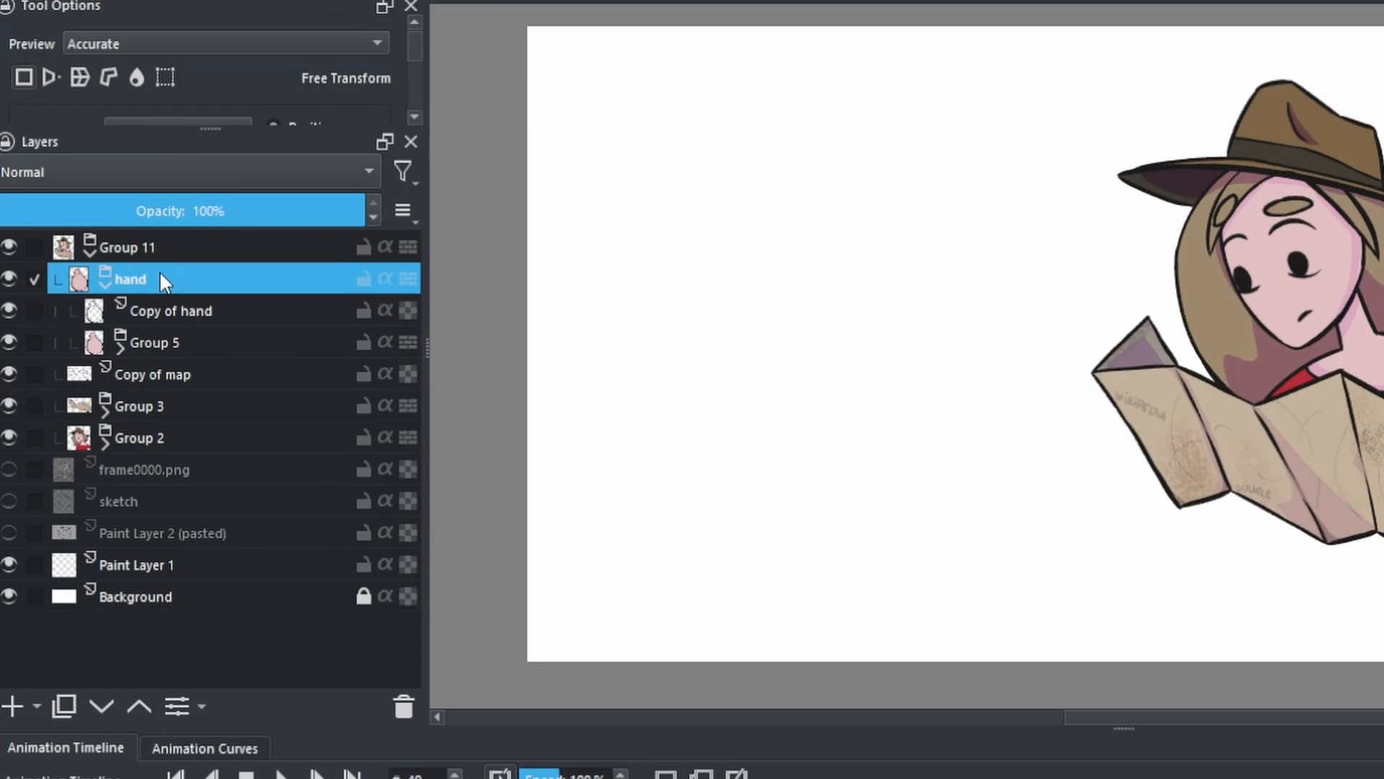
{"action": "left_click", "coordinate": [105, 281]}
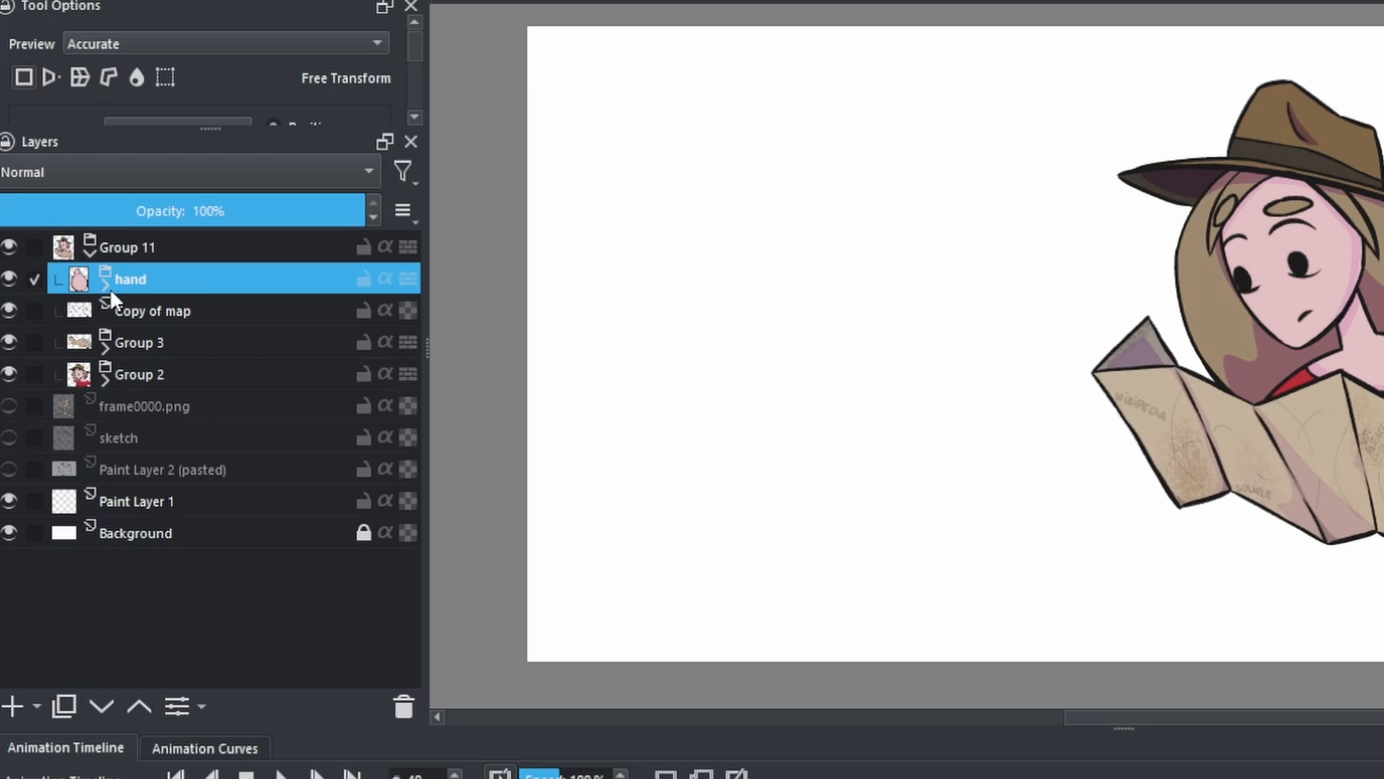
{"action": "left_click", "coordinate": [138, 343]}
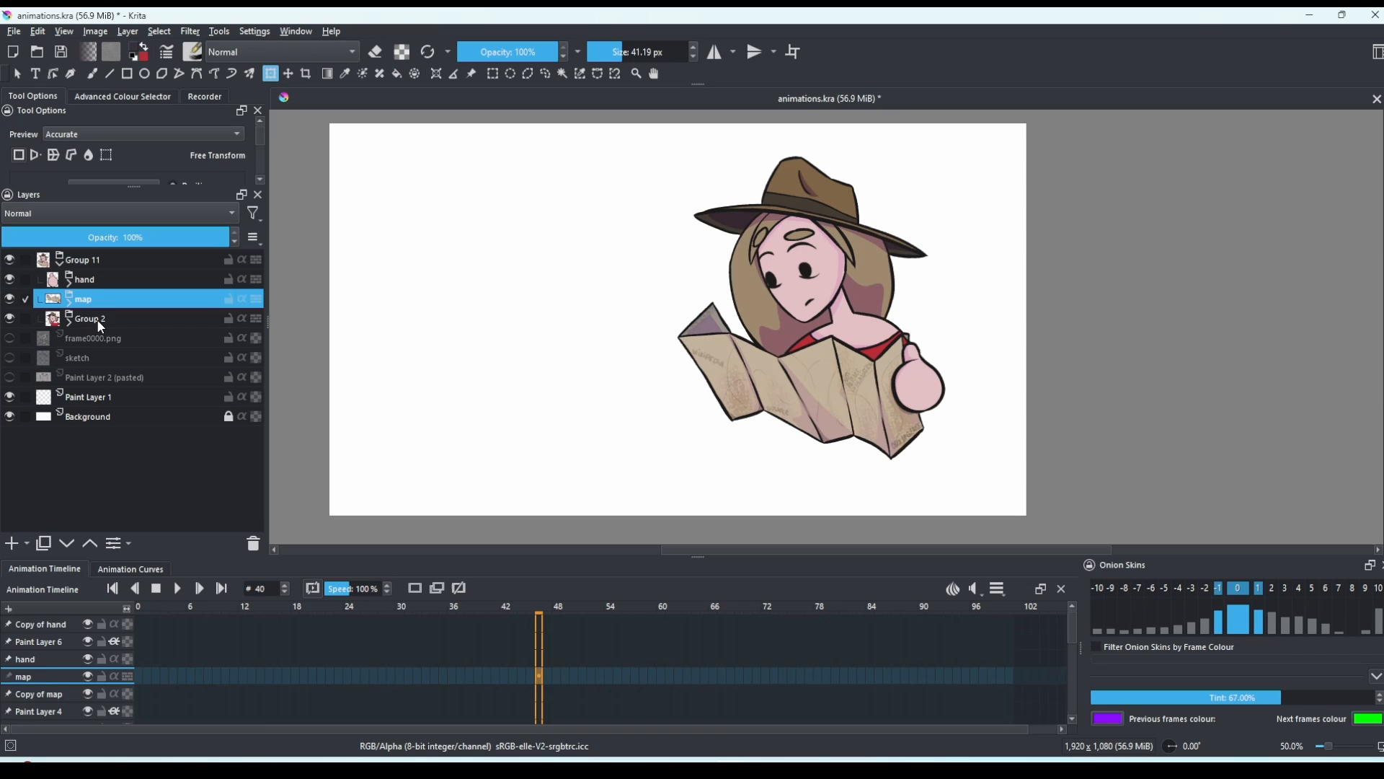
{"action": "double_click", "coordinate": [88, 317]}
{"action": "type", "text": "Character"}
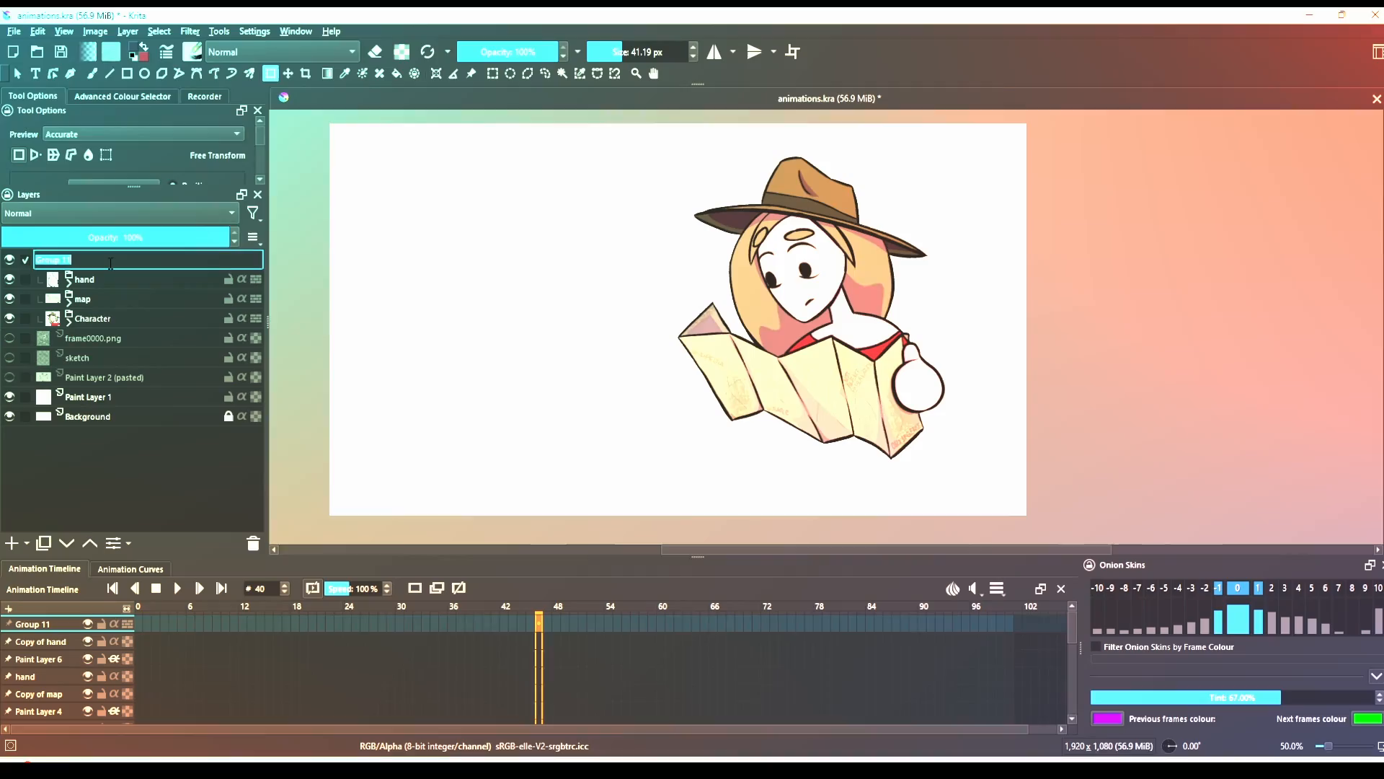
{"action": "type", "text": "Animati"}
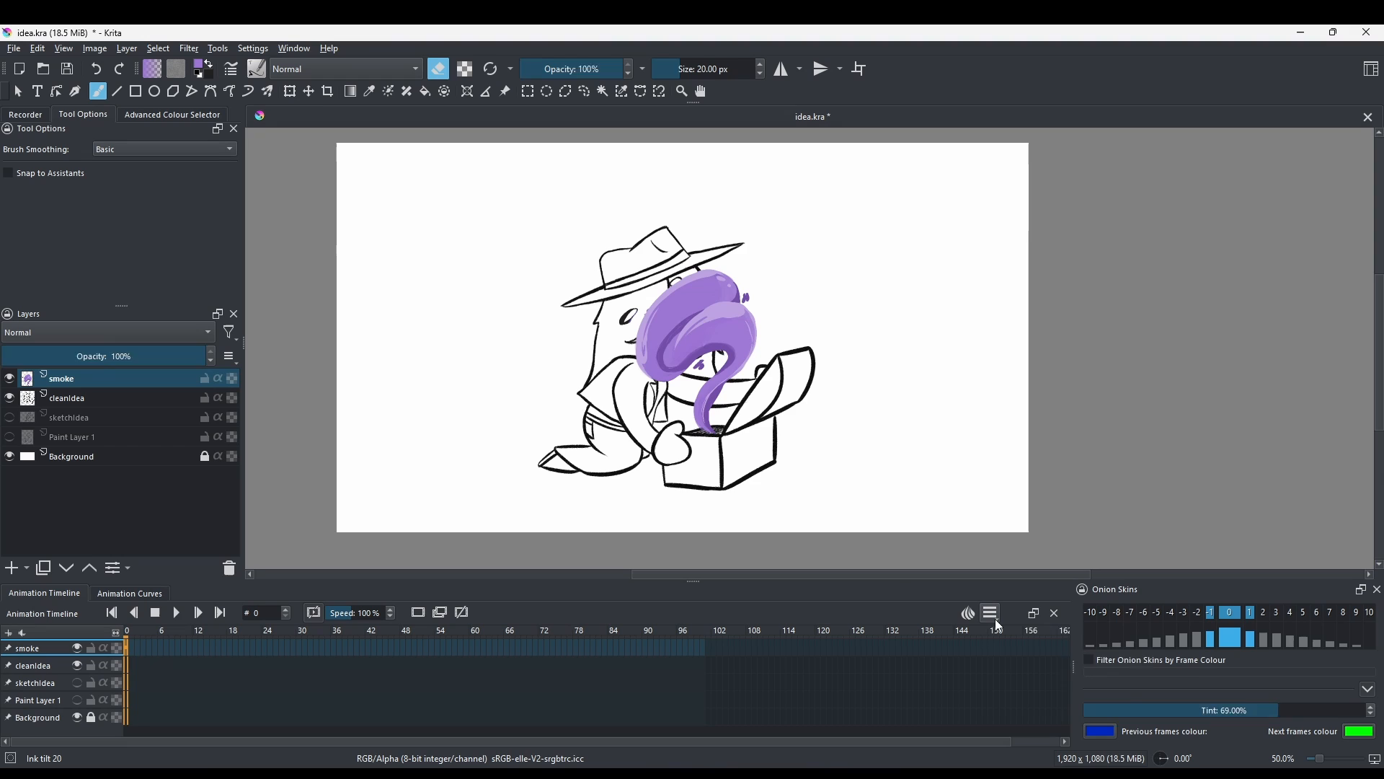
Undo the last two red strokes on smoke_Rough and pick a frame on its timeline
{"action": "left_click", "coordinate": [989, 611]}
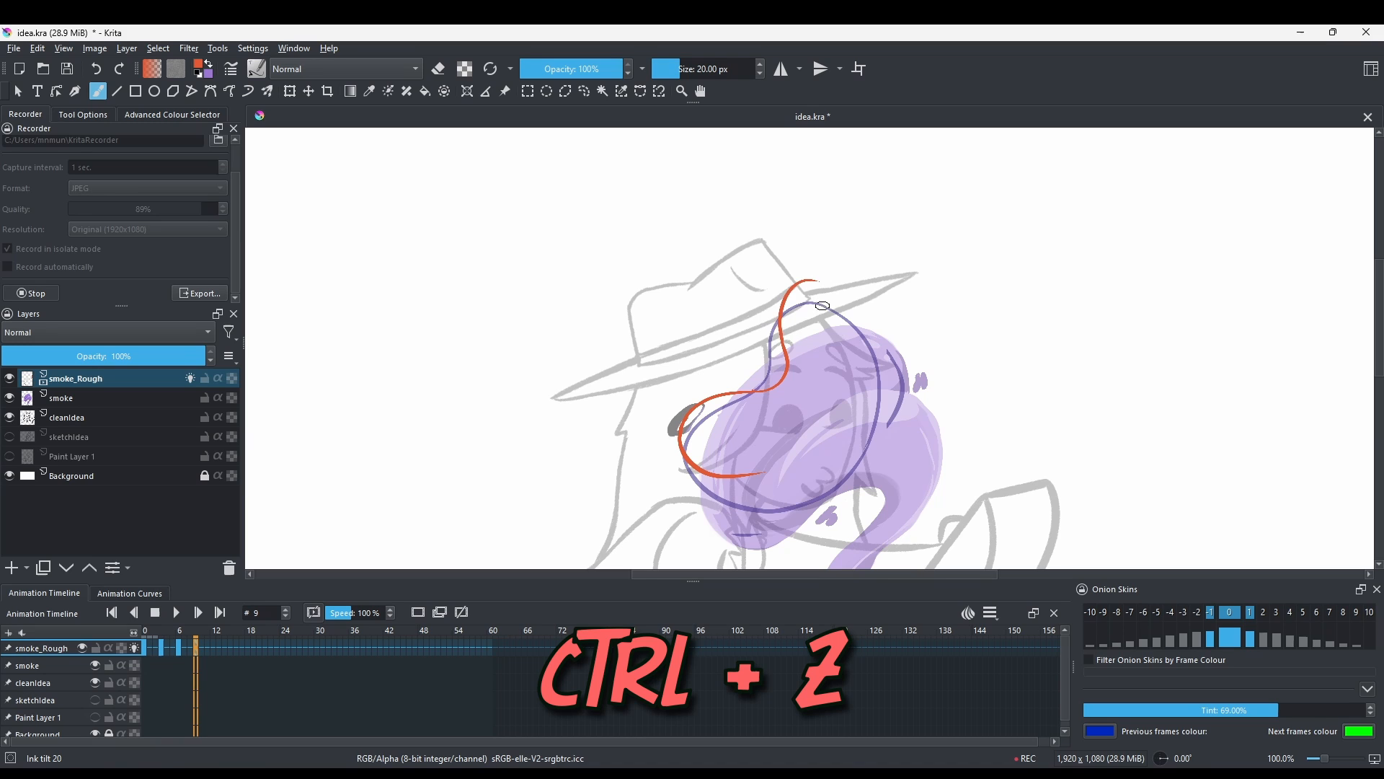
{"action": "key", "text": "ctrl+z"}
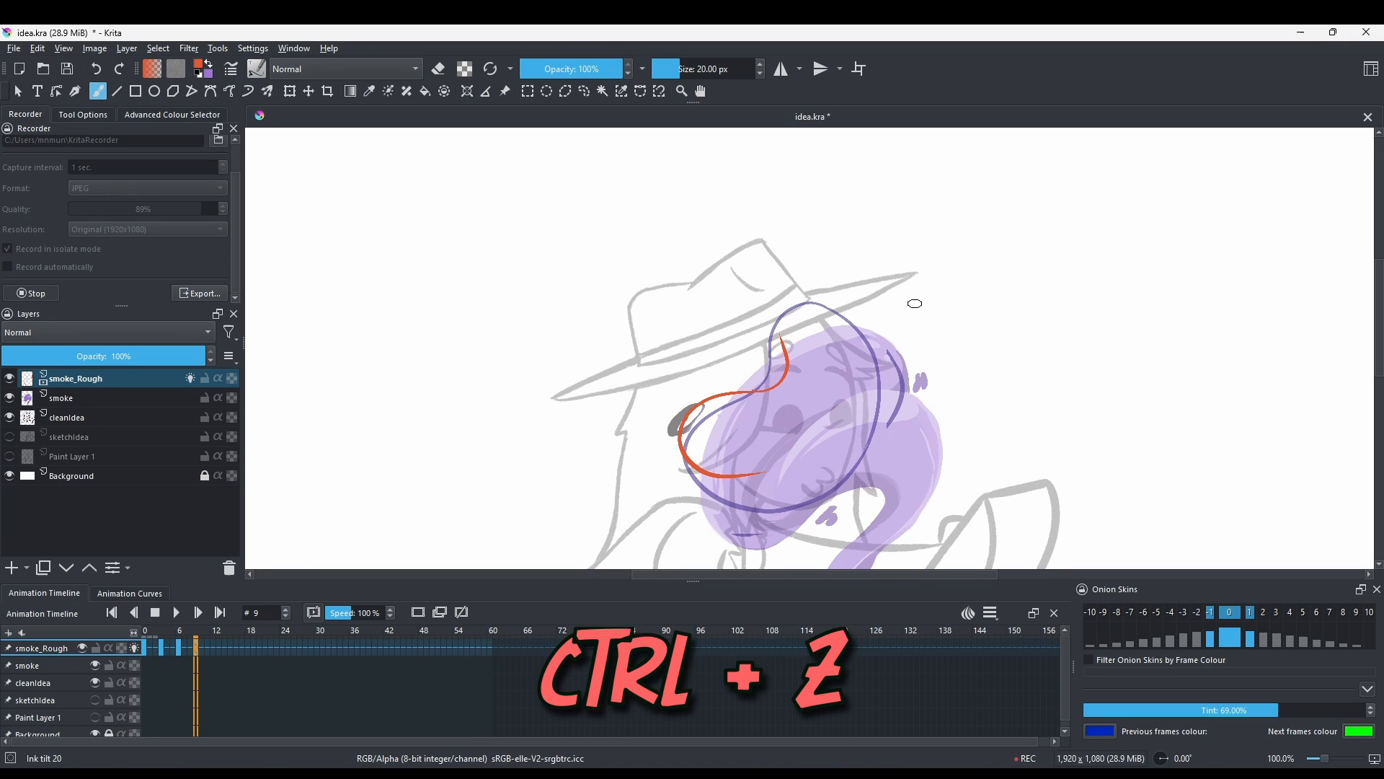
{"action": "key", "text": "ctrl+z"}
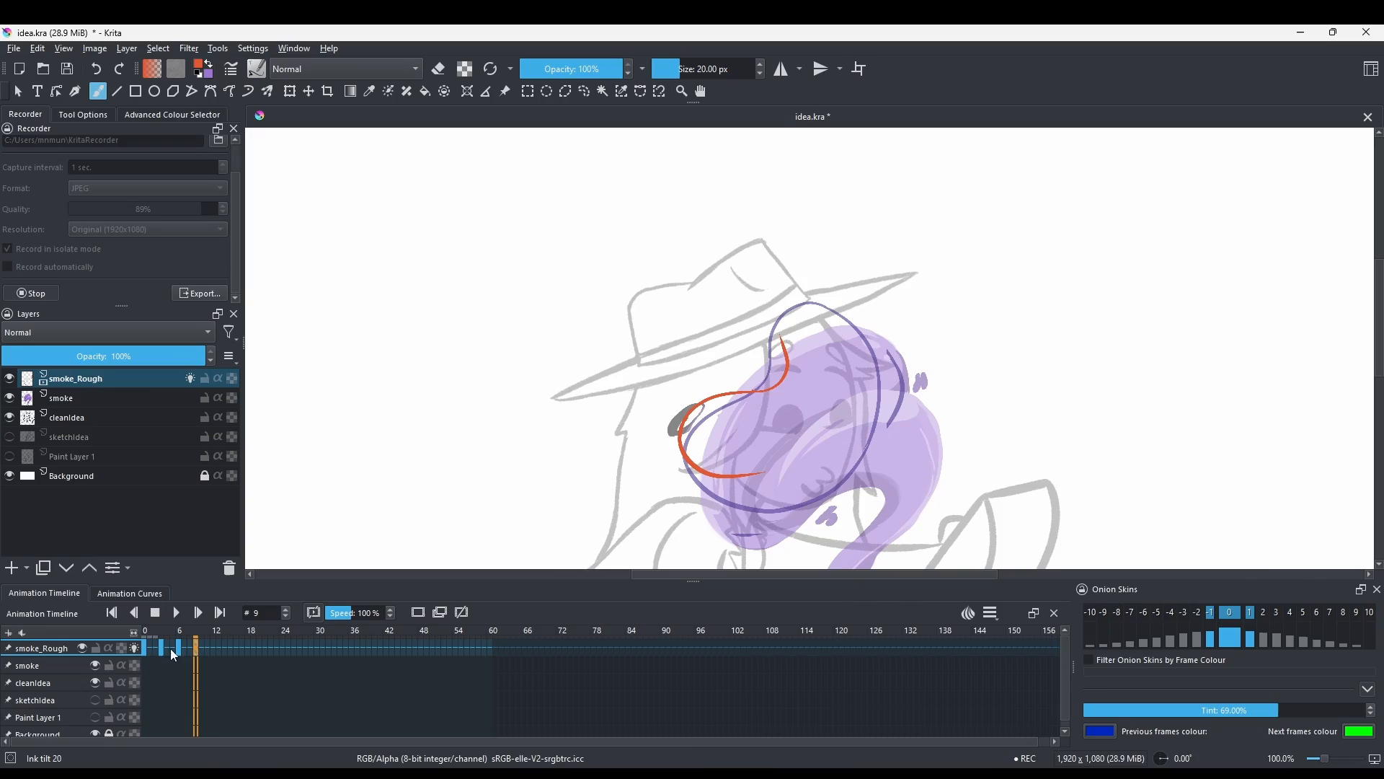
{"action": "left_click", "coordinate": [178, 647]}
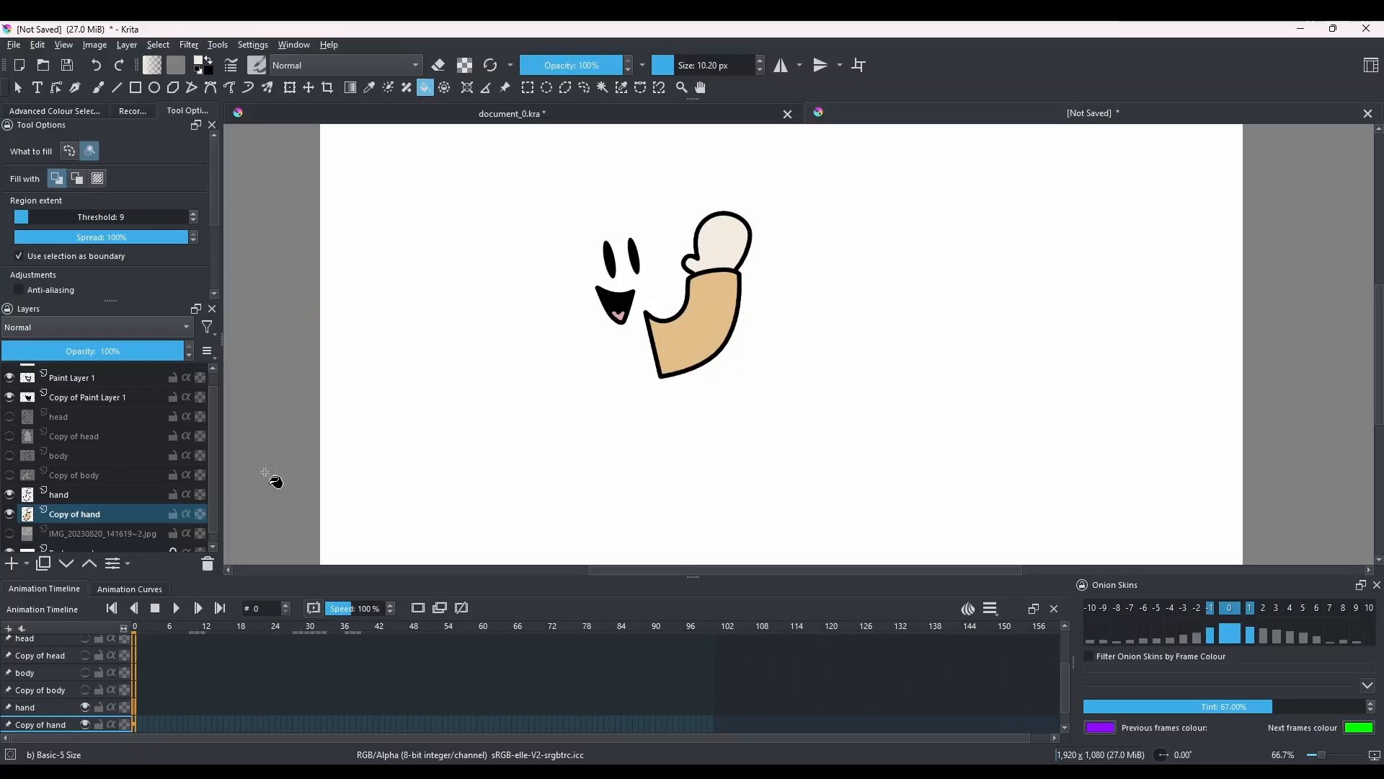
Play and stop the smoke_Rough animation preview, then select the smoke_Rough layer
{"action": "left_click", "coordinate": [8, 455]}
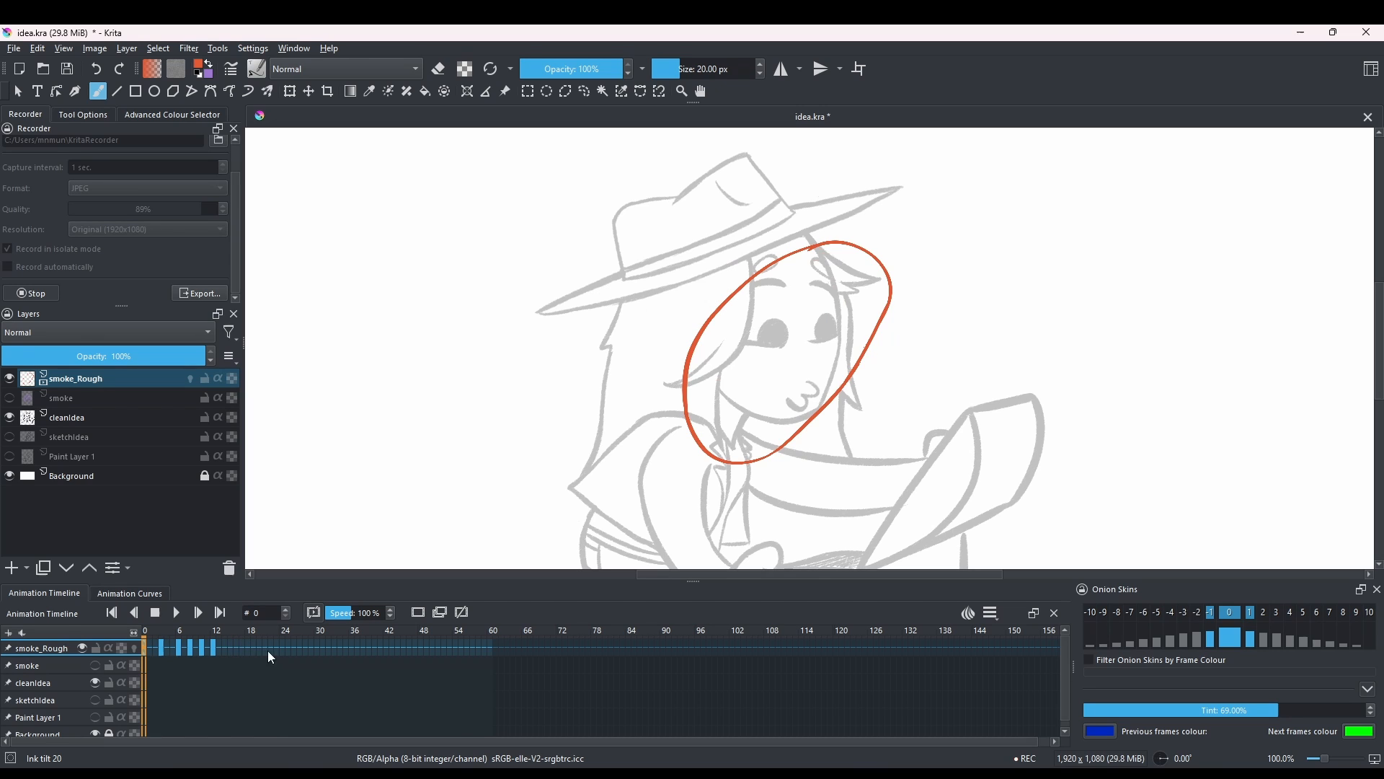
{"action": "left_click", "coordinate": [176, 612]}
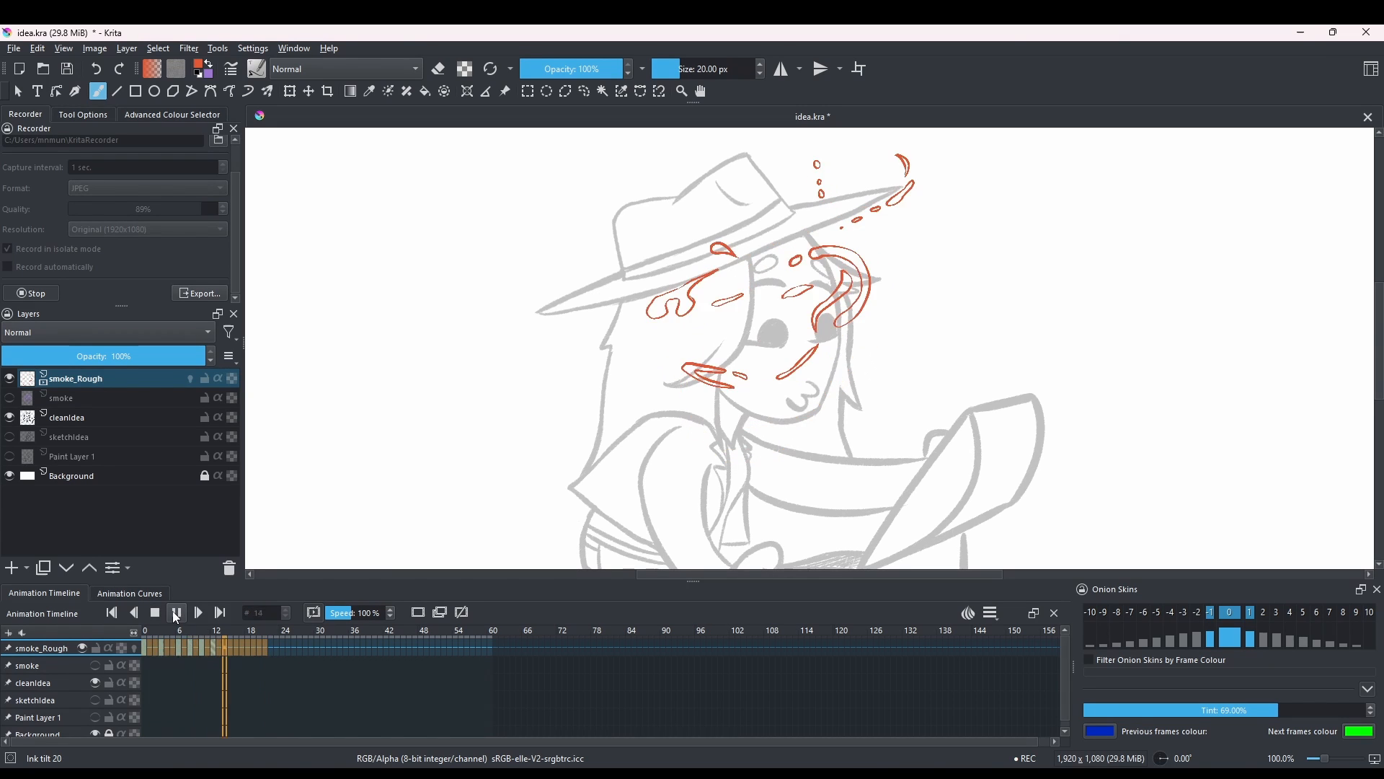
{"action": "mouse_move", "coordinate": [176, 612]}
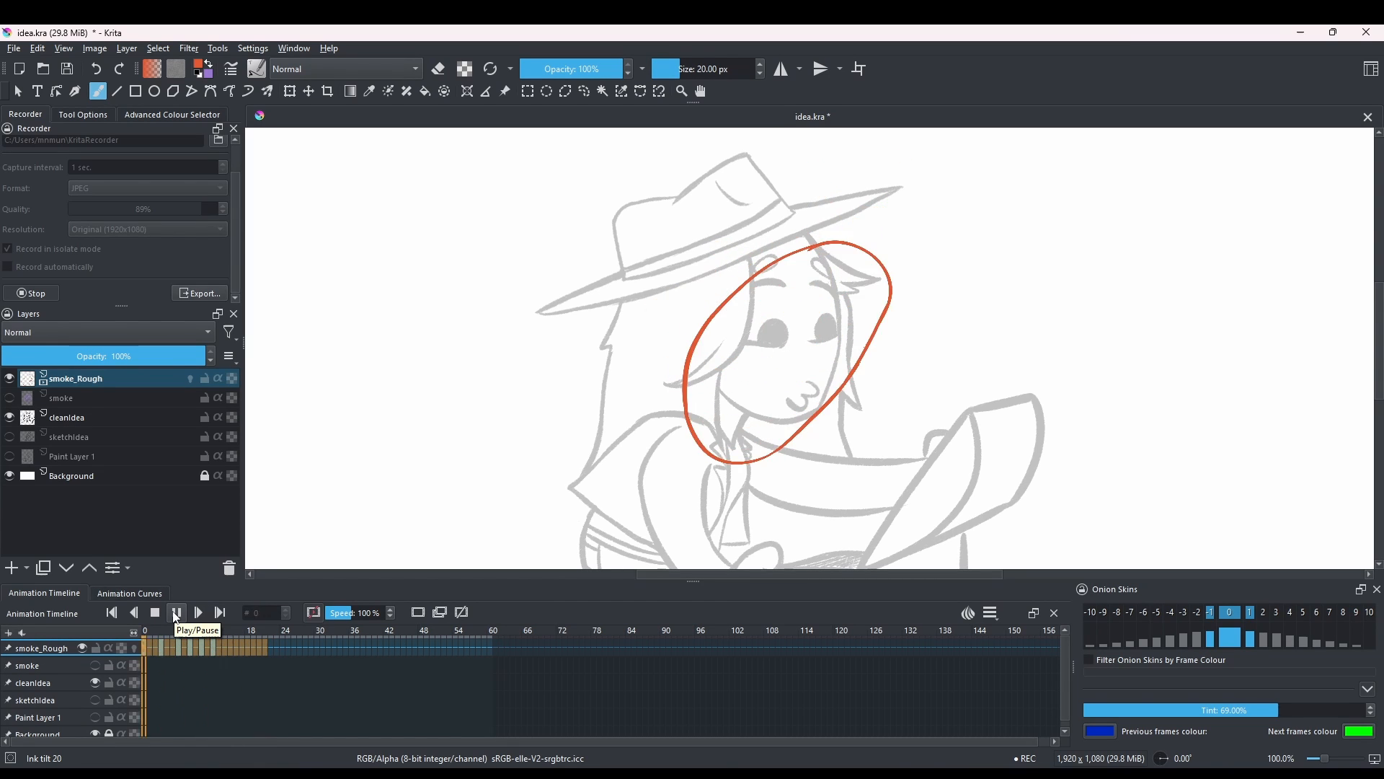
{"action": "left_click", "coordinate": [175, 611]}
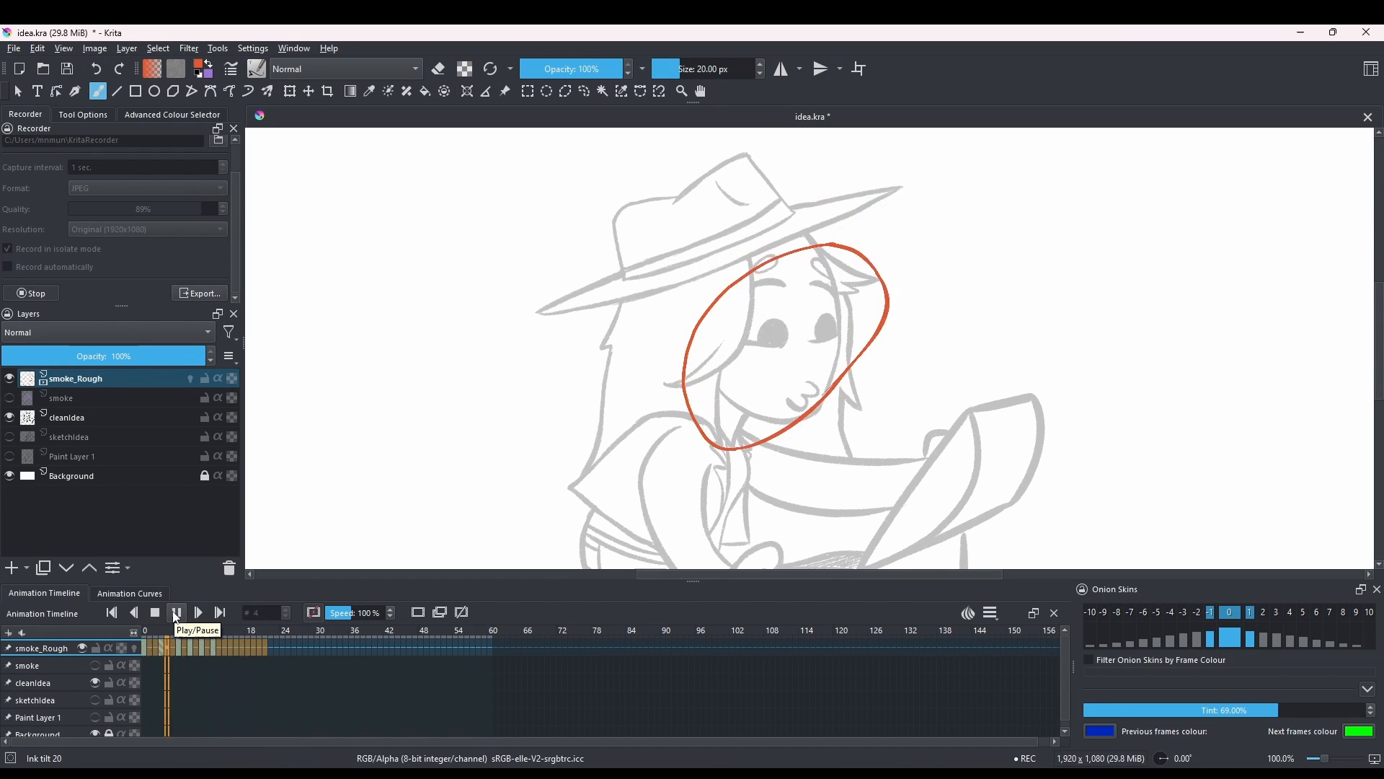
{"action": "left_click", "coordinate": [198, 611]}
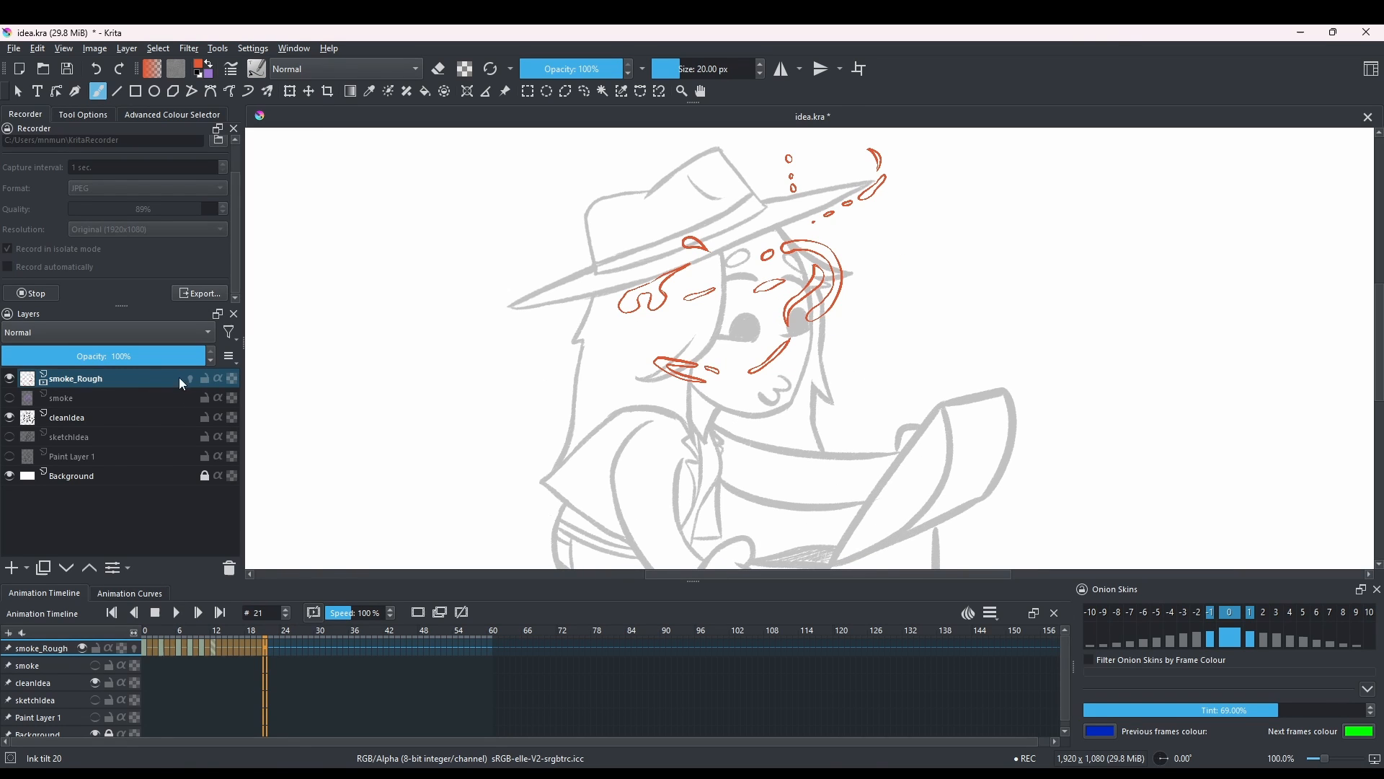
{"action": "left_click", "coordinate": [9, 398]}
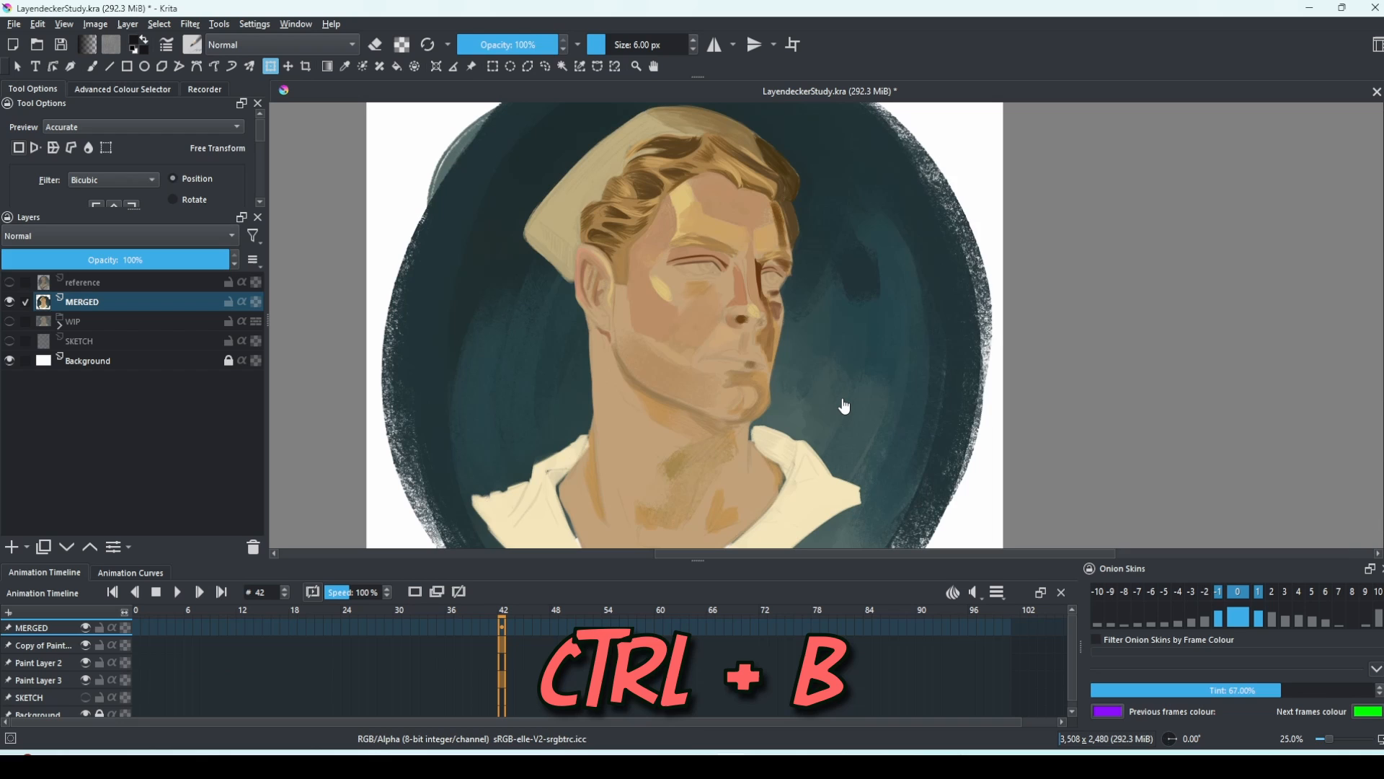
Switch to the Freehand Brush tool with Ctrl+B
{"action": "key", "text": "ctrl+b"}
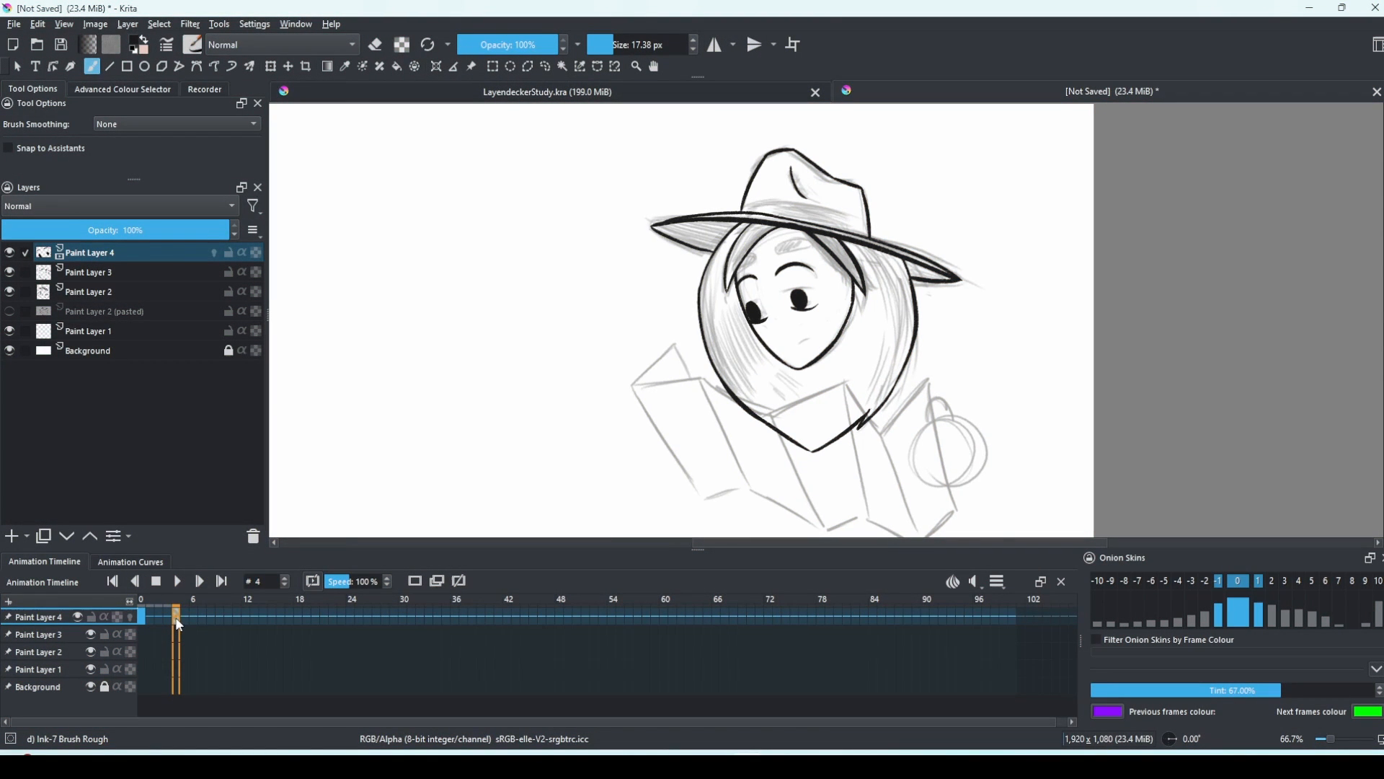
Tag the frame-4 keyframe purple and Ctrl-drag copies of the keyframes along Paint Layer 4's timeline
{"action": "right_click", "coordinate": [174, 616]}
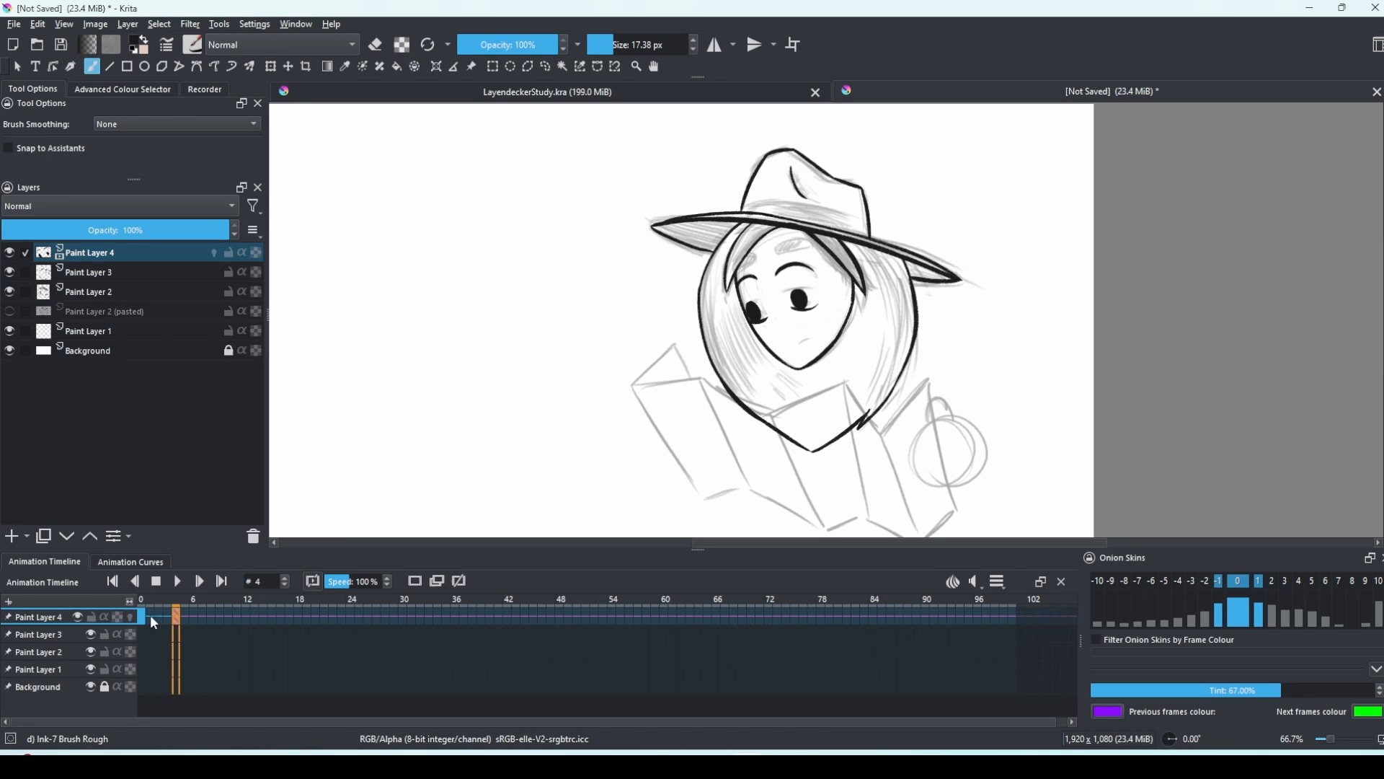
{"action": "left_click", "coordinate": [175, 616]}
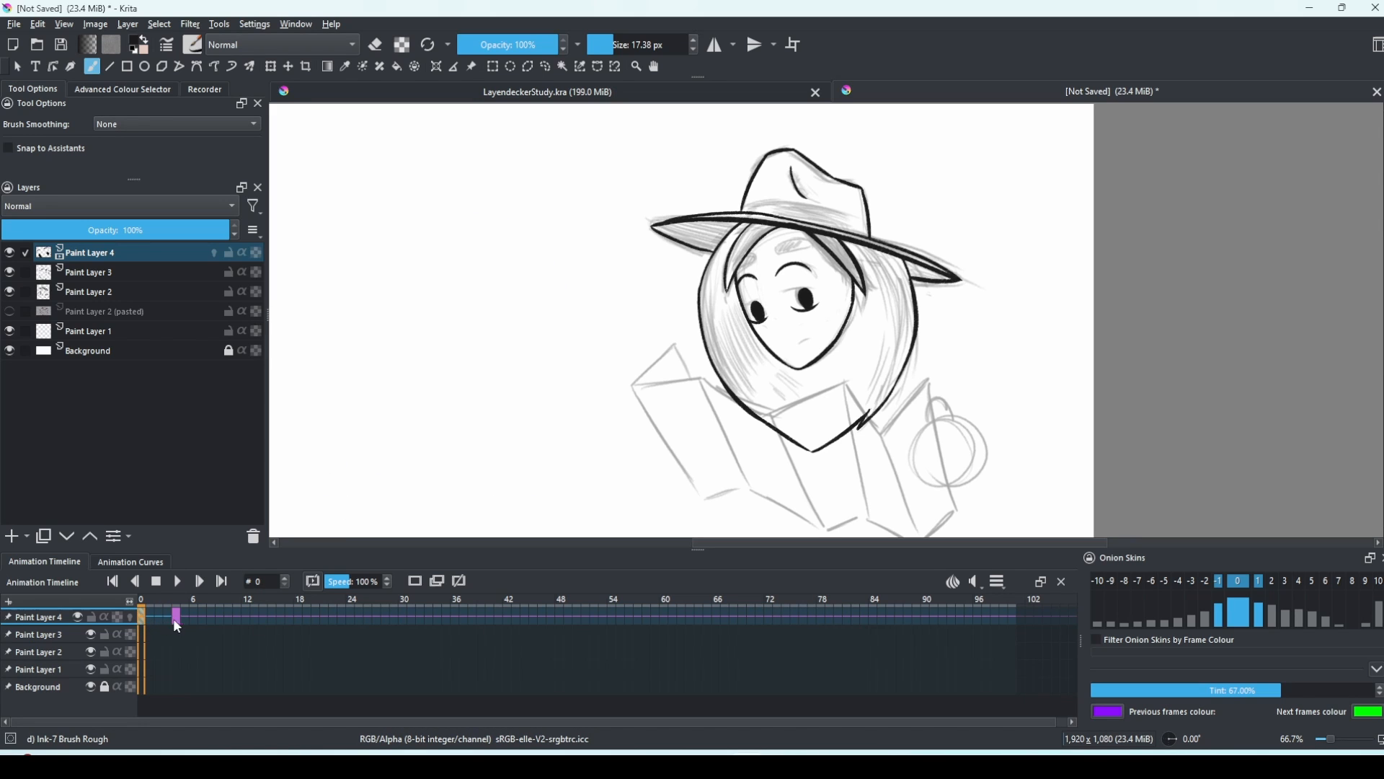
{"action": "mouse_move", "coordinate": [177, 620]}
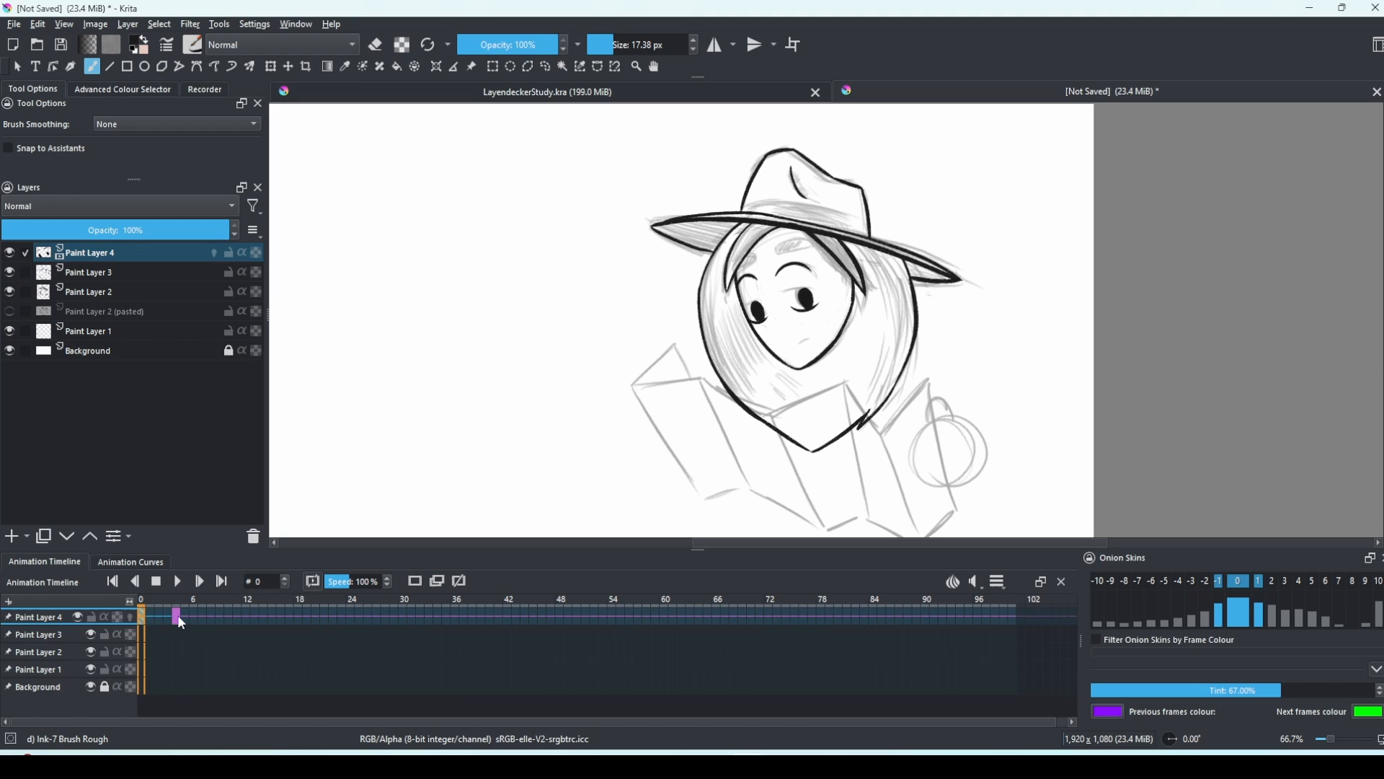
{"action": "left_click", "coordinate": [139, 616]}
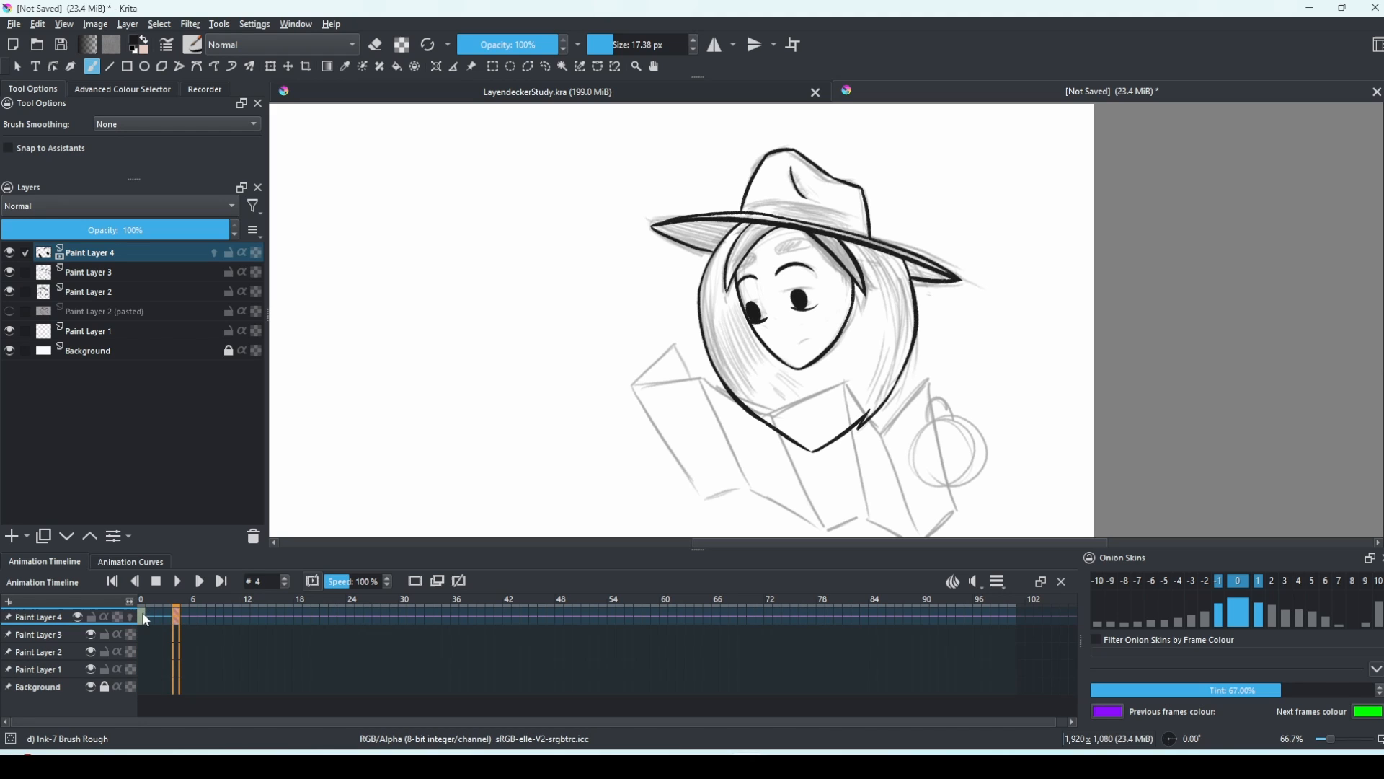
{"action": "left_click", "coordinate": [273, 615]}
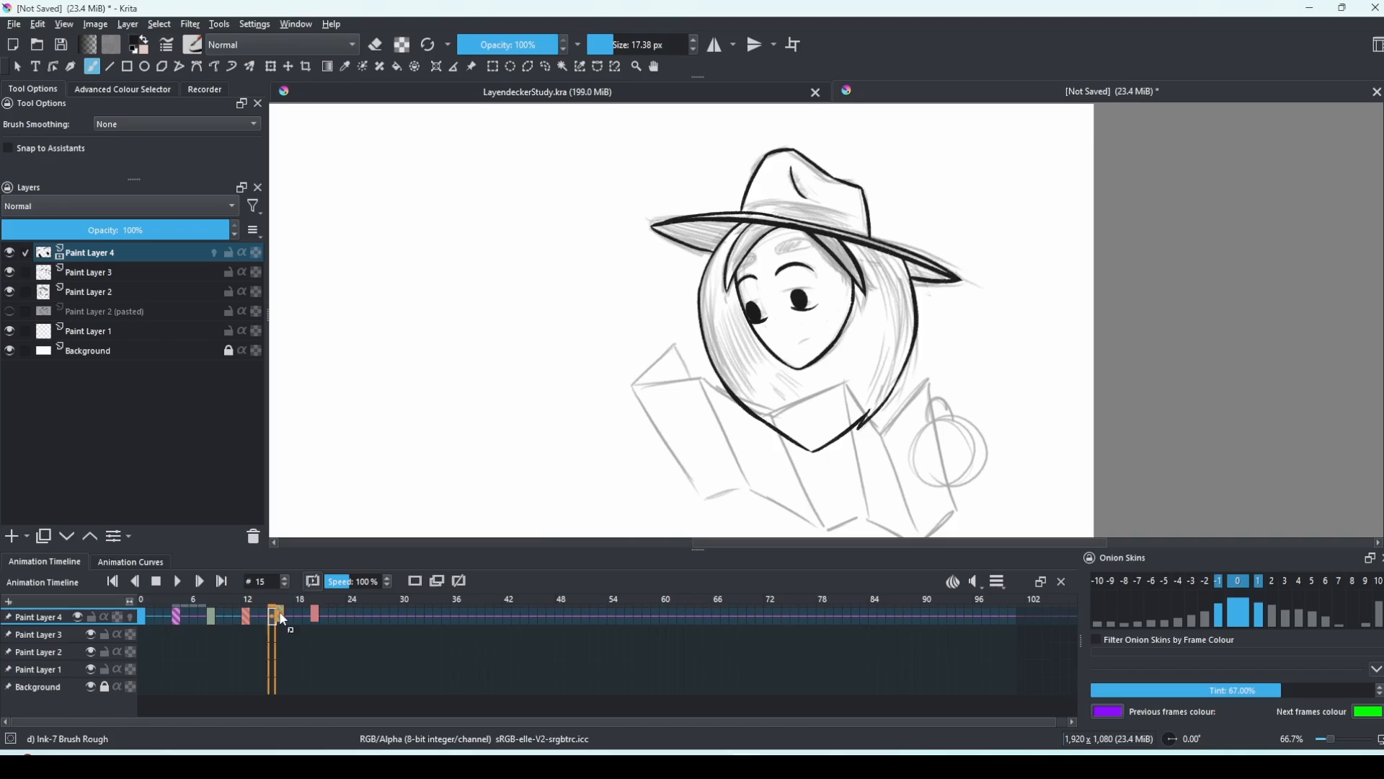
{"action": "left_click", "coordinate": [803, 599]}
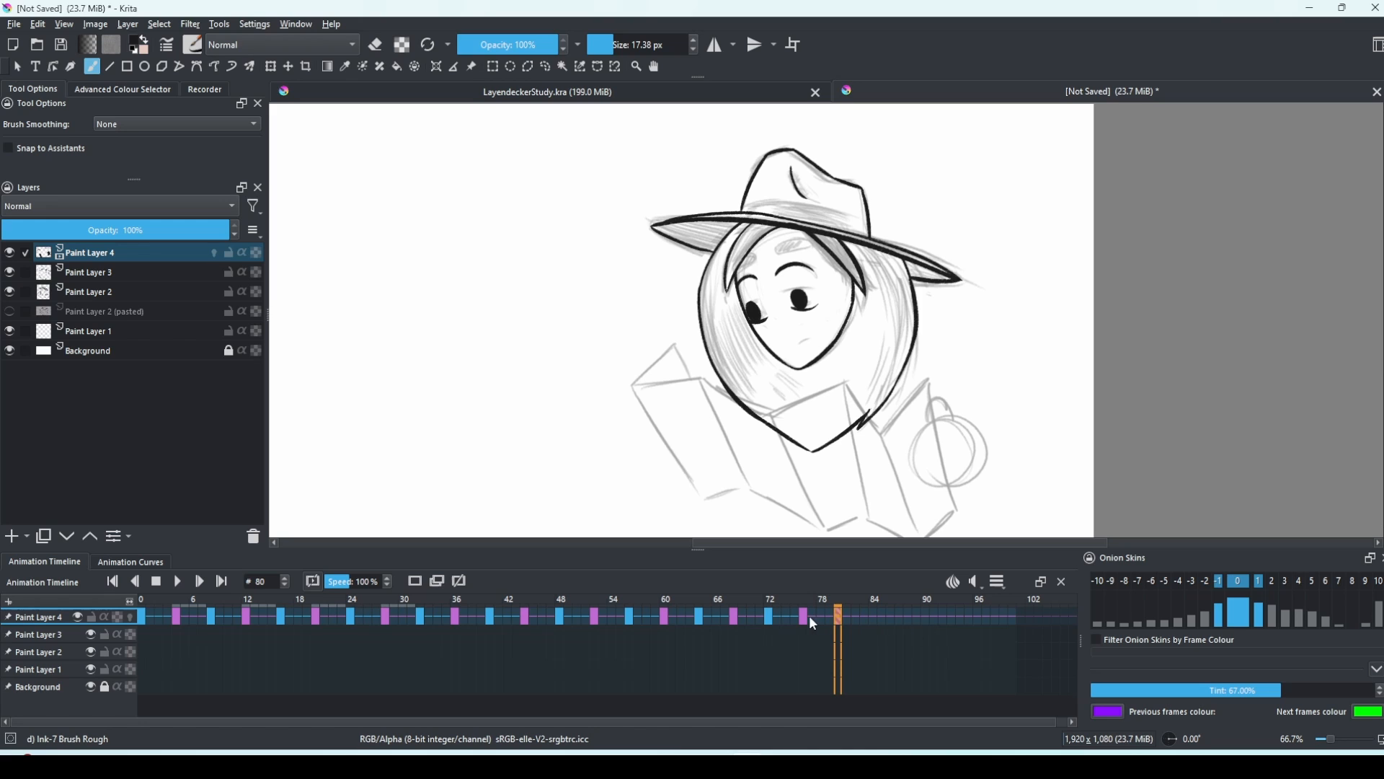
Copy the keyframe run past frame 84, turn off Paint Layer 4's onion skin and stop the blink playback
{"action": "left_click", "coordinate": [803, 616]}
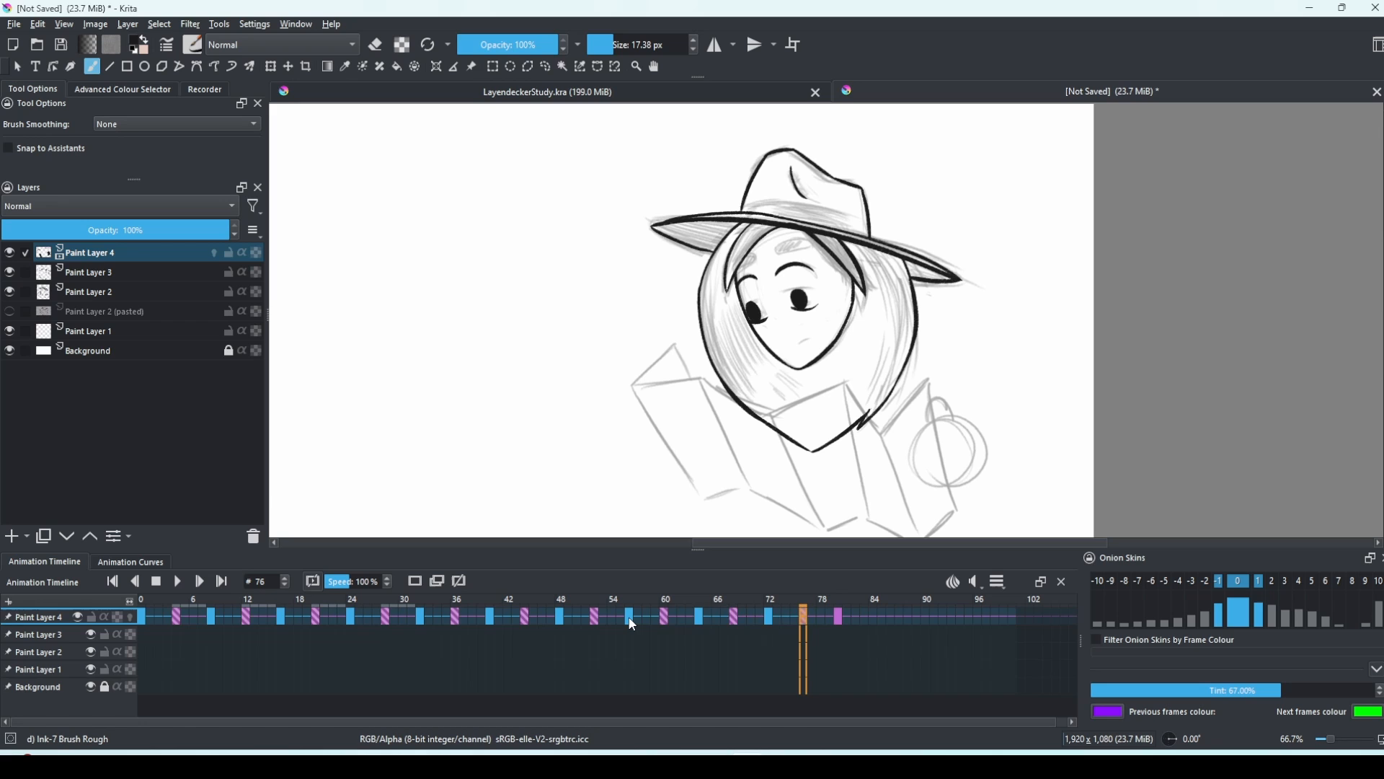
{"action": "left_click", "coordinate": [872, 616]}
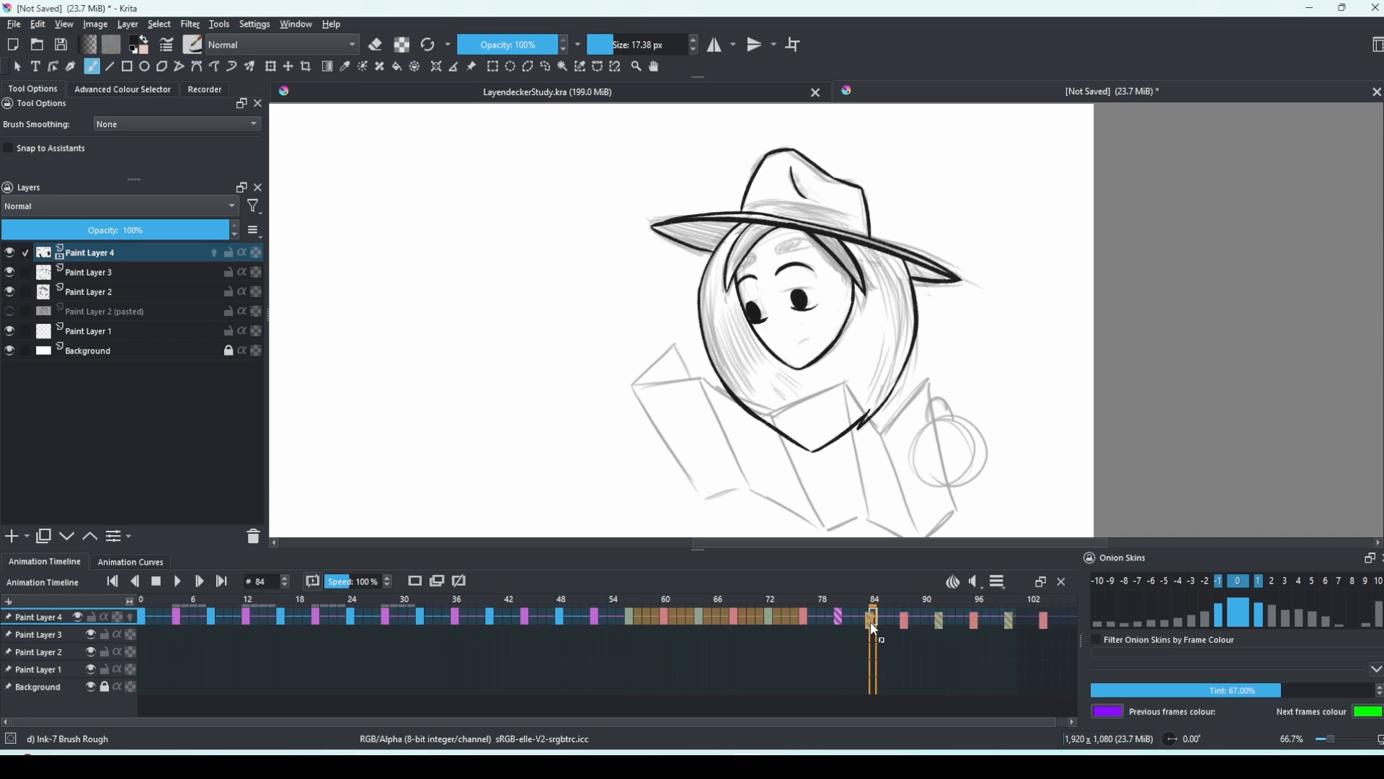
{"action": "left_click", "coordinate": [837, 616]}
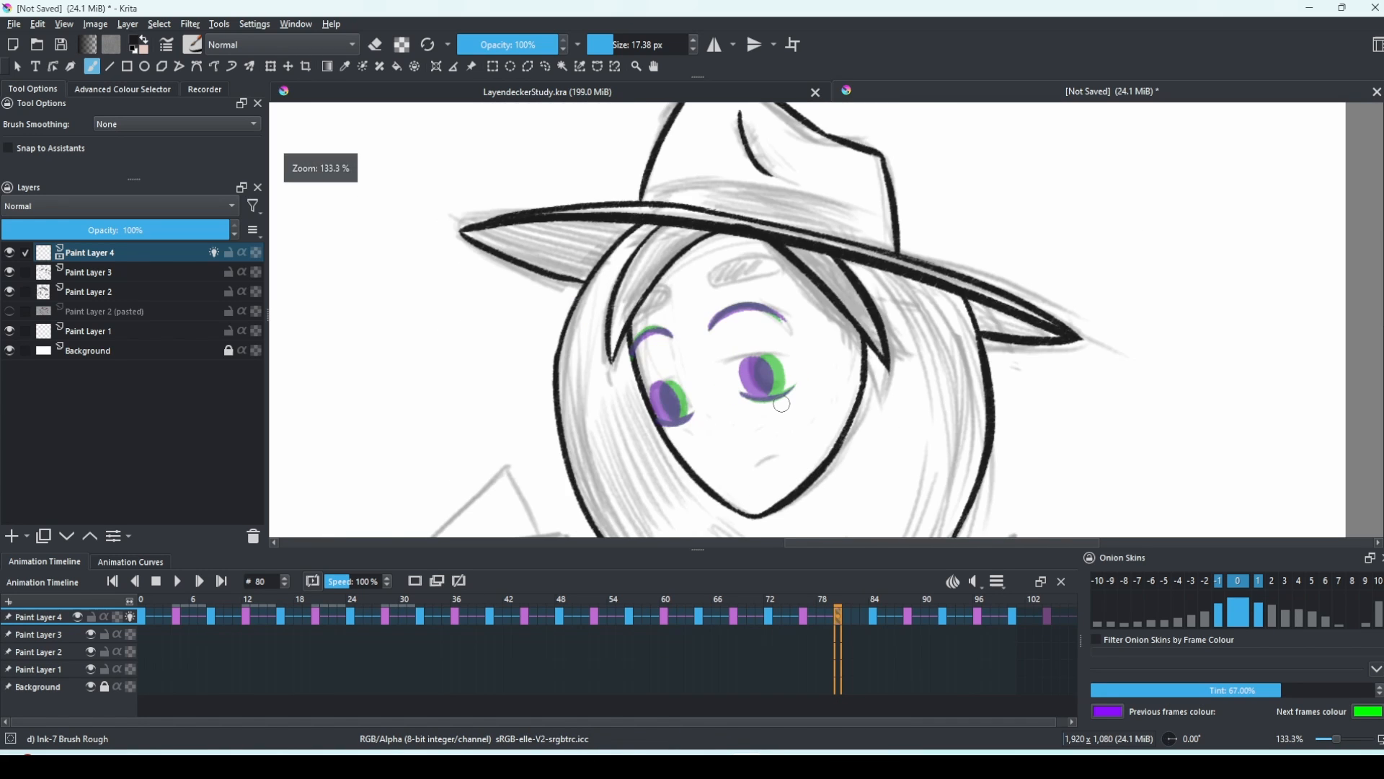
{"action": "scroll", "scroll_direction": "up", "scroll_amount": 3}
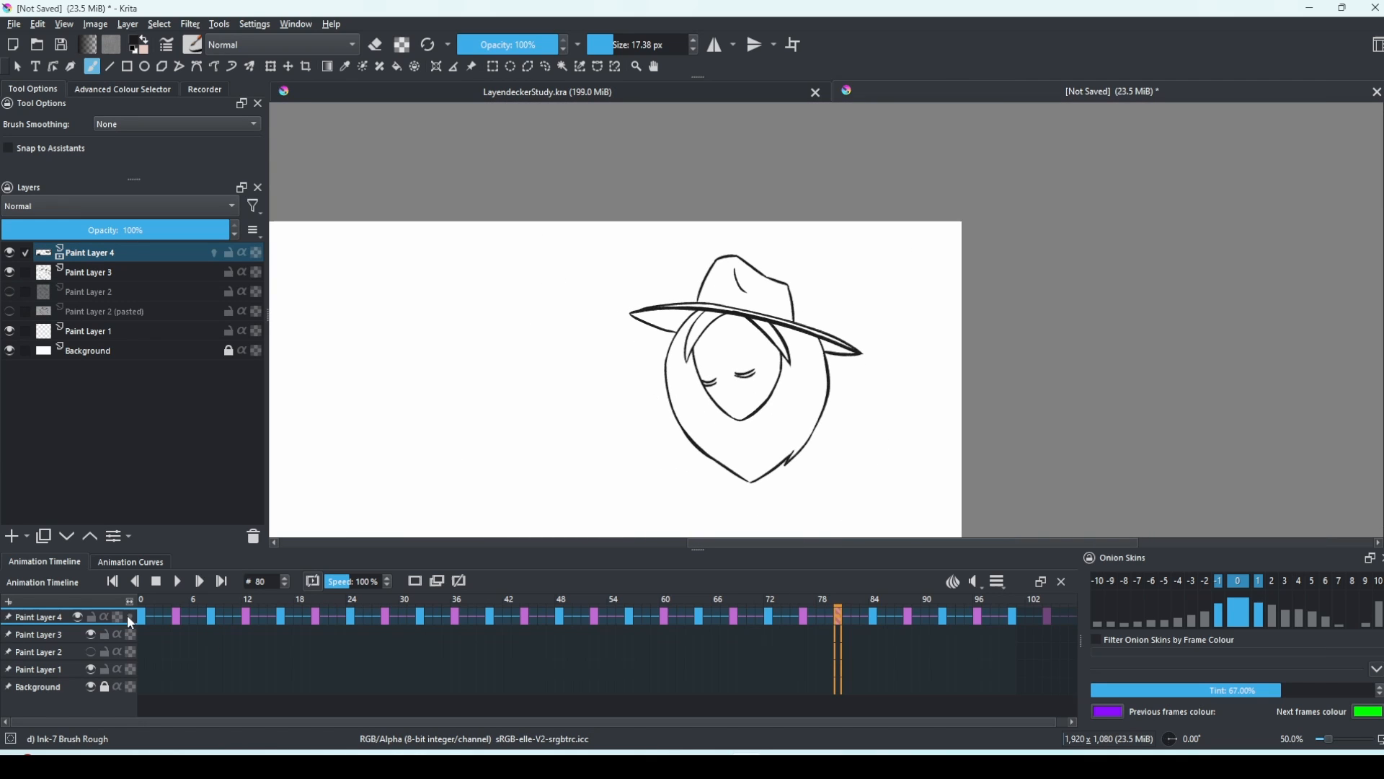
{"action": "left_click", "coordinate": [176, 580]}
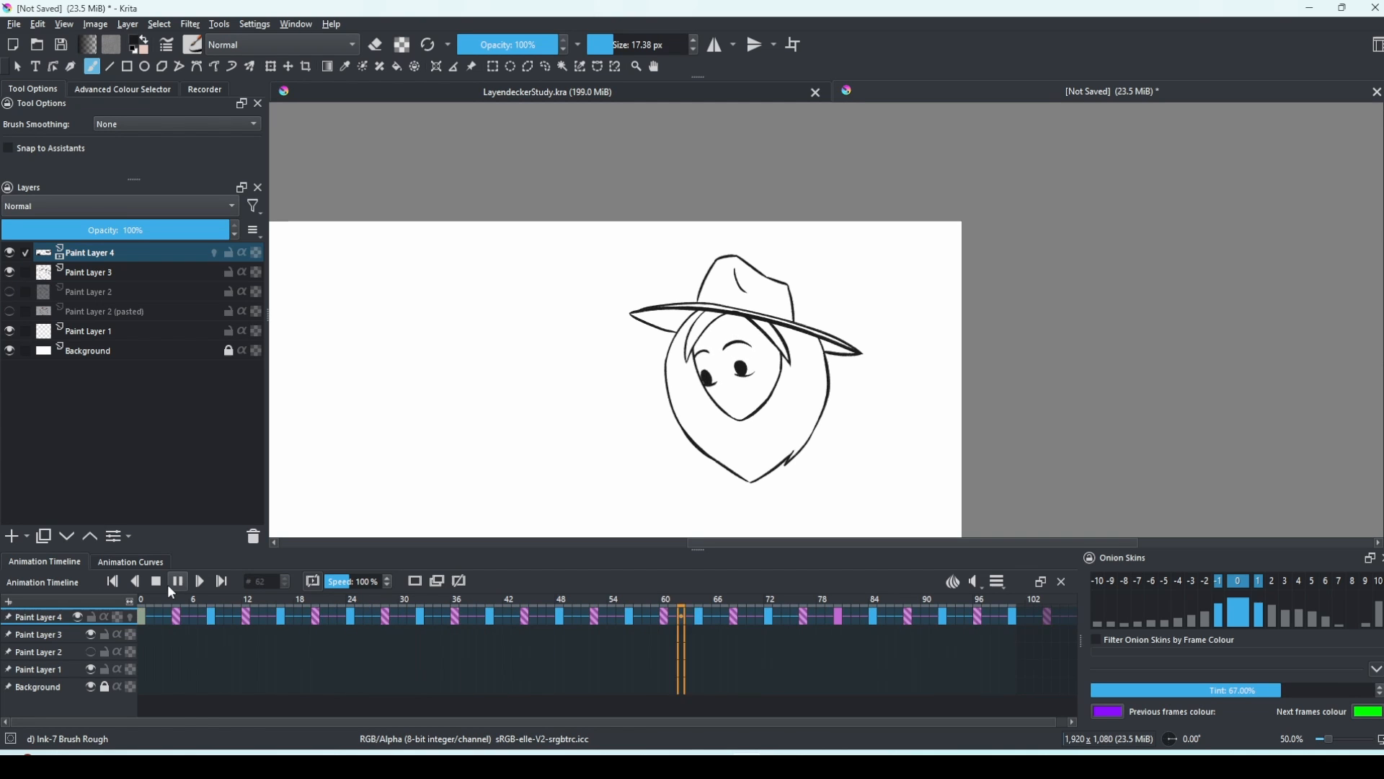
{"action": "left_click", "coordinate": [167, 44]}
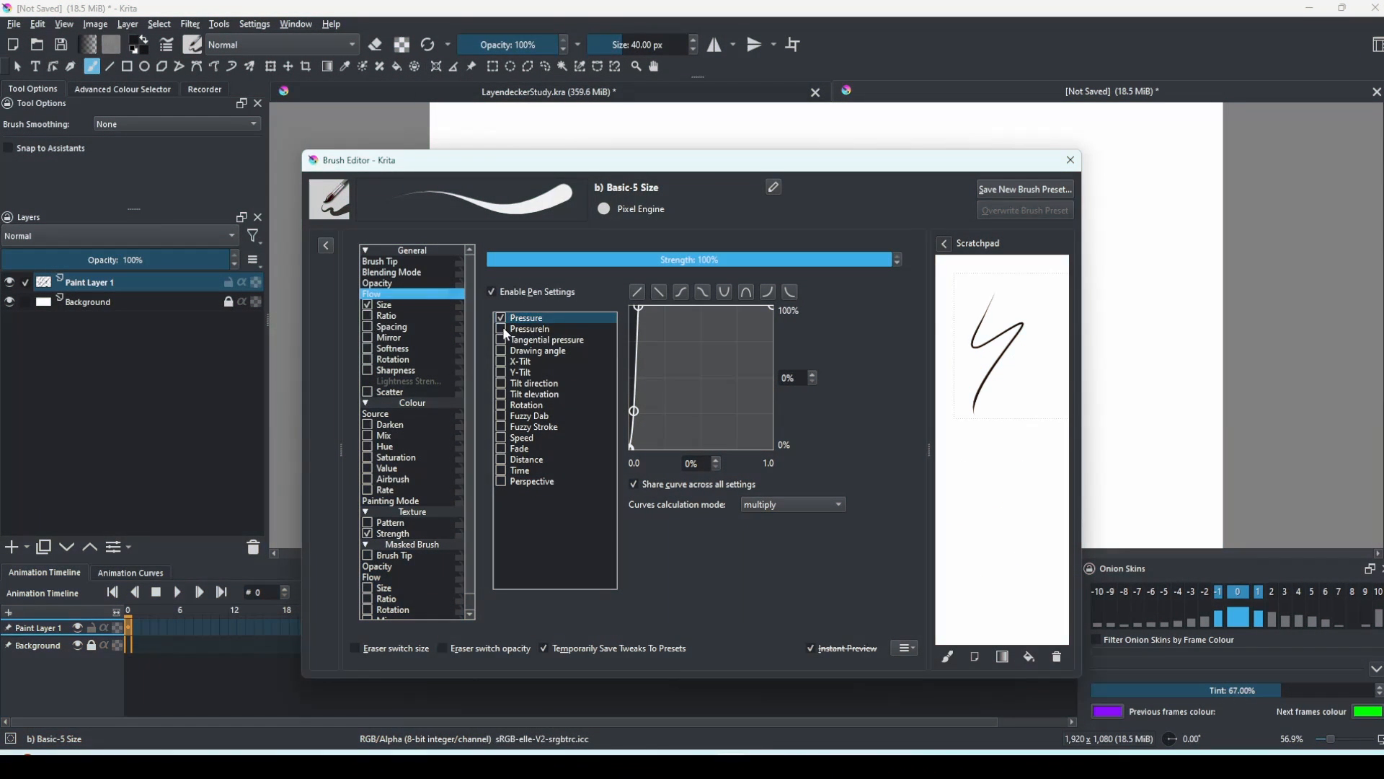
Bend the Size pressure curve into an S-shape with two added points and close the brush editor
{"action": "left_click", "coordinate": [501, 317]}
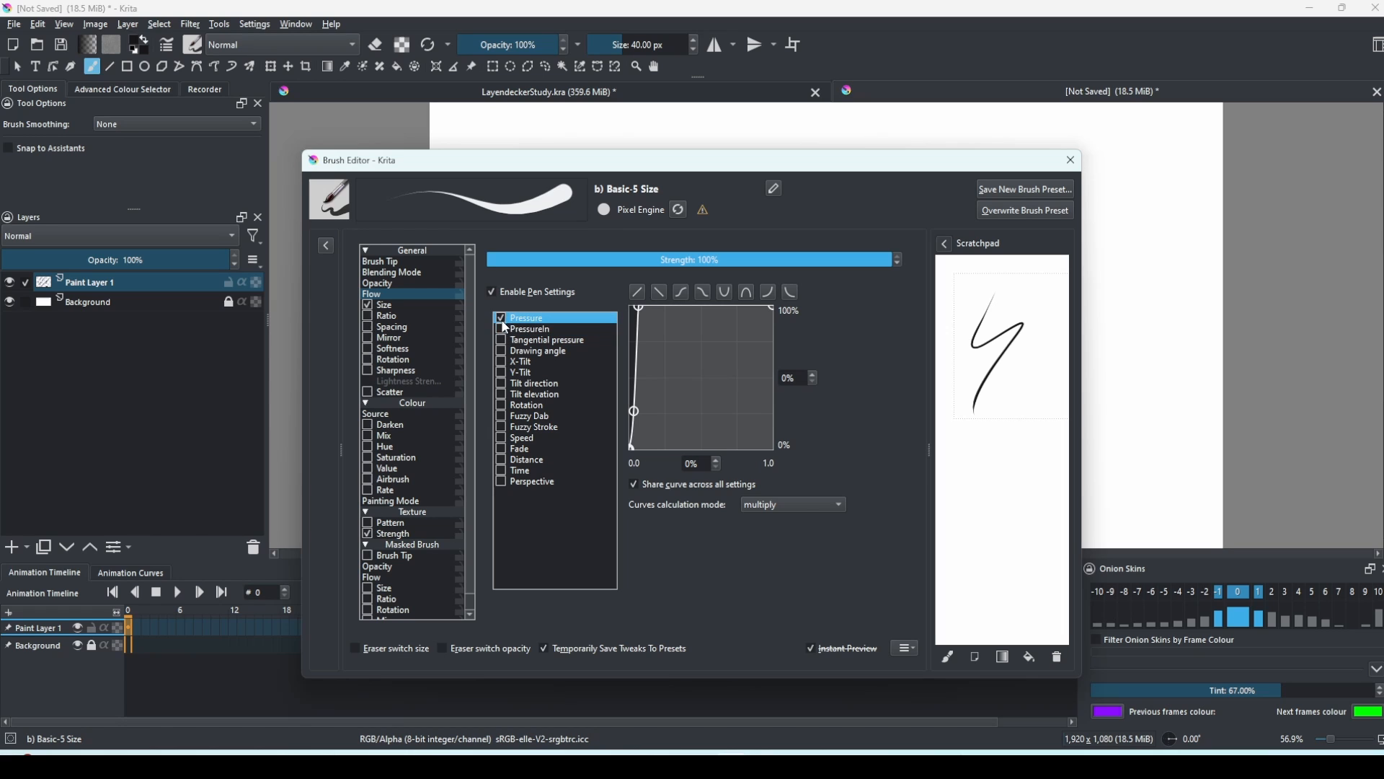
{"action": "left_click", "coordinate": [384, 304]}
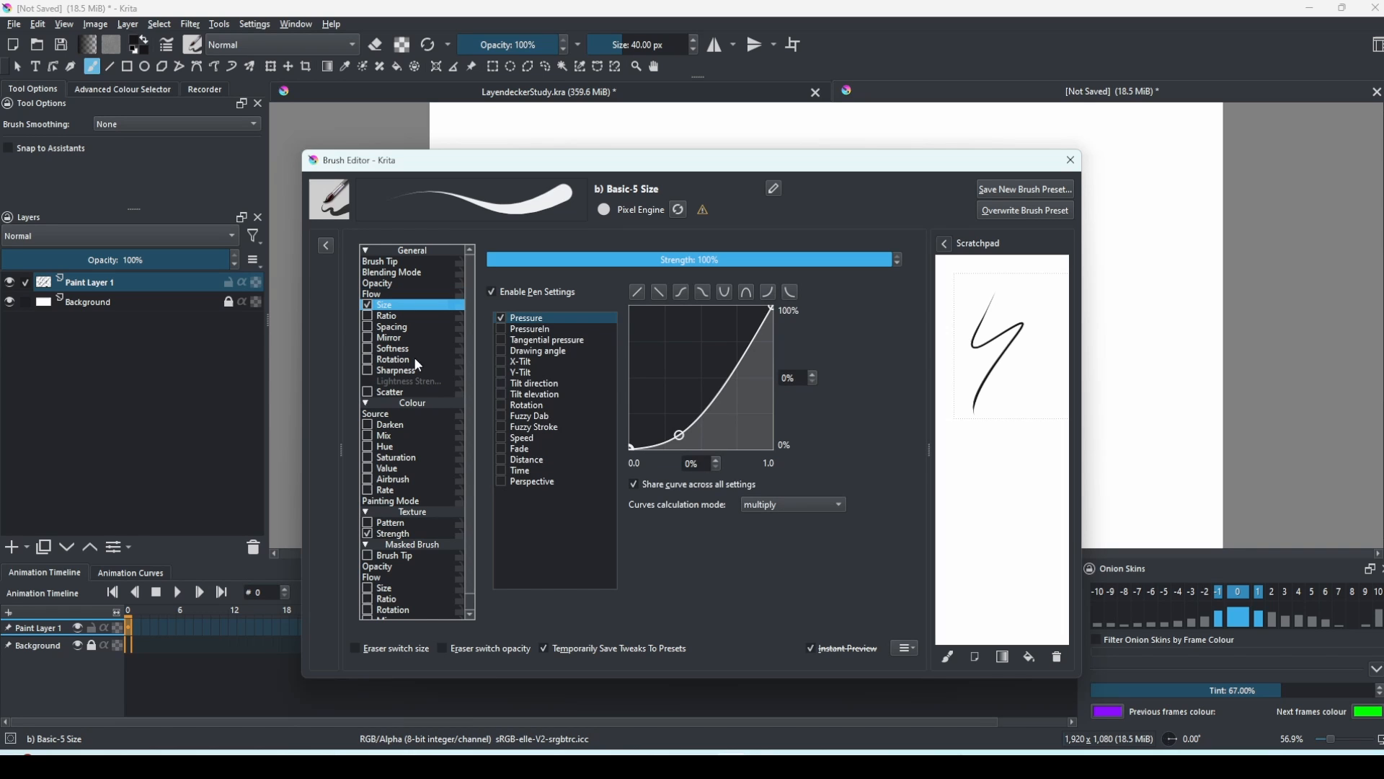
{"action": "left_click", "coordinate": [681, 293]}
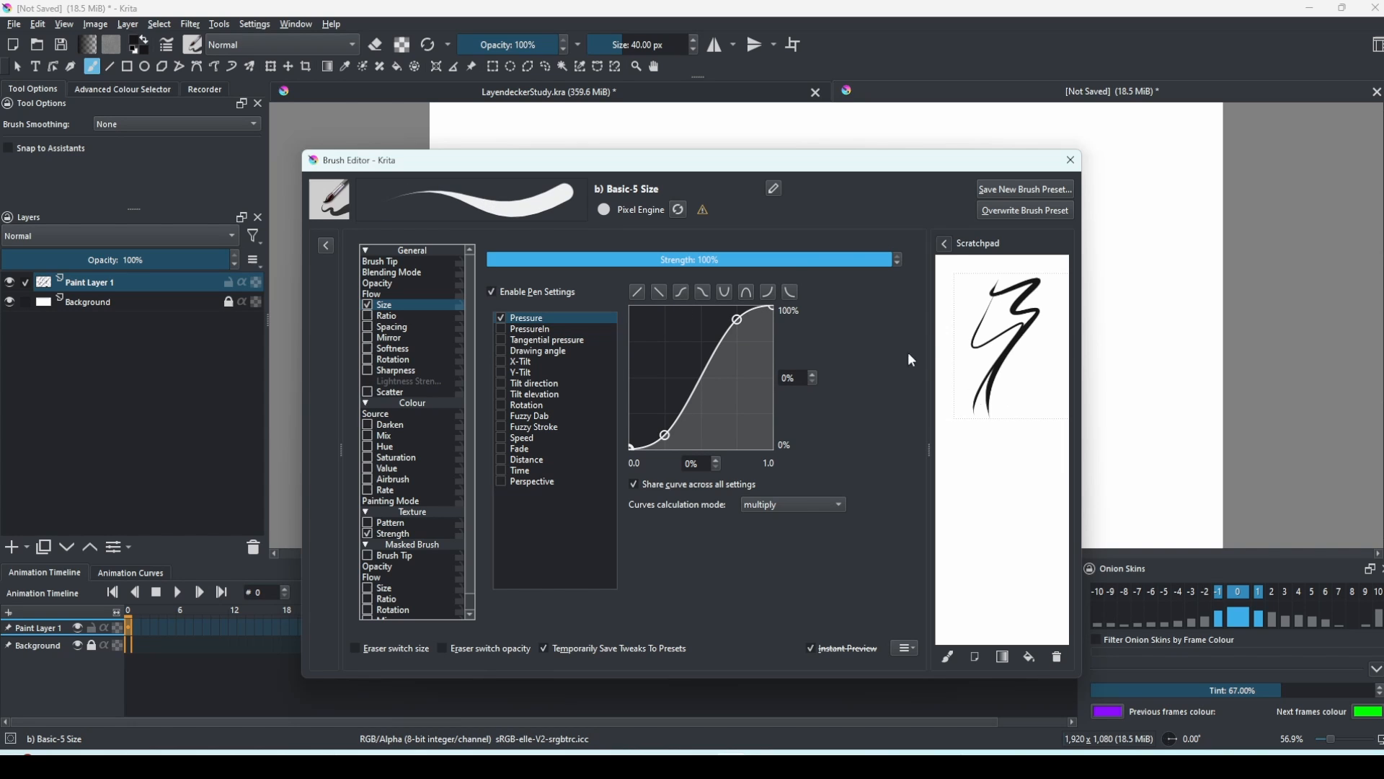
{"action": "left_click", "coordinate": [723, 293]}
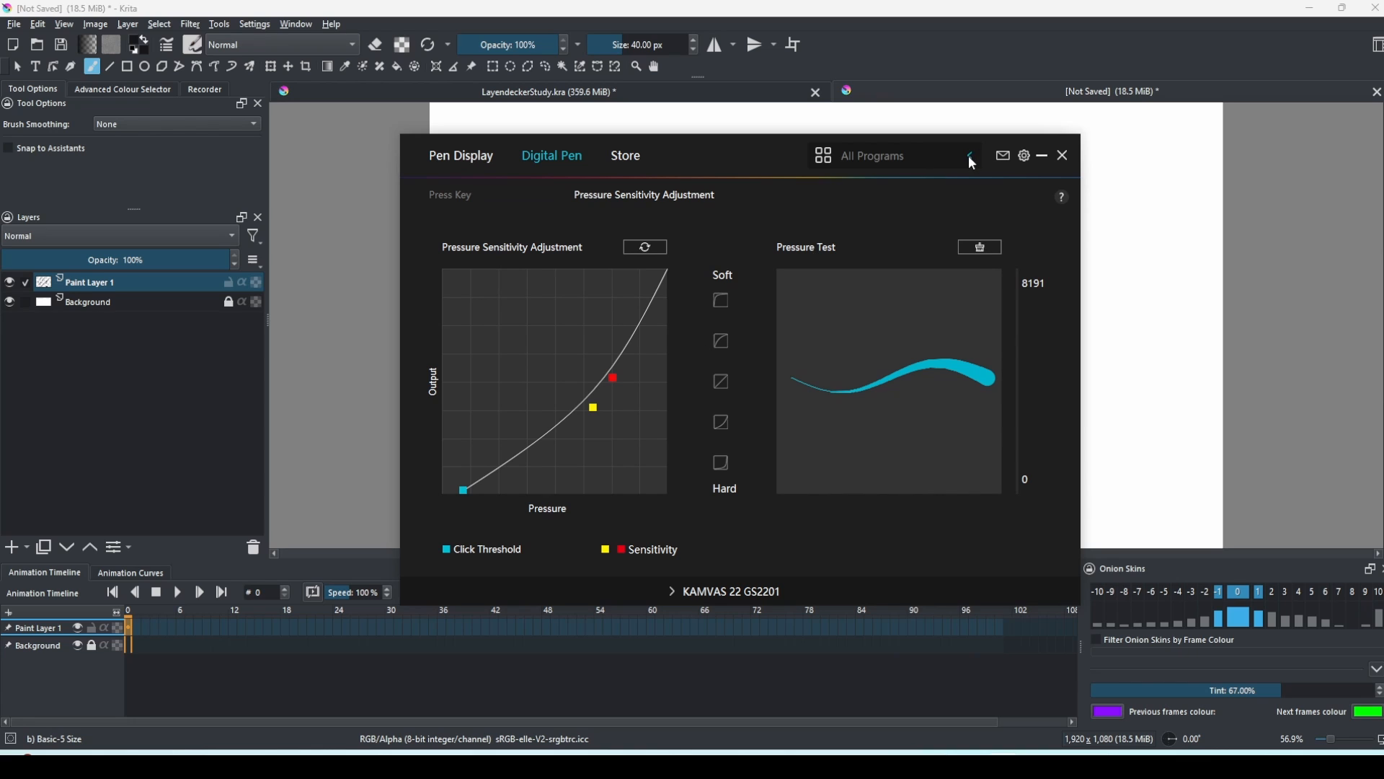
{"action": "left_click", "coordinate": [969, 156]}
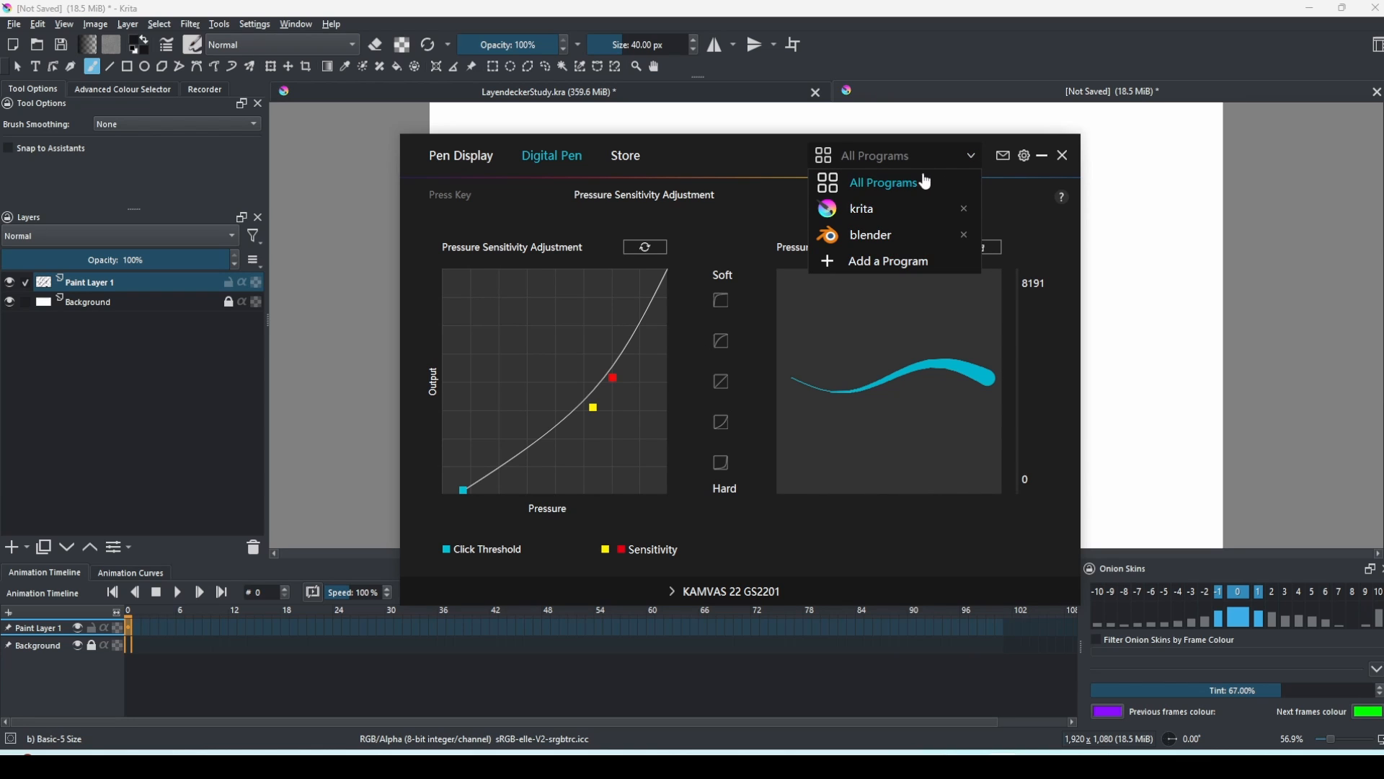
{"action": "left_click", "coordinate": [884, 183]}
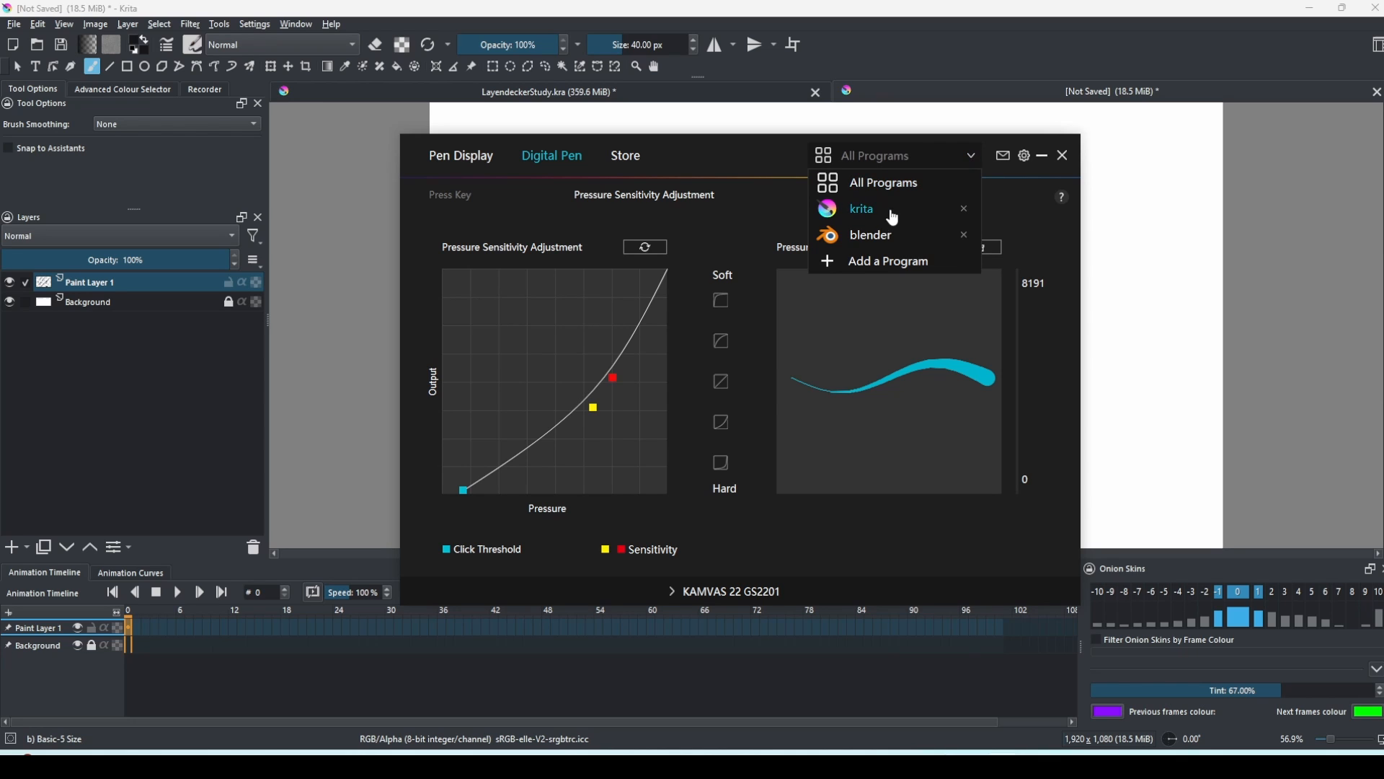
{"action": "left_click", "coordinate": [861, 209]}
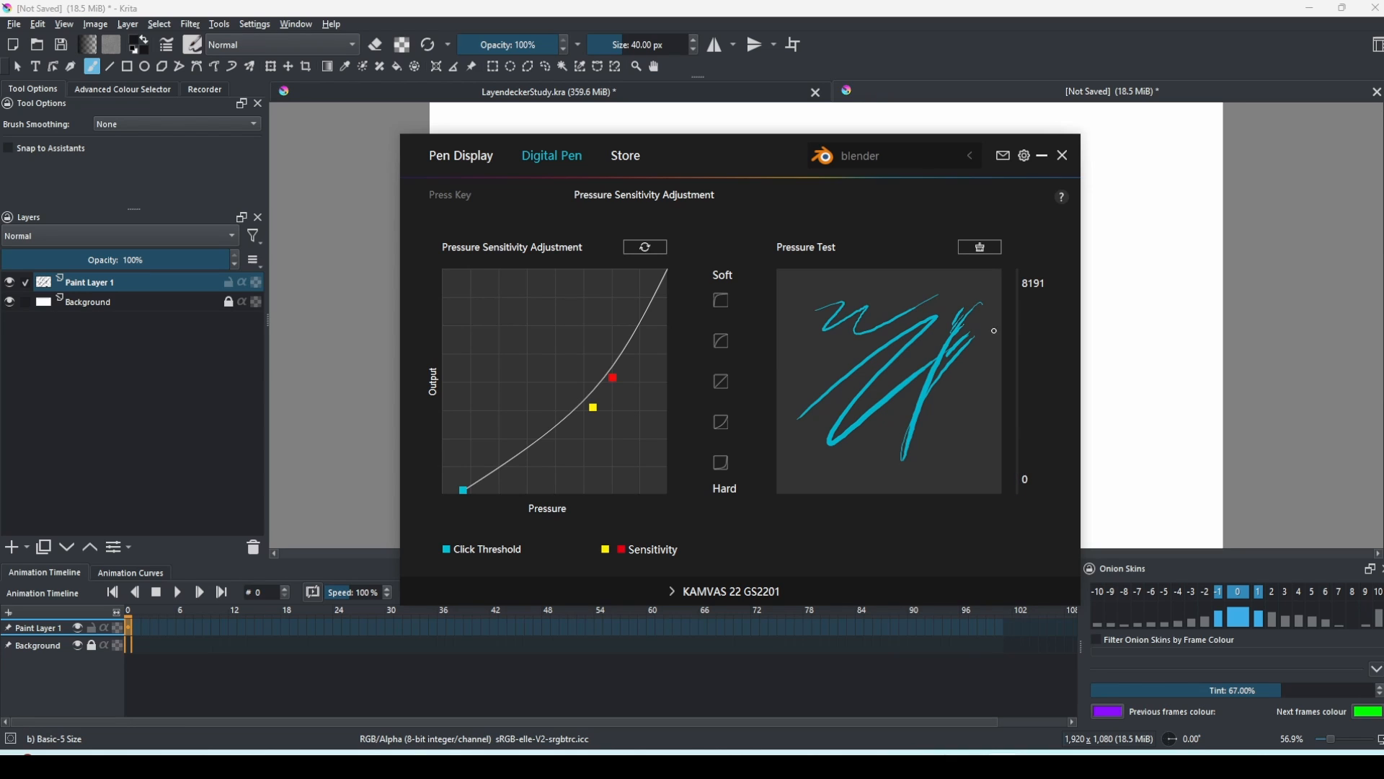
{"action": "left_click", "coordinate": [970, 156]}
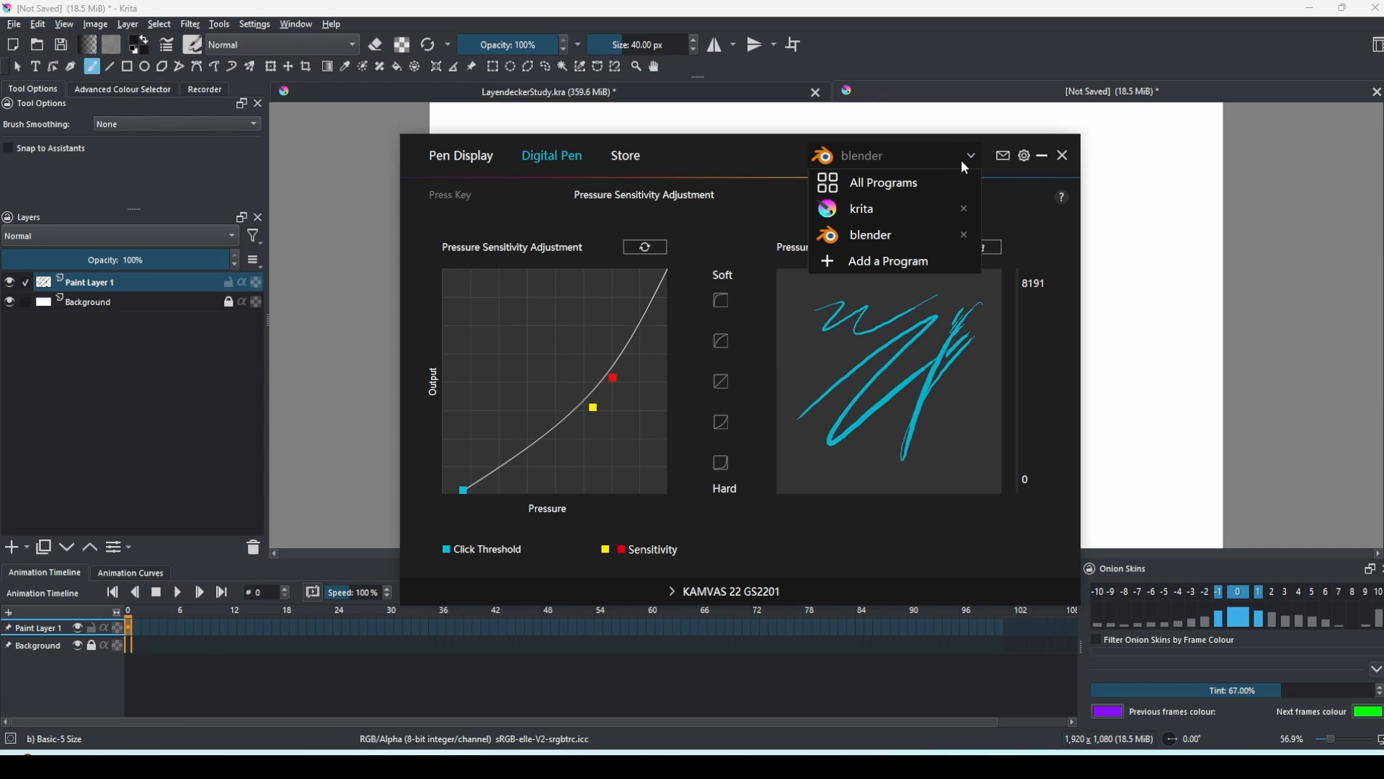
{"action": "left_click", "coordinate": [882, 181]}
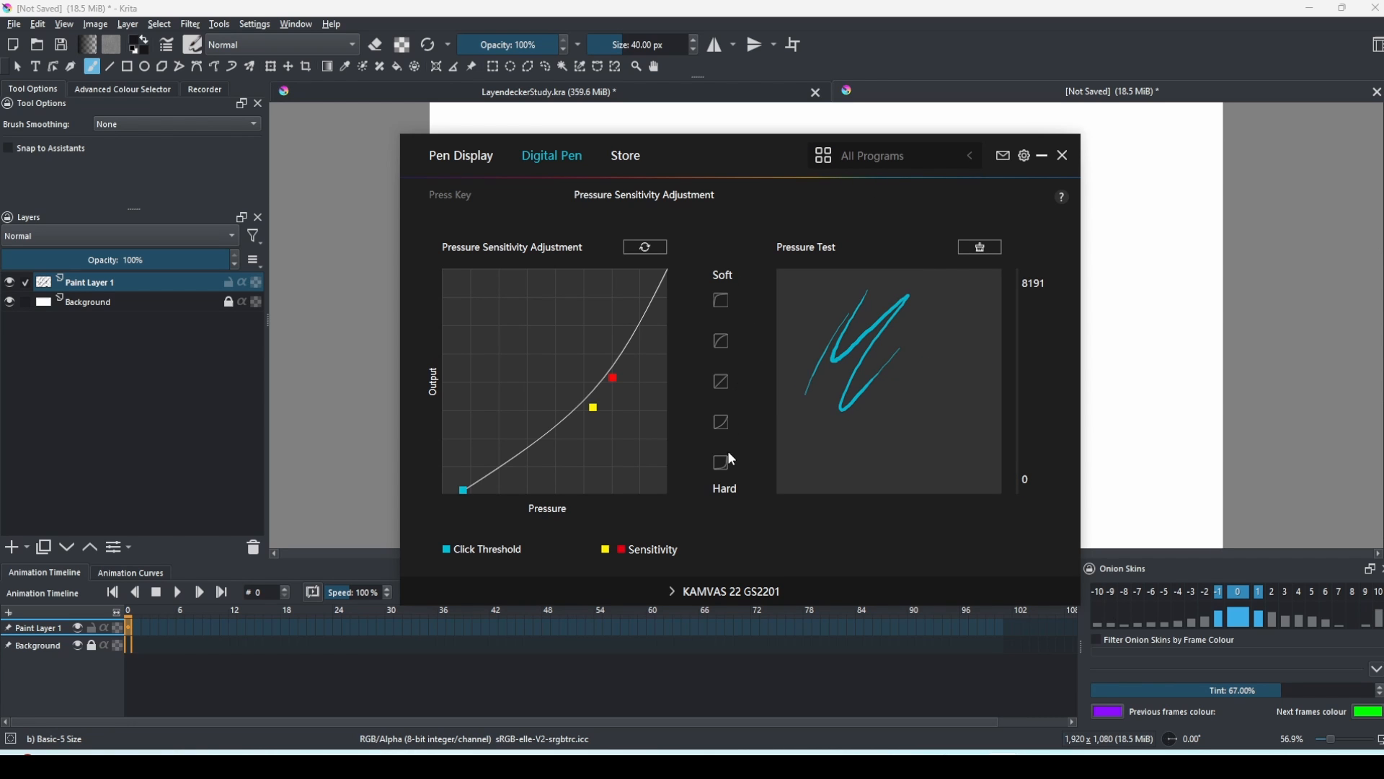
{"action": "left_click", "coordinate": [1061, 156]}
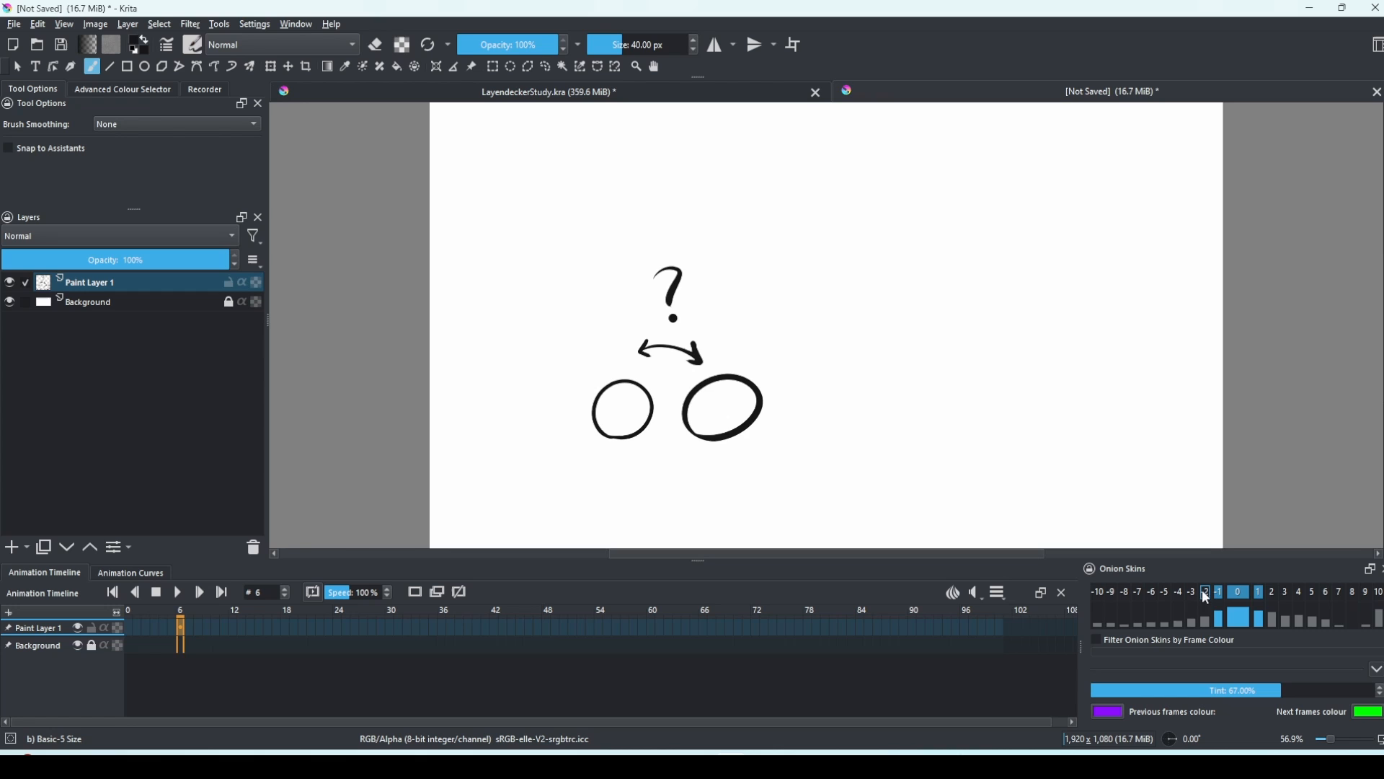
Bring up the Window menu listing the open documents
{"action": "left_click", "coordinate": [295, 25]}
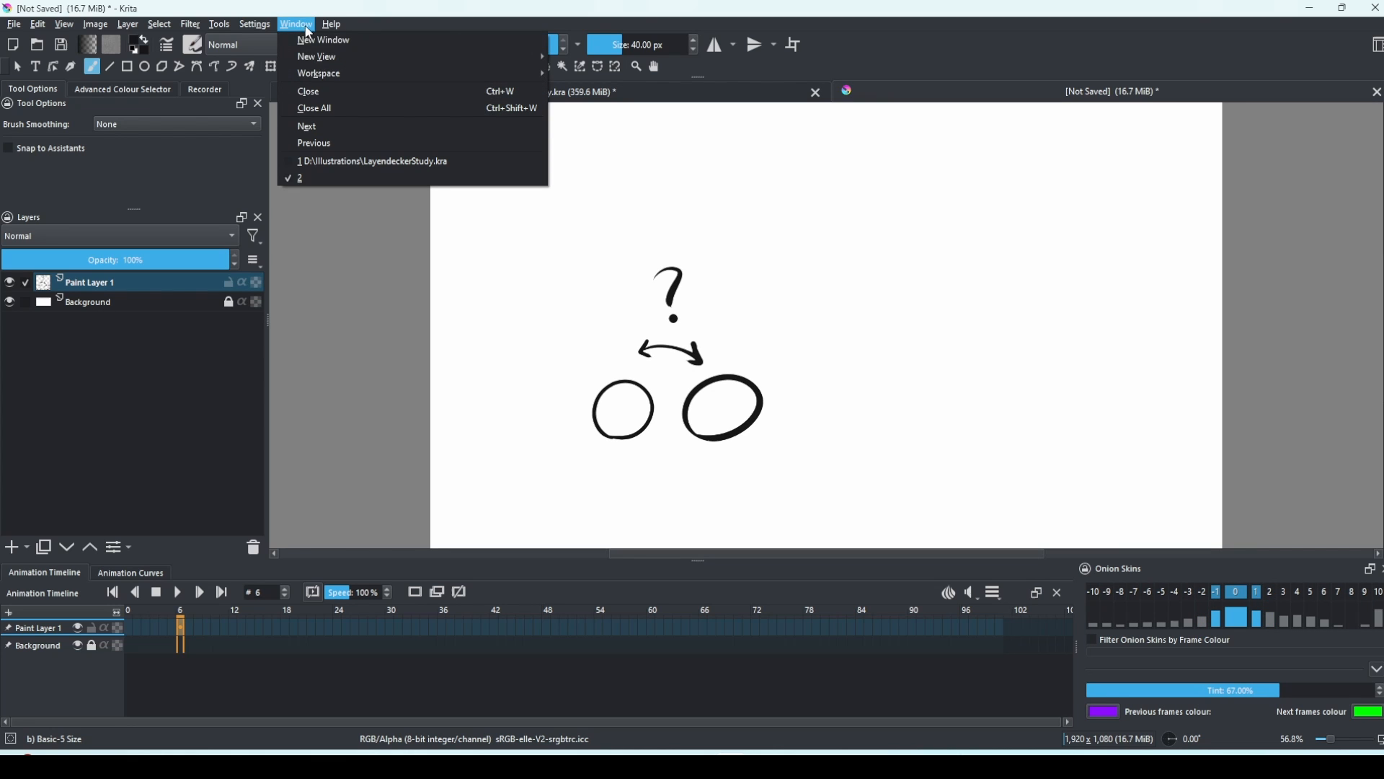
{"action": "mouse_move", "coordinate": [316, 56]}
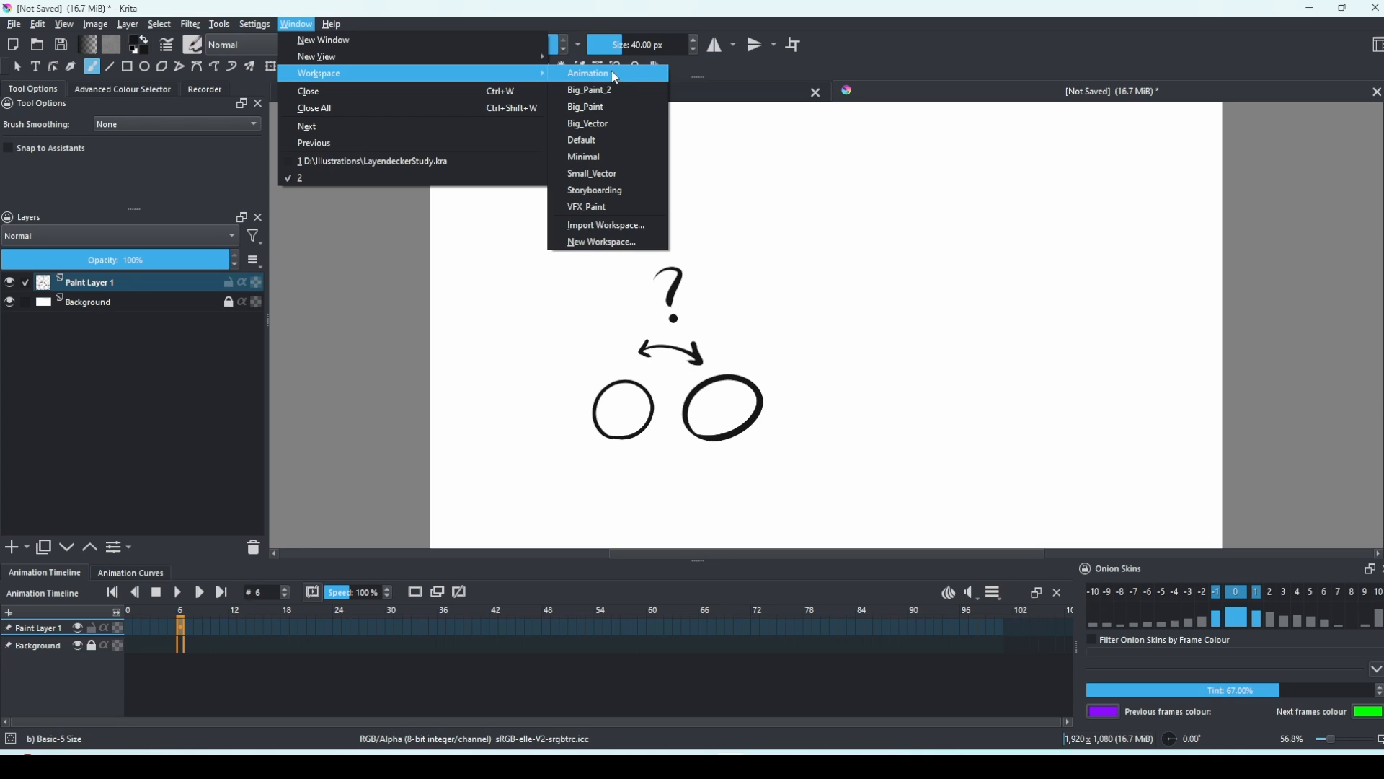
Show the Dockers list with Layers, Onion Skins and Animation Timeline enabled
{"action": "left_click", "coordinate": [255, 24]}
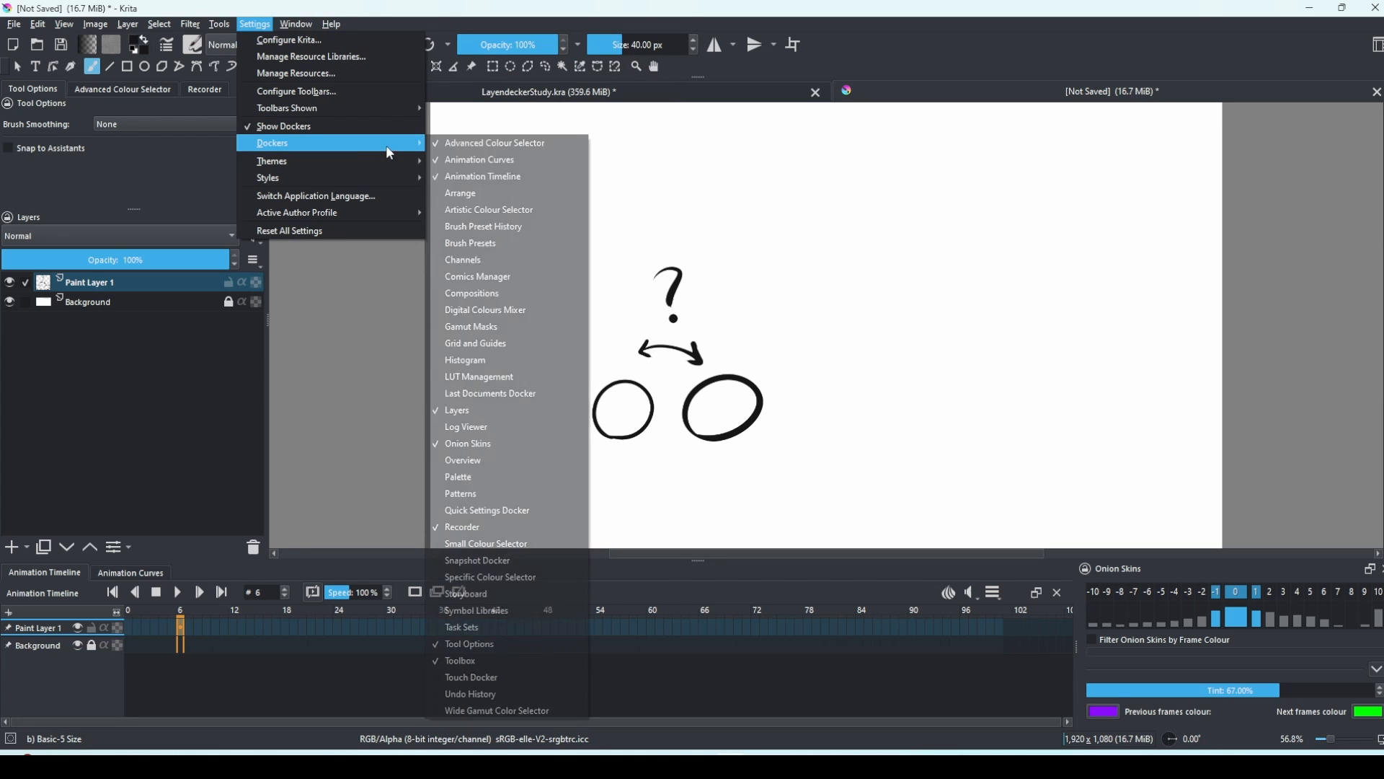
{"action": "mouse_move", "coordinate": [532, 609]}
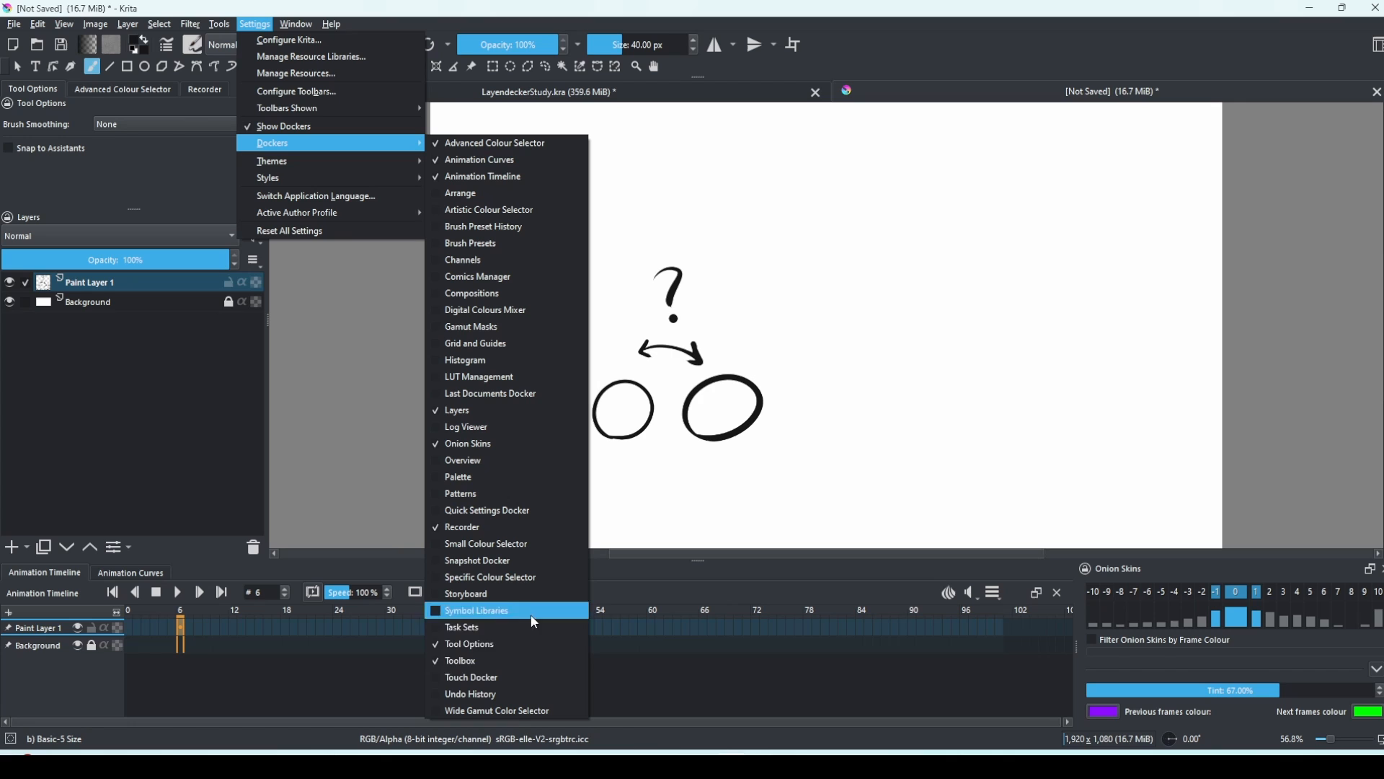
{"action": "mouse_move", "coordinate": [537, 315]}
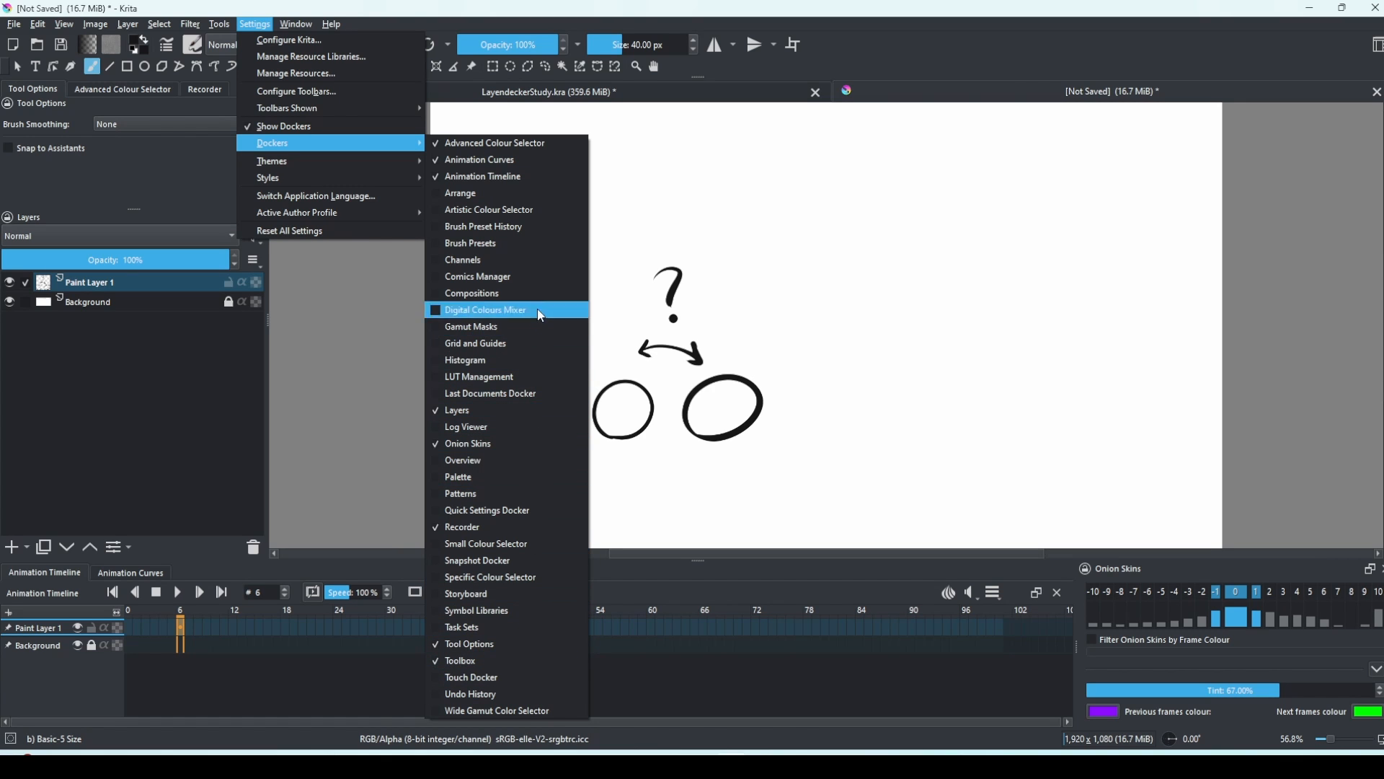
{"action": "mouse_move", "coordinate": [486, 445]}
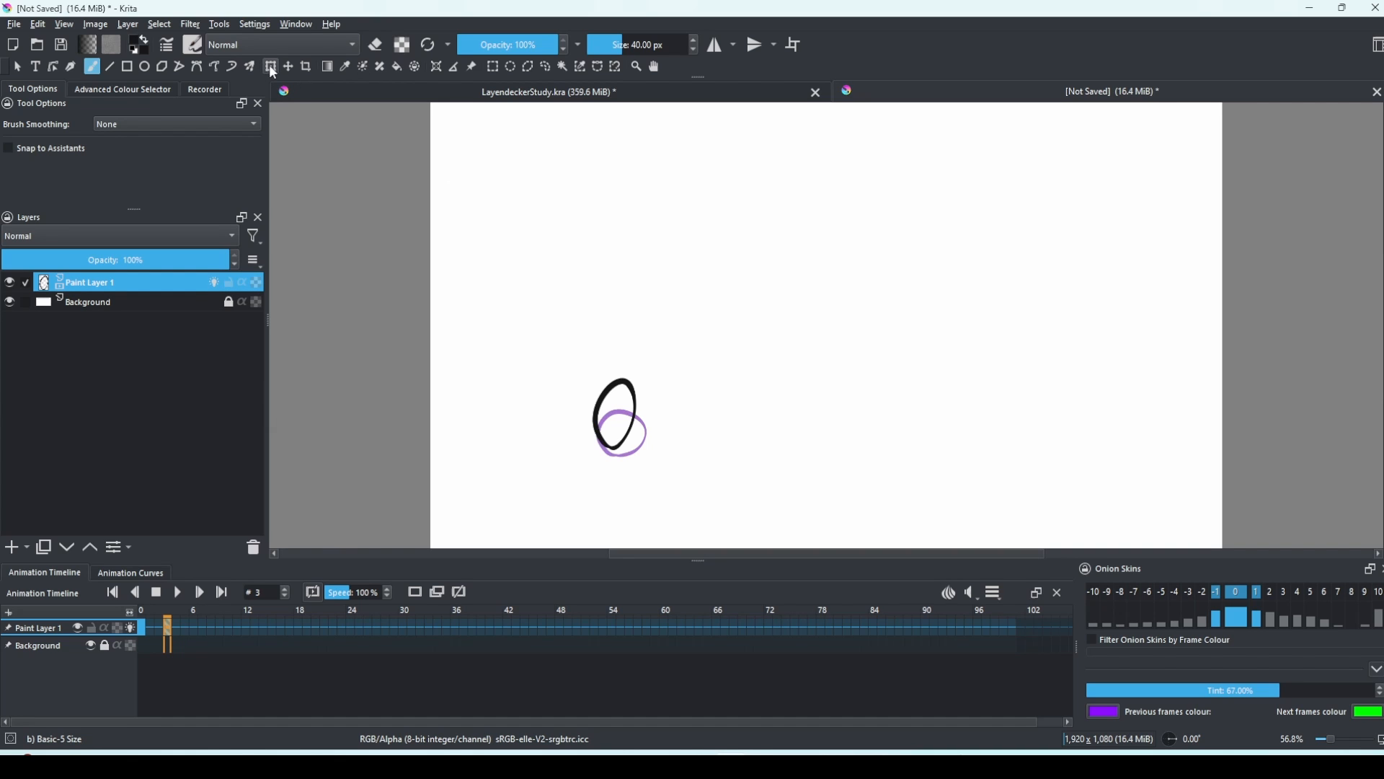
Adjust oval keyframes with the Transform tool and pick frames for the squashed and small-circle drawings
{"action": "left_click", "coordinate": [270, 68]}
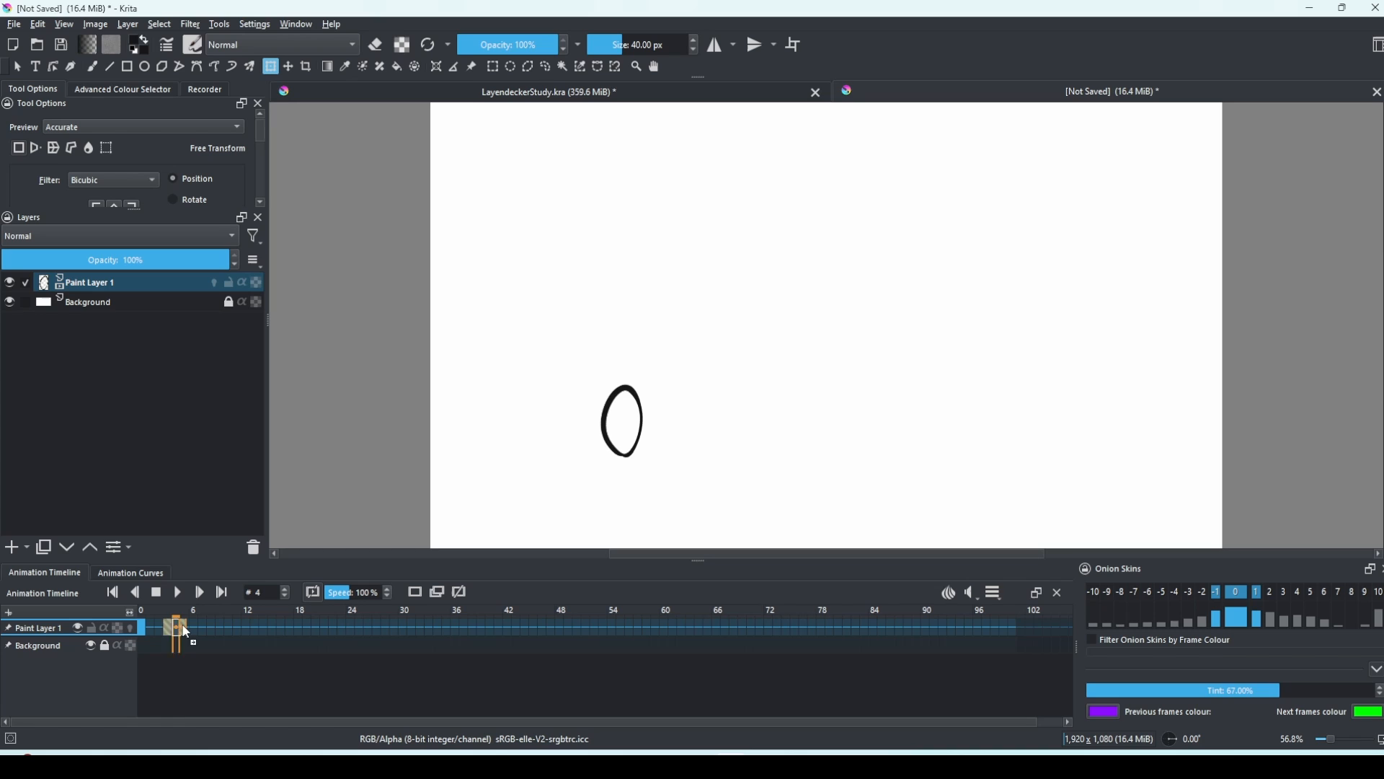
{"action": "left_click", "coordinate": [167, 627]}
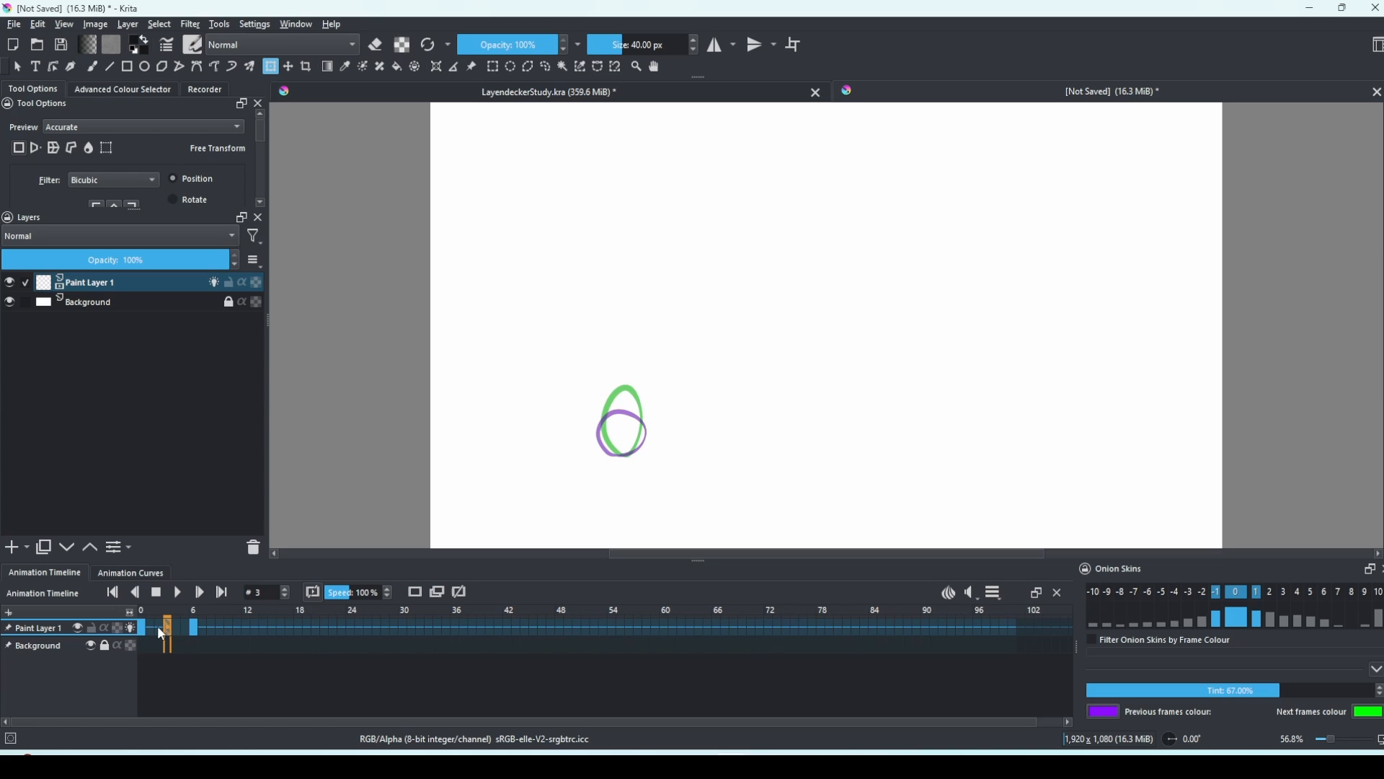
{"action": "left_click", "coordinate": [90, 67]}
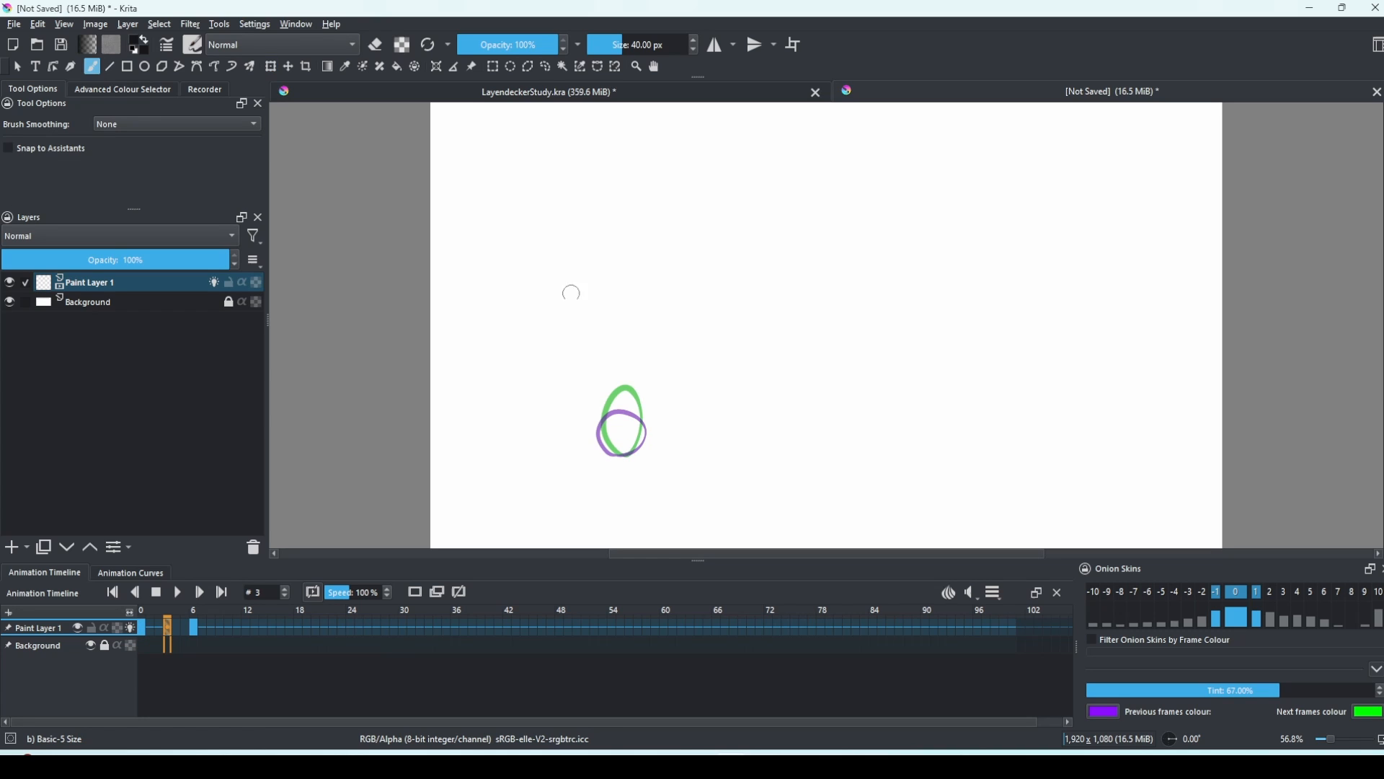
{"action": "mouse_move", "coordinate": [628, 455]}
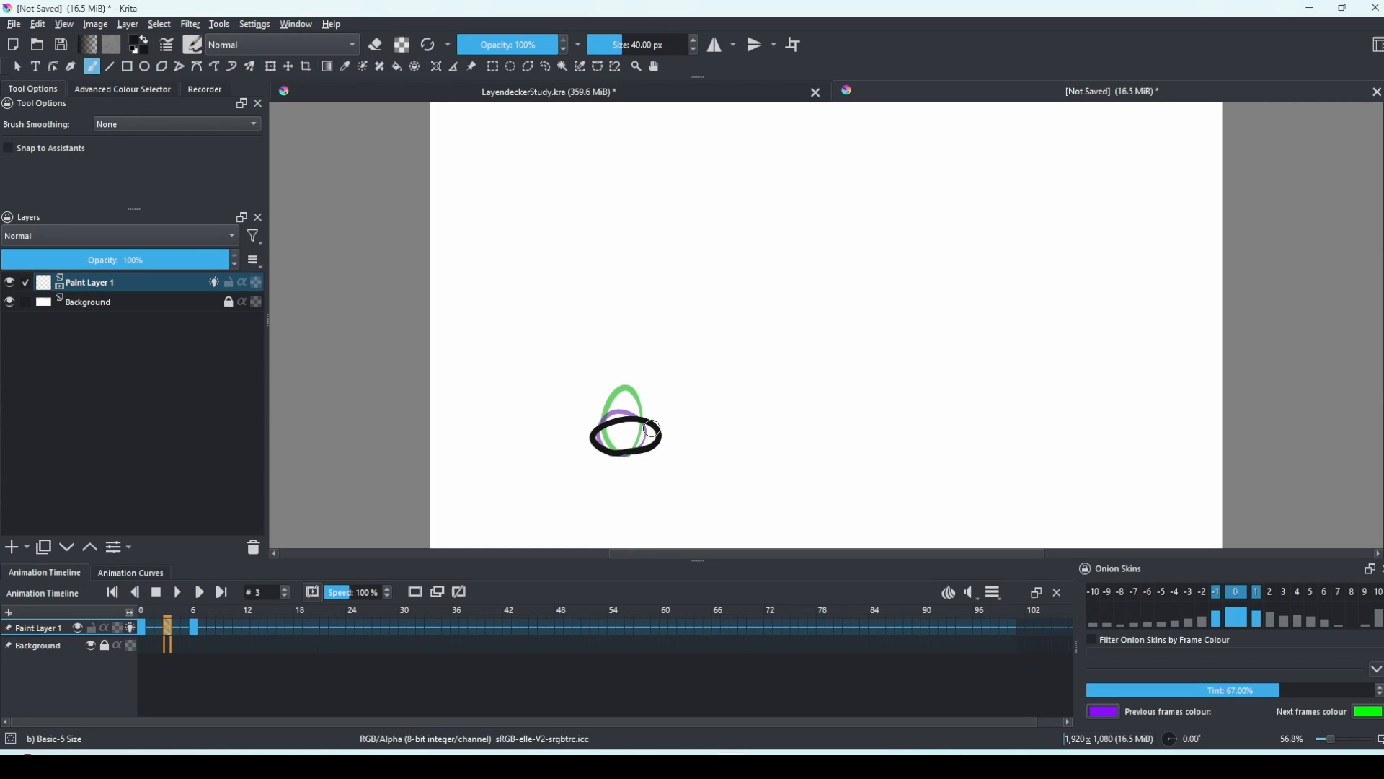
{"action": "left_click", "coordinate": [142, 627]}
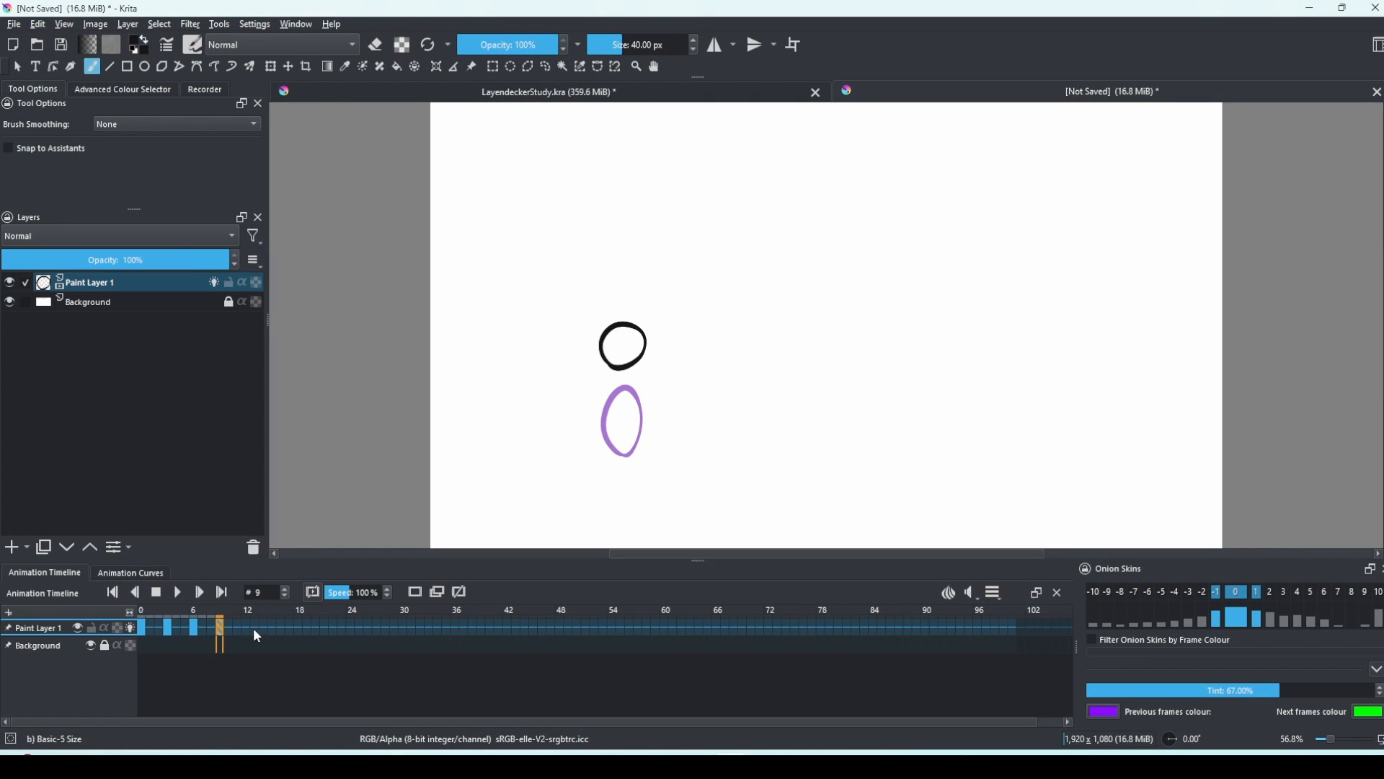
{"action": "left_click", "coordinate": [246, 624]}
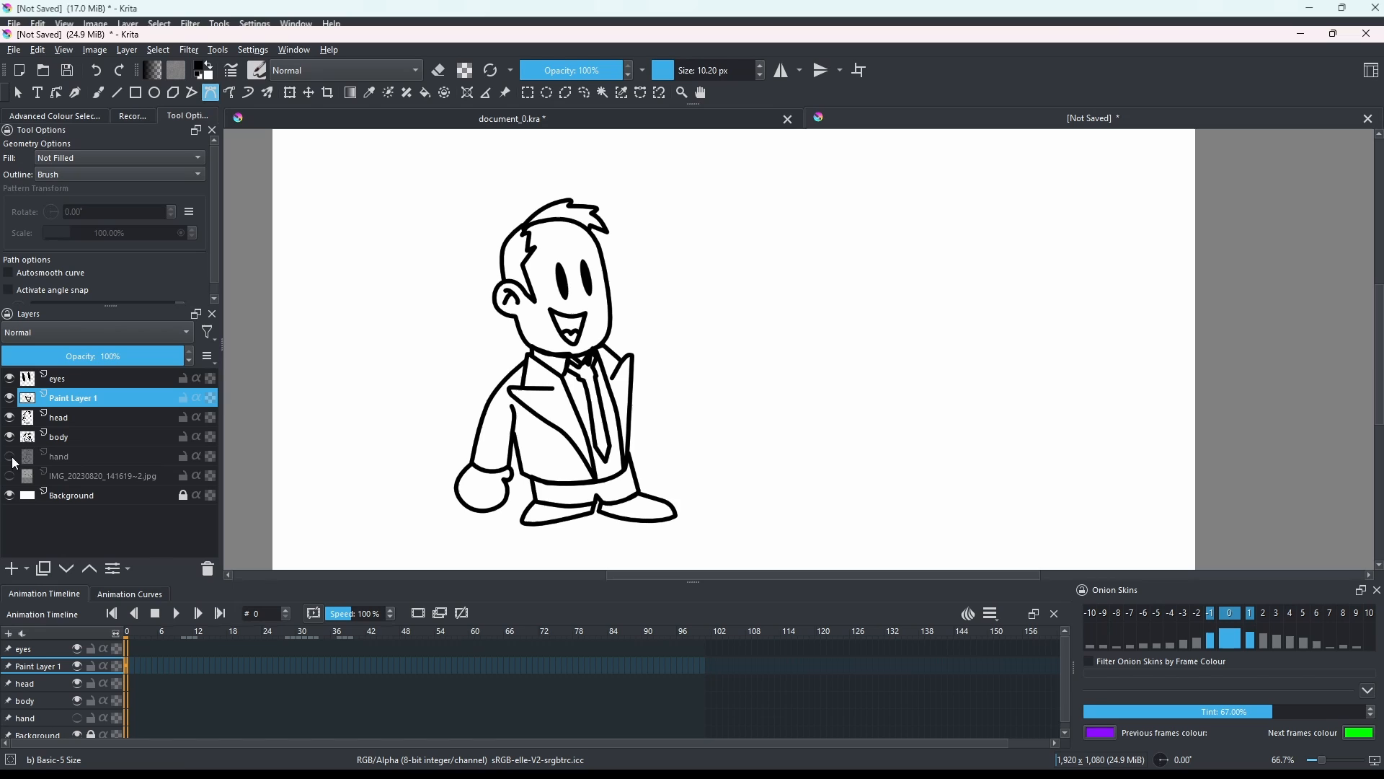
Duplicate the body layer and fill the copy with beige #e3be89
{"action": "left_click", "coordinate": [9, 416]}
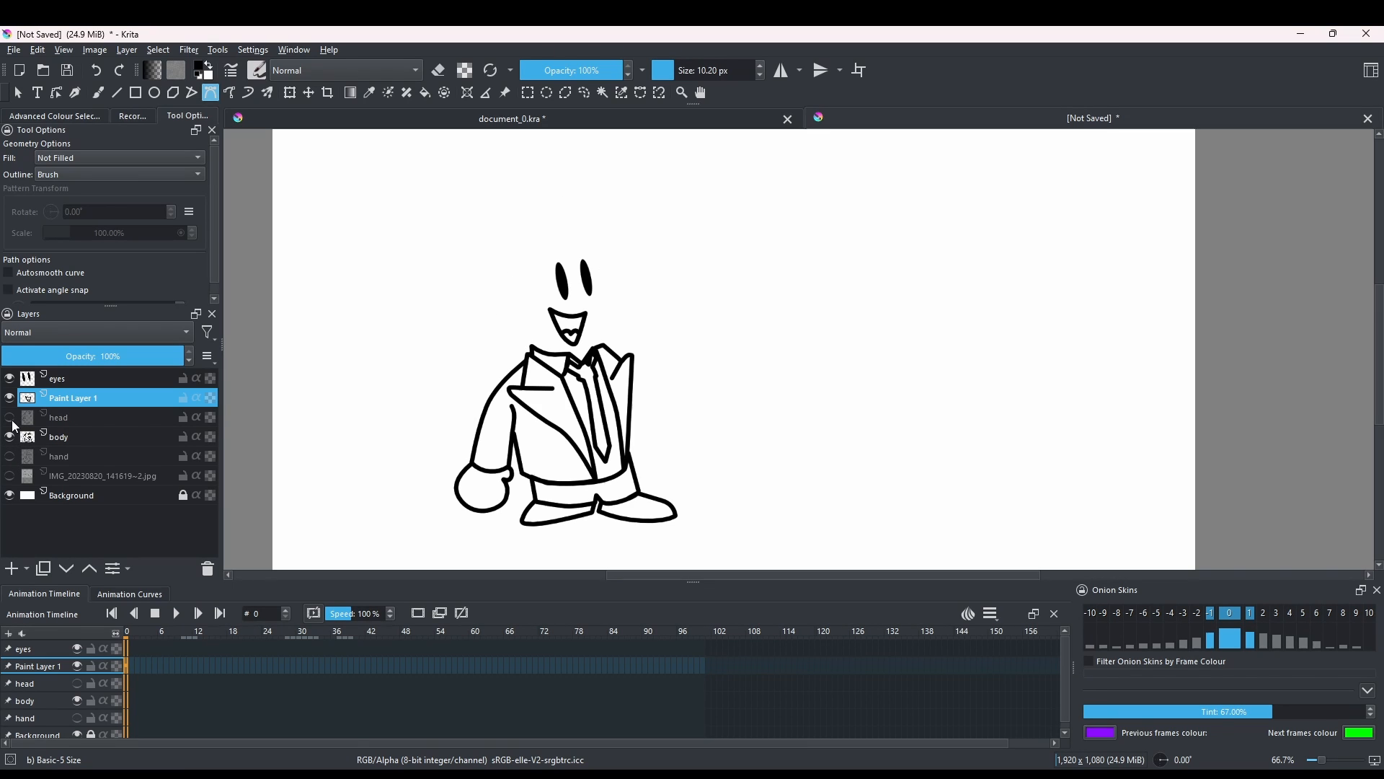
{"action": "left_click", "coordinate": [9, 378]}
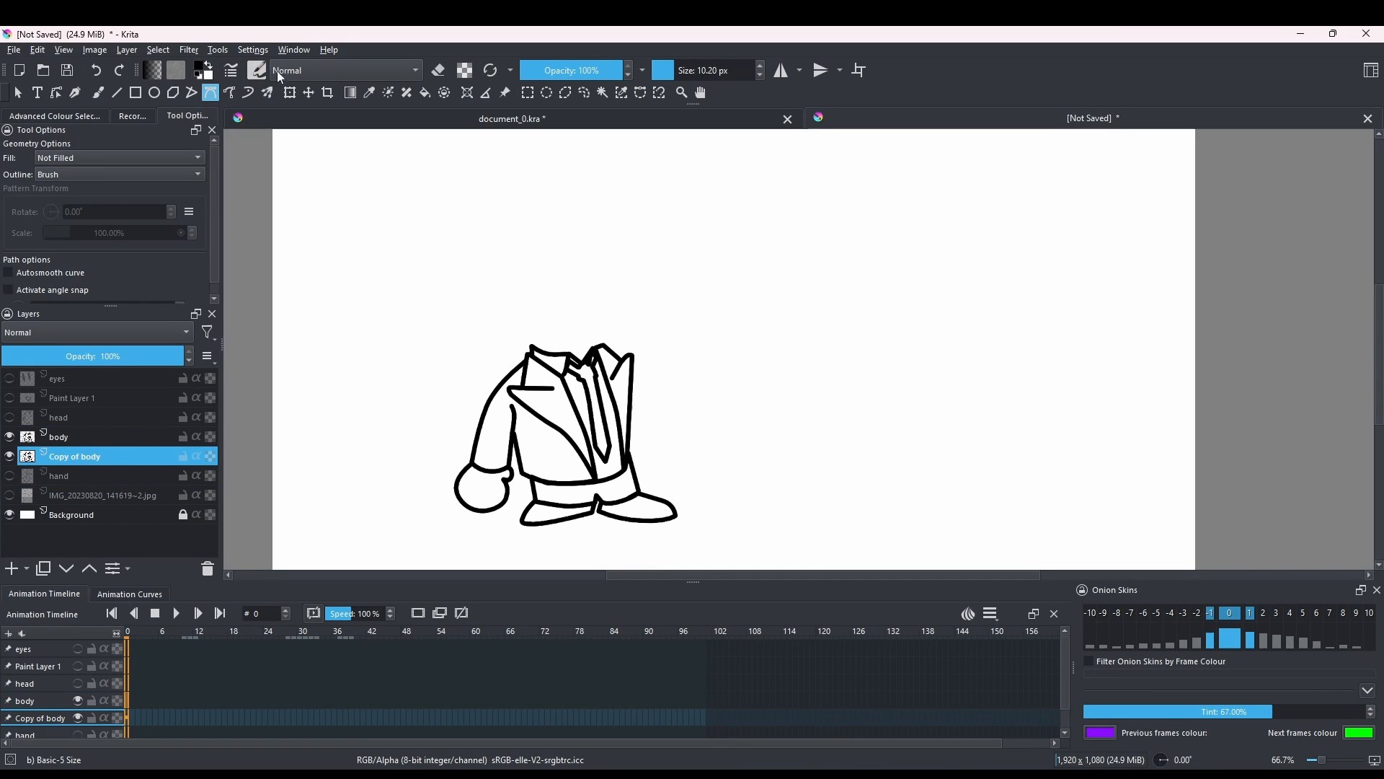
{"action": "left_click", "coordinate": [164, 70]}
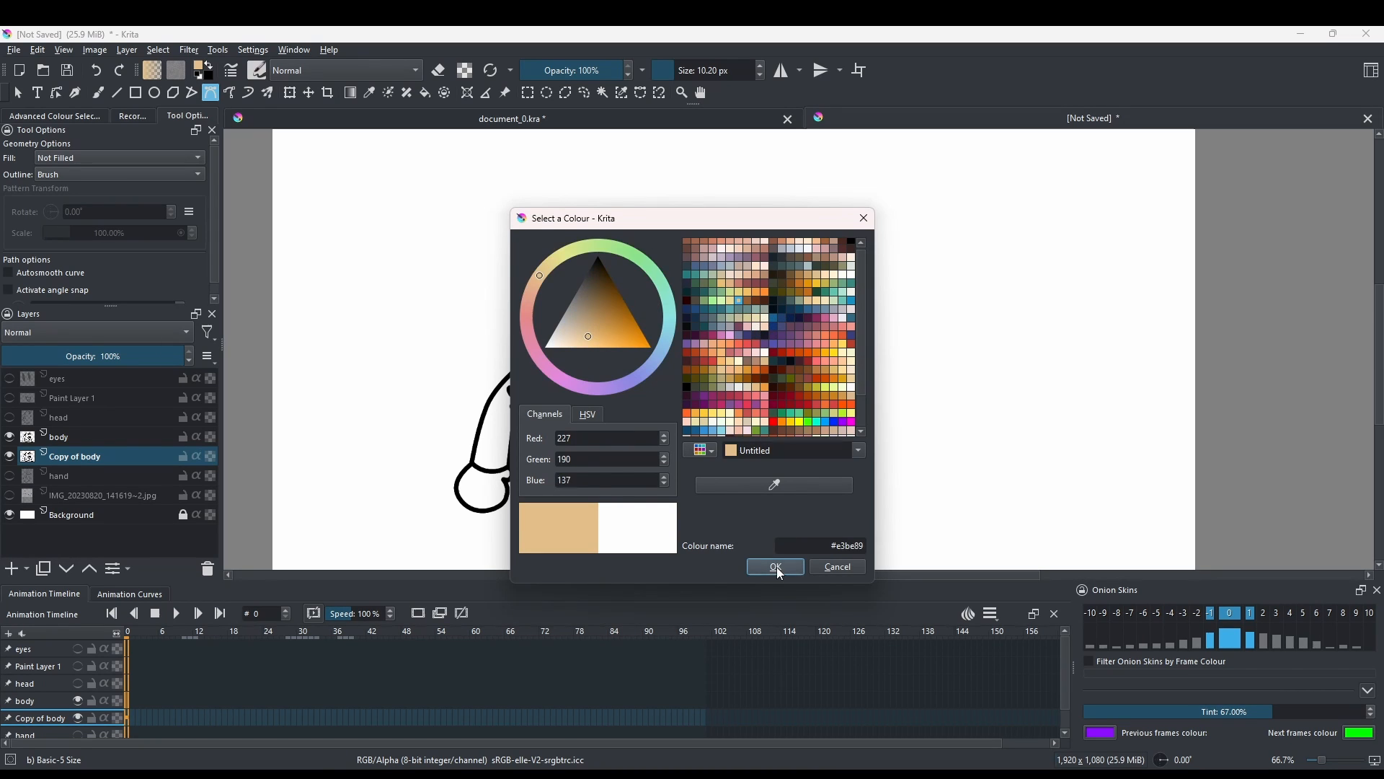
{"action": "left_click", "coordinate": [774, 565]}
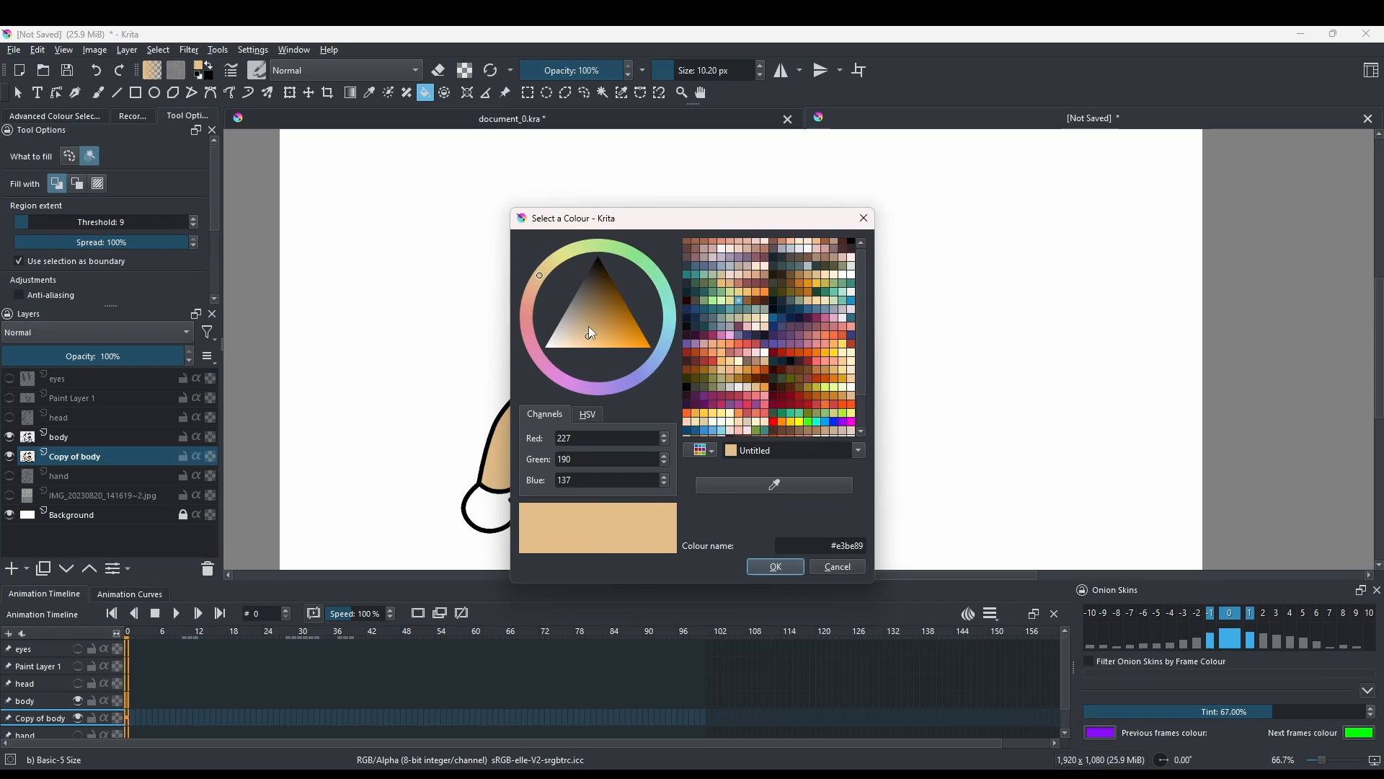
{"action": "left_click", "coordinate": [773, 566]}
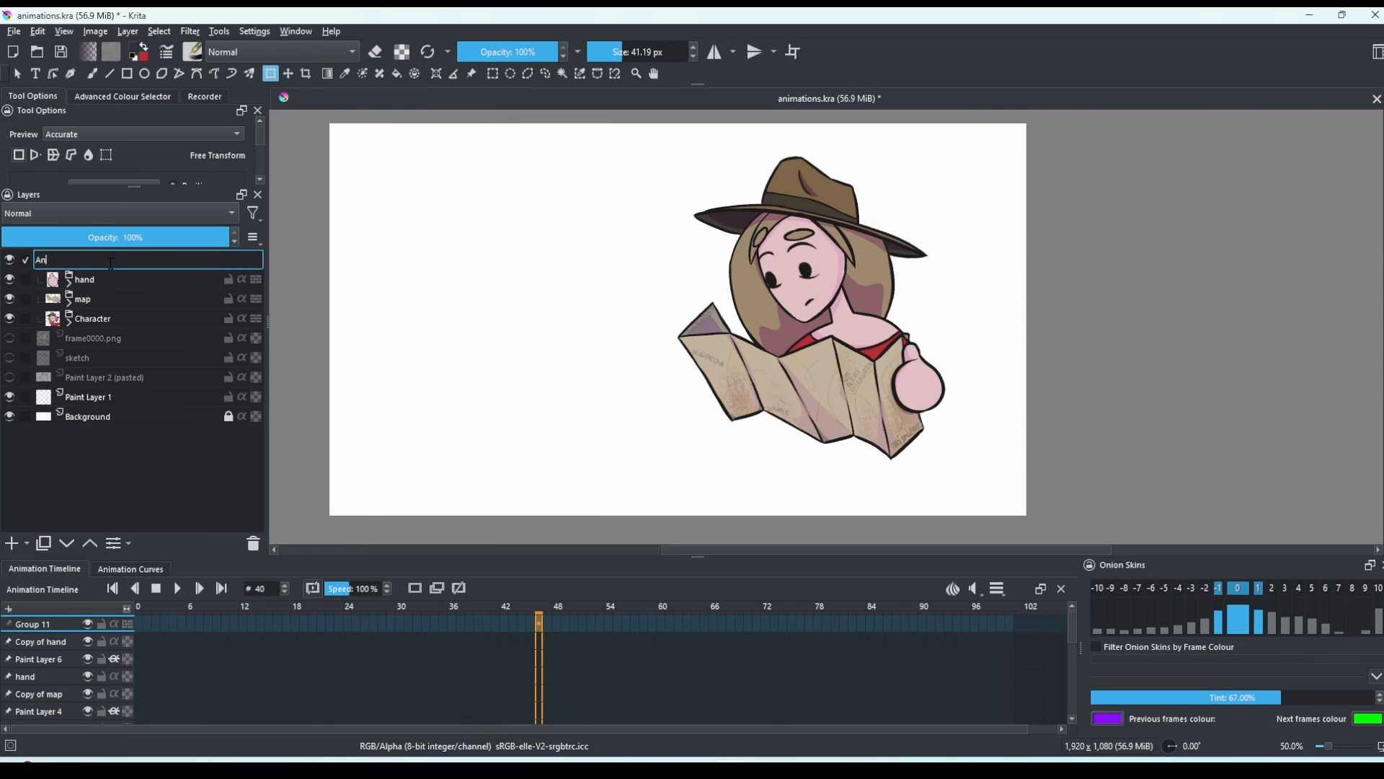
{"action": "key", "text": "Return"}
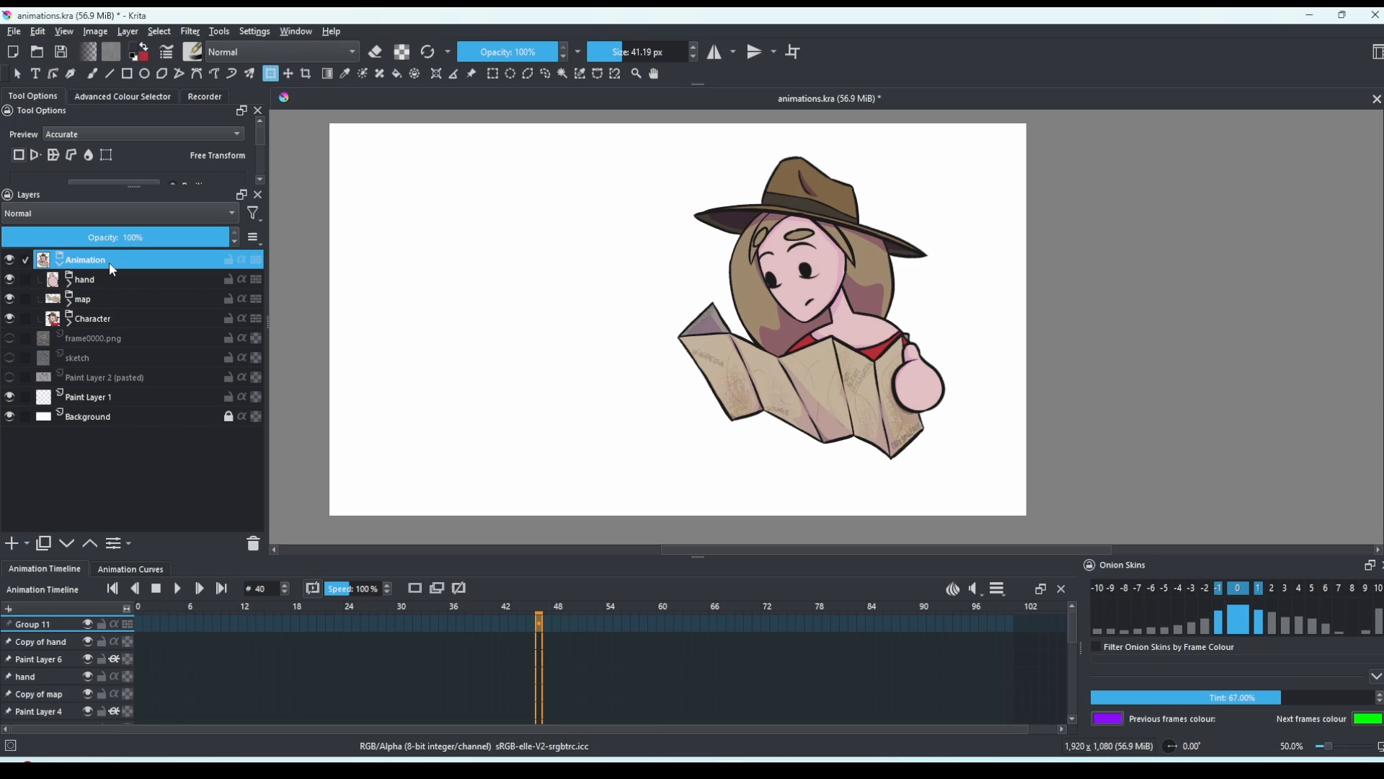
{"action": "left_click", "coordinate": [33, 259]}
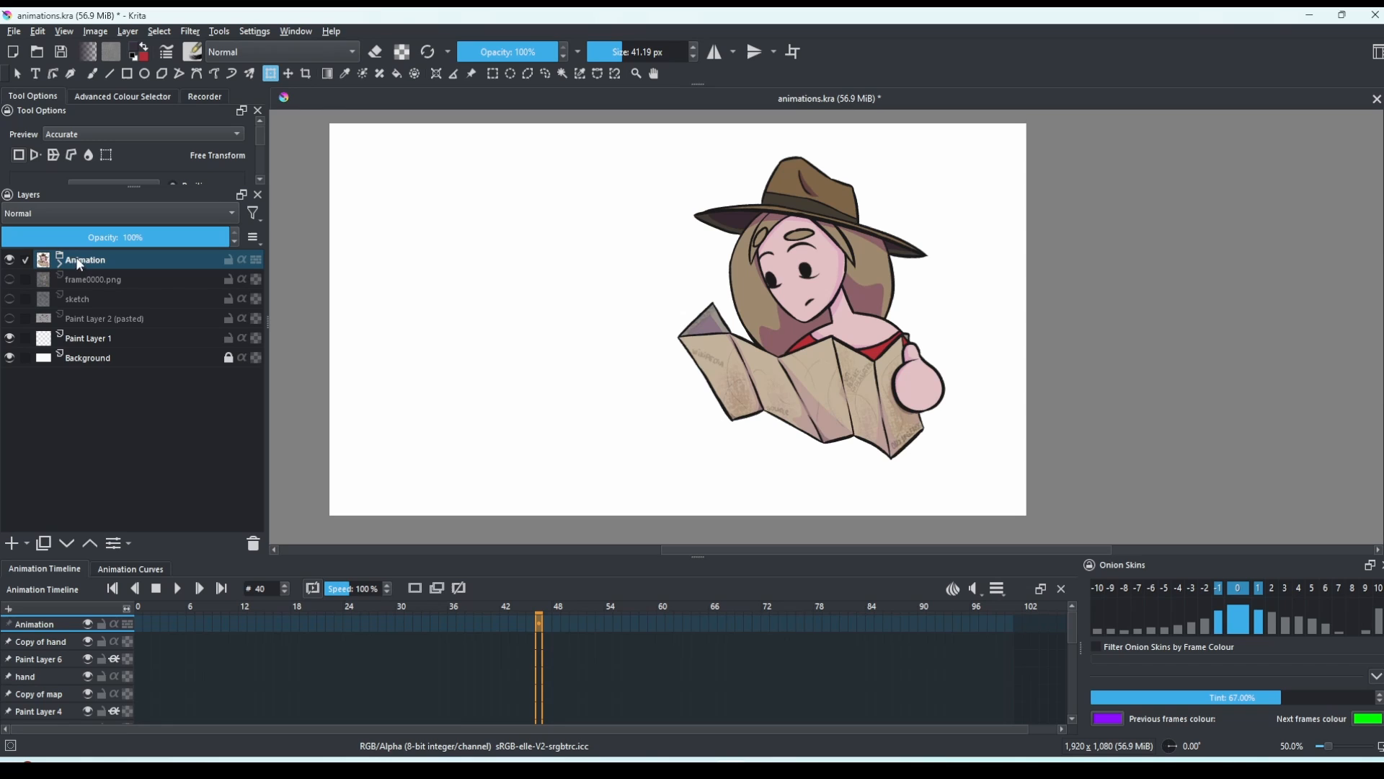
{"action": "left_click", "coordinate": [244, 623]}
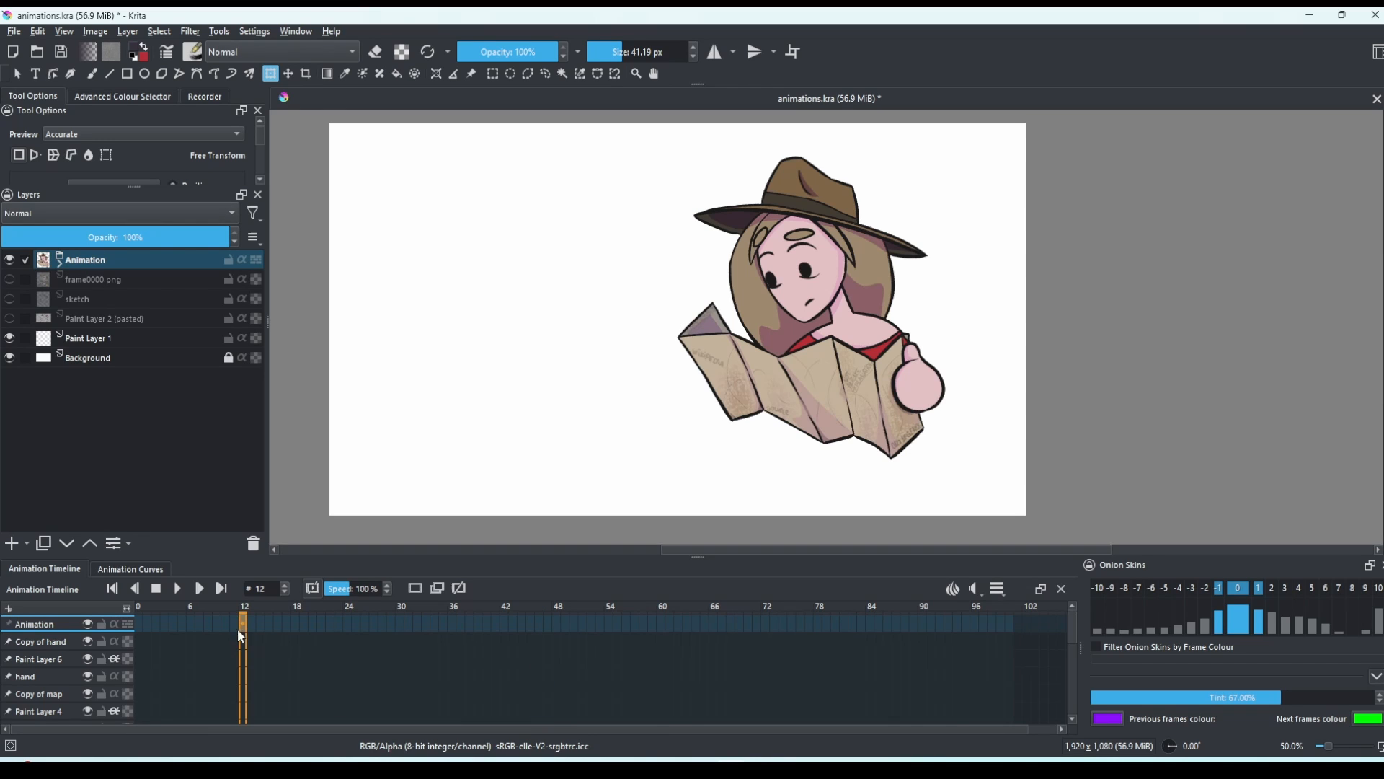
{"action": "left_click", "coordinate": [718, 624]}
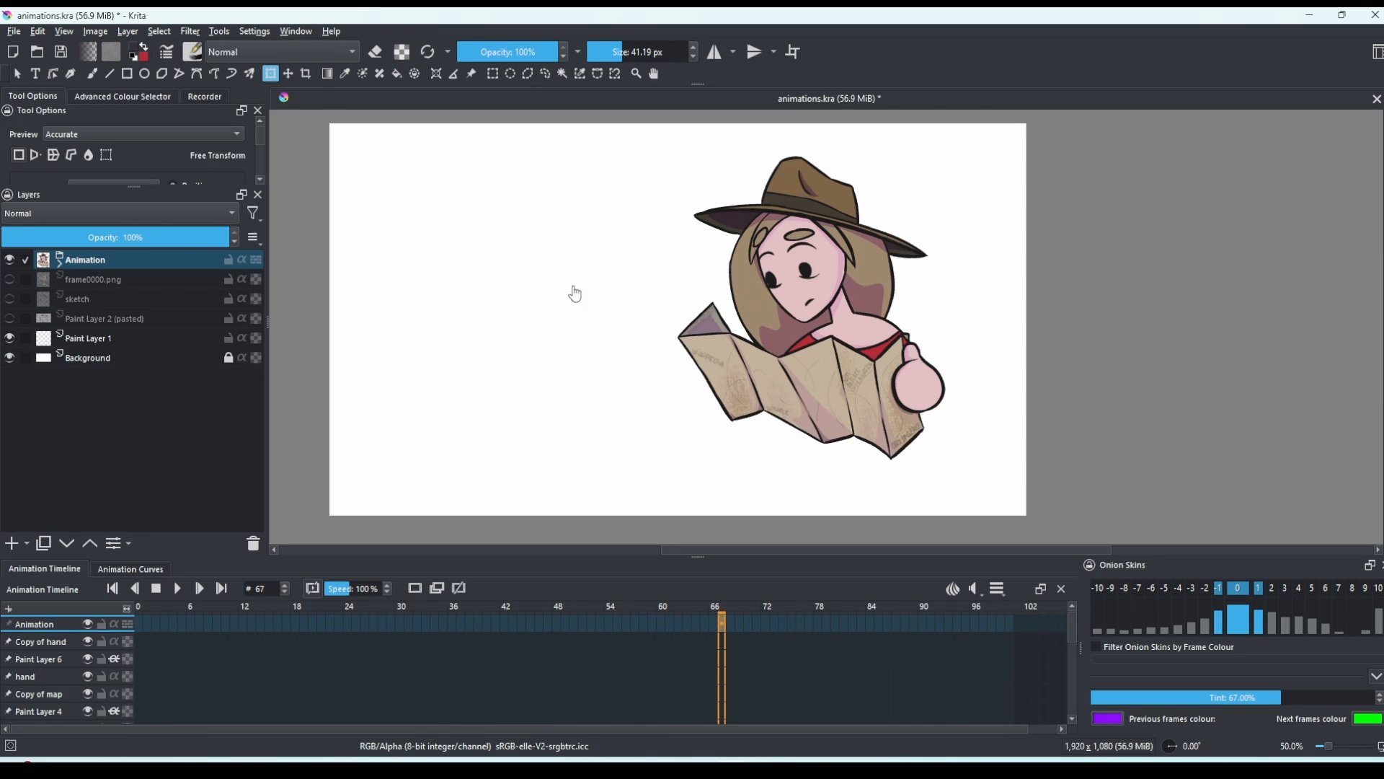
{"action": "right_click", "coordinate": [85, 258]}
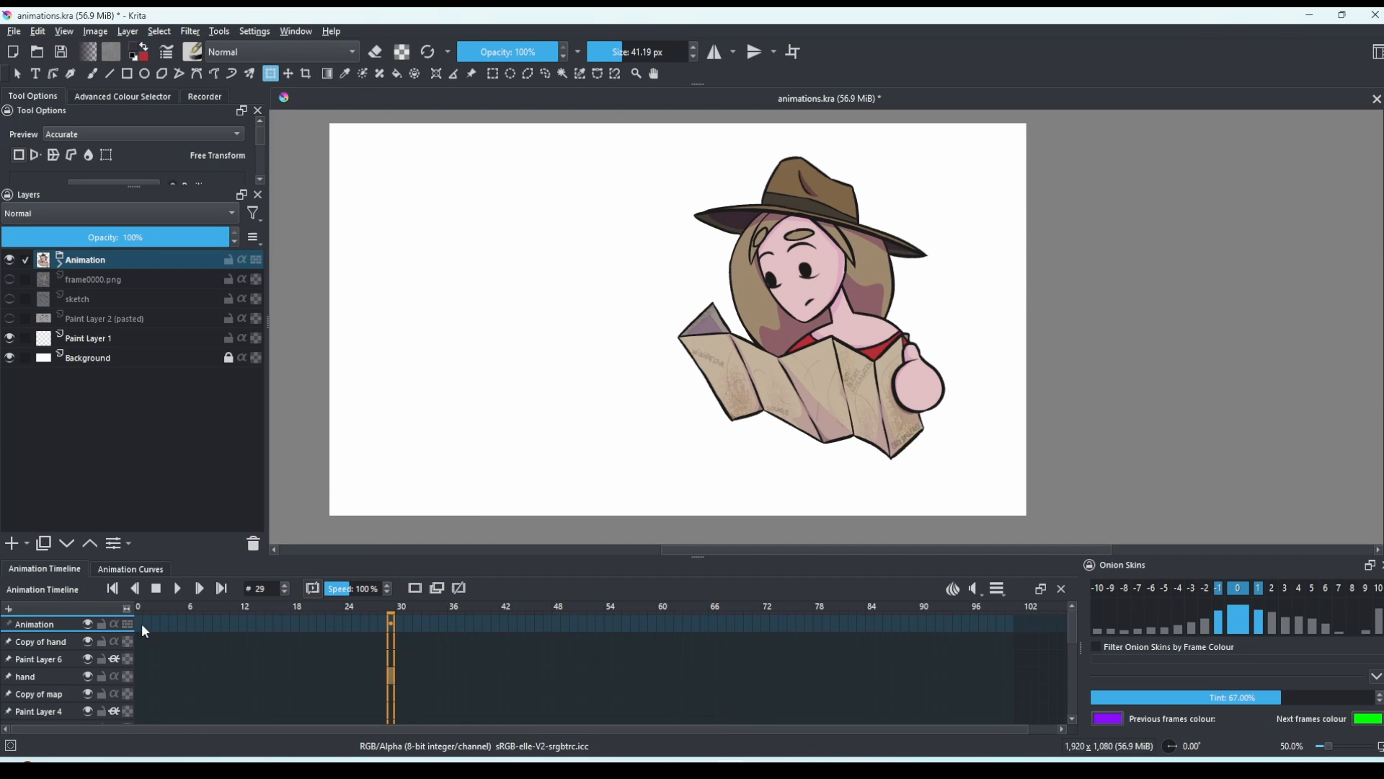
{"action": "left_click", "coordinate": [176, 589]}
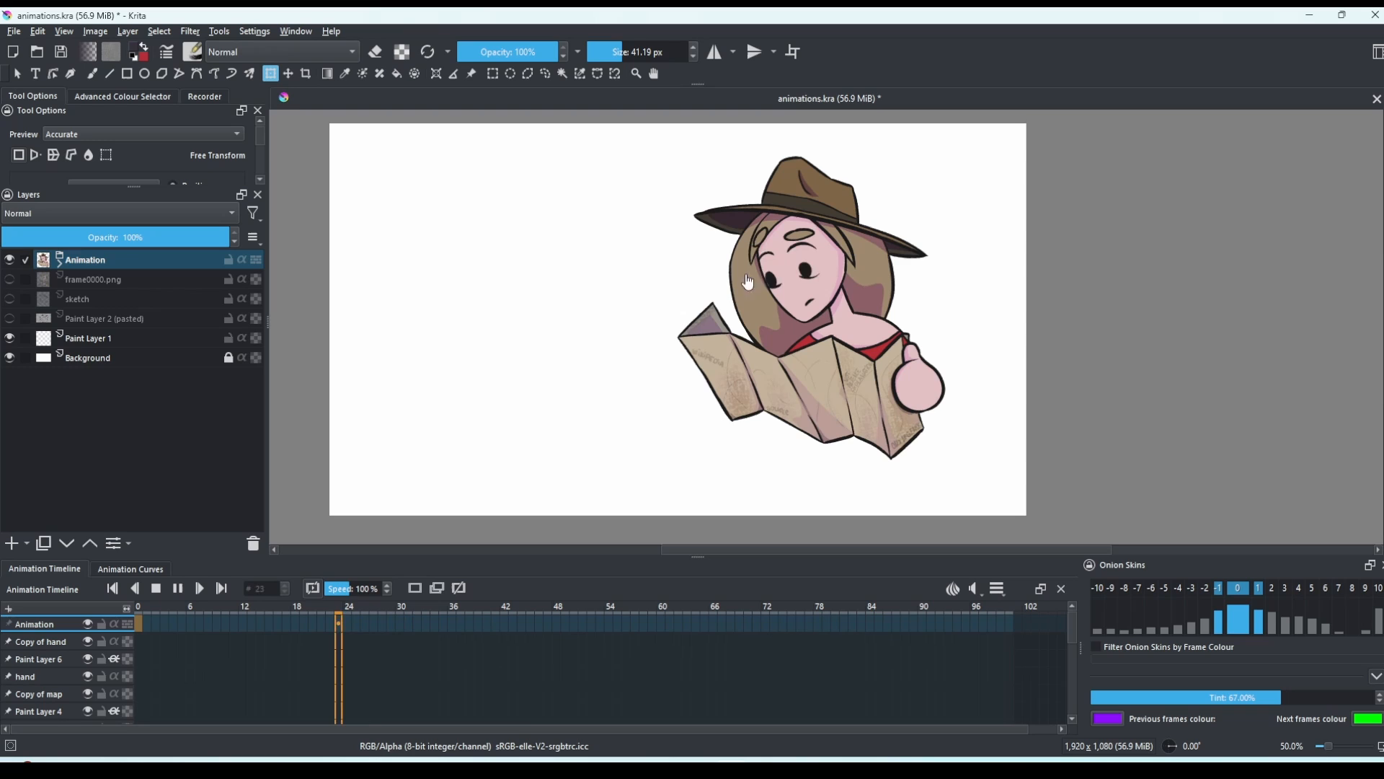
{"action": "left_click", "coordinate": [754, 623]}
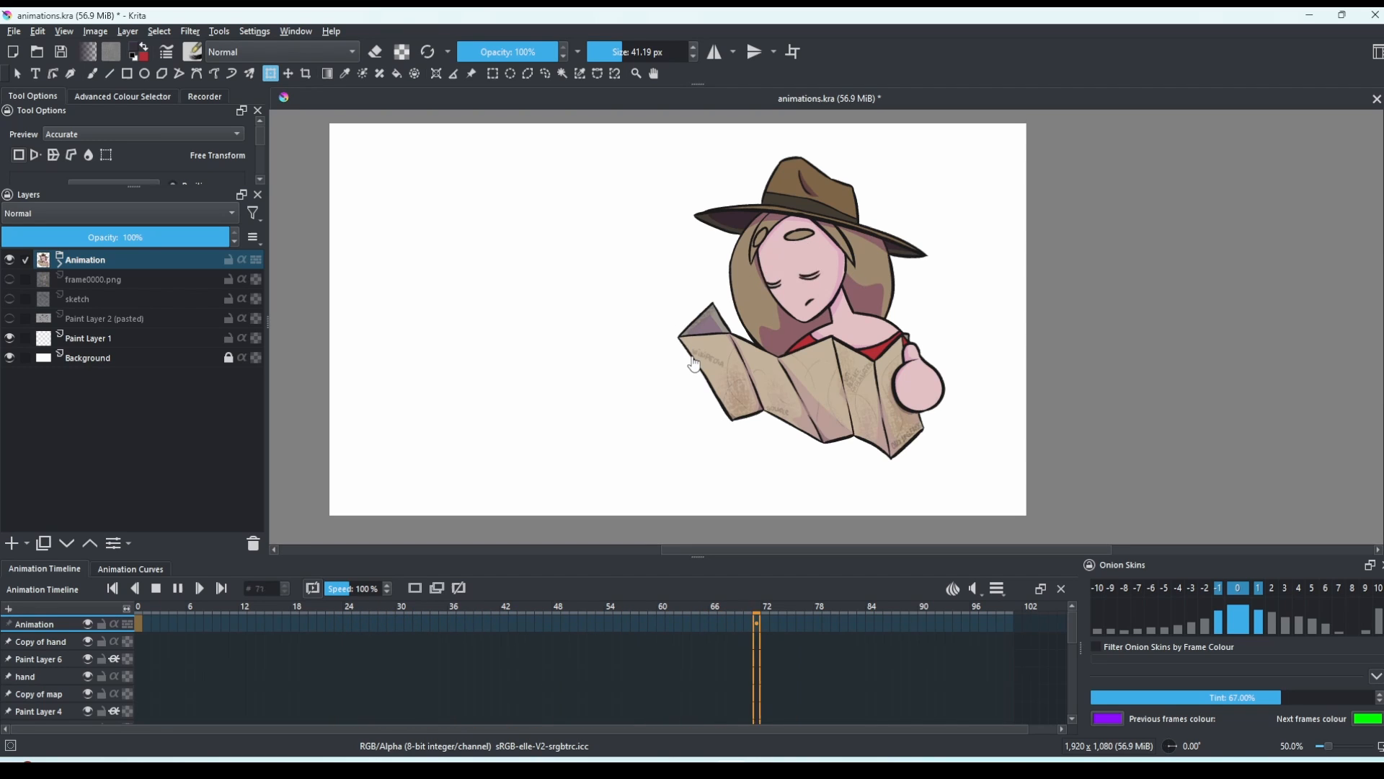
{"action": "left_click", "coordinate": [156, 588]}
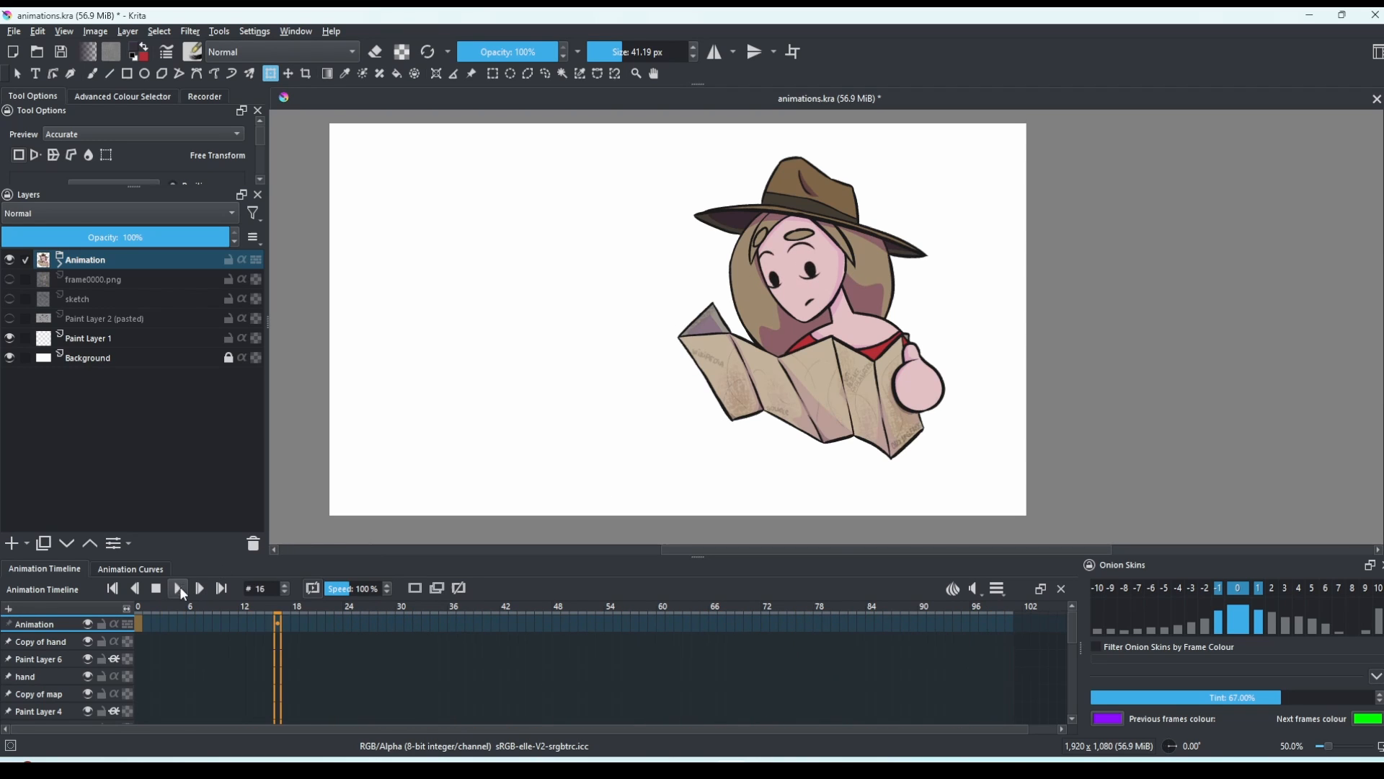
{"action": "right_click", "coordinate": [85, 258]}
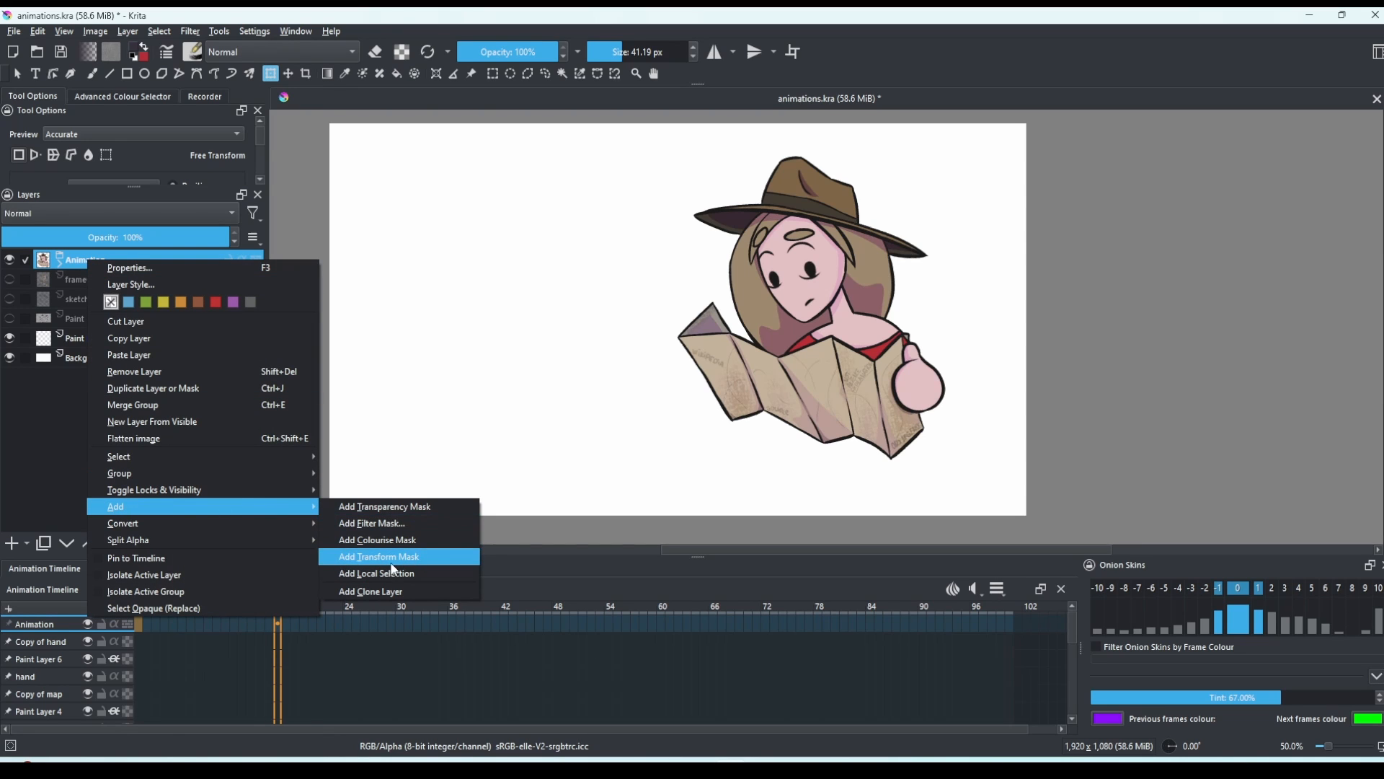
Add Transform Mask 1 to the Animation group and shift the character left, checking frames 14 and 28
{"action": "left_click", "coordinate": [377, 556]}
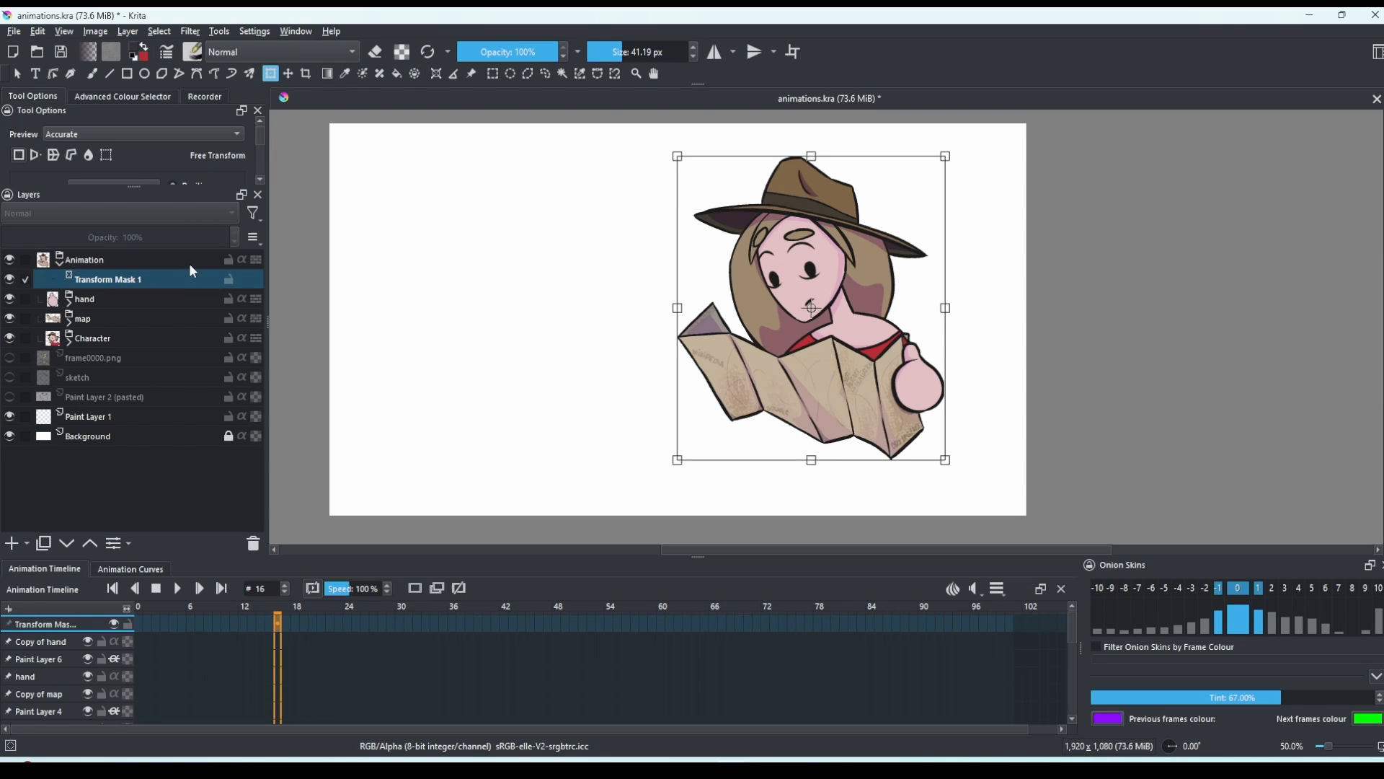
{"action": "mouse_move", "coordinate": [872, 250]}
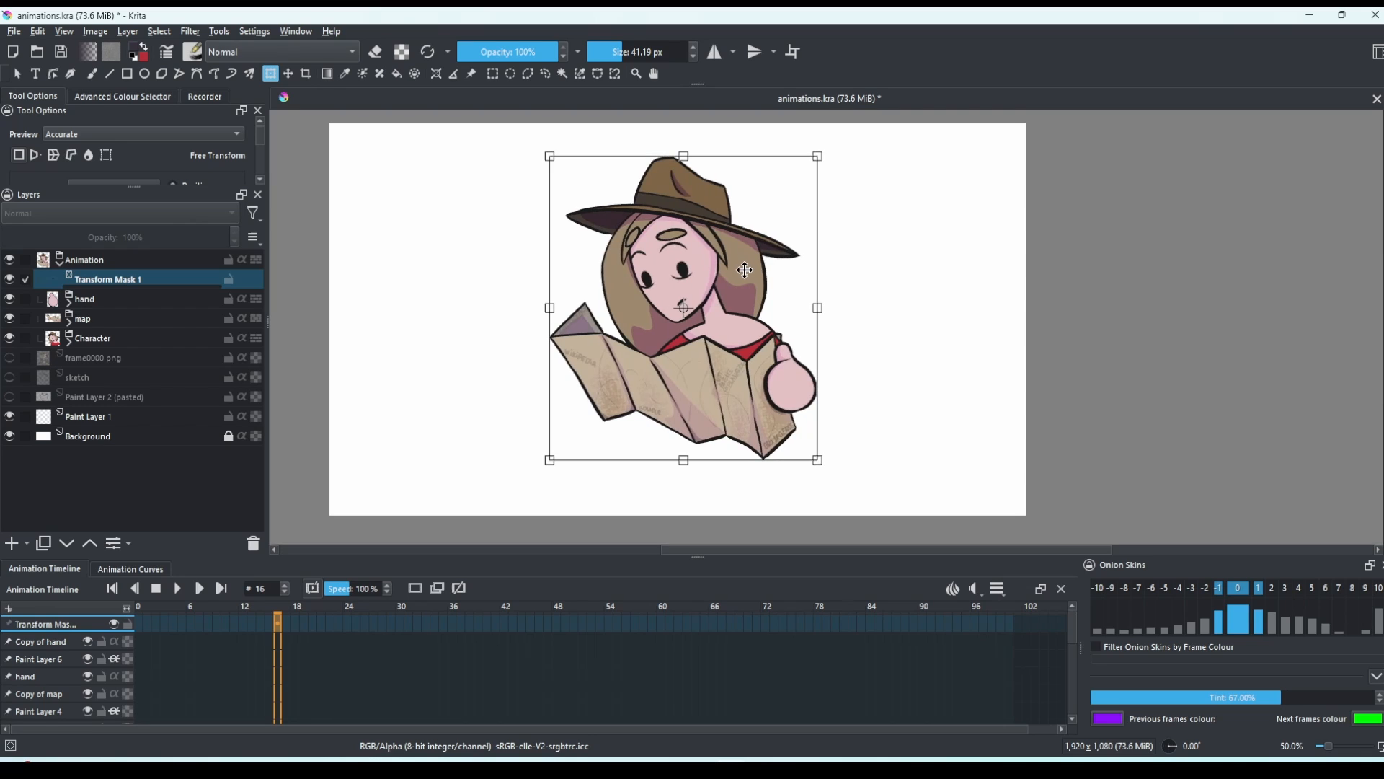
{"action": "left_click", "coordinate": [398, 623]}
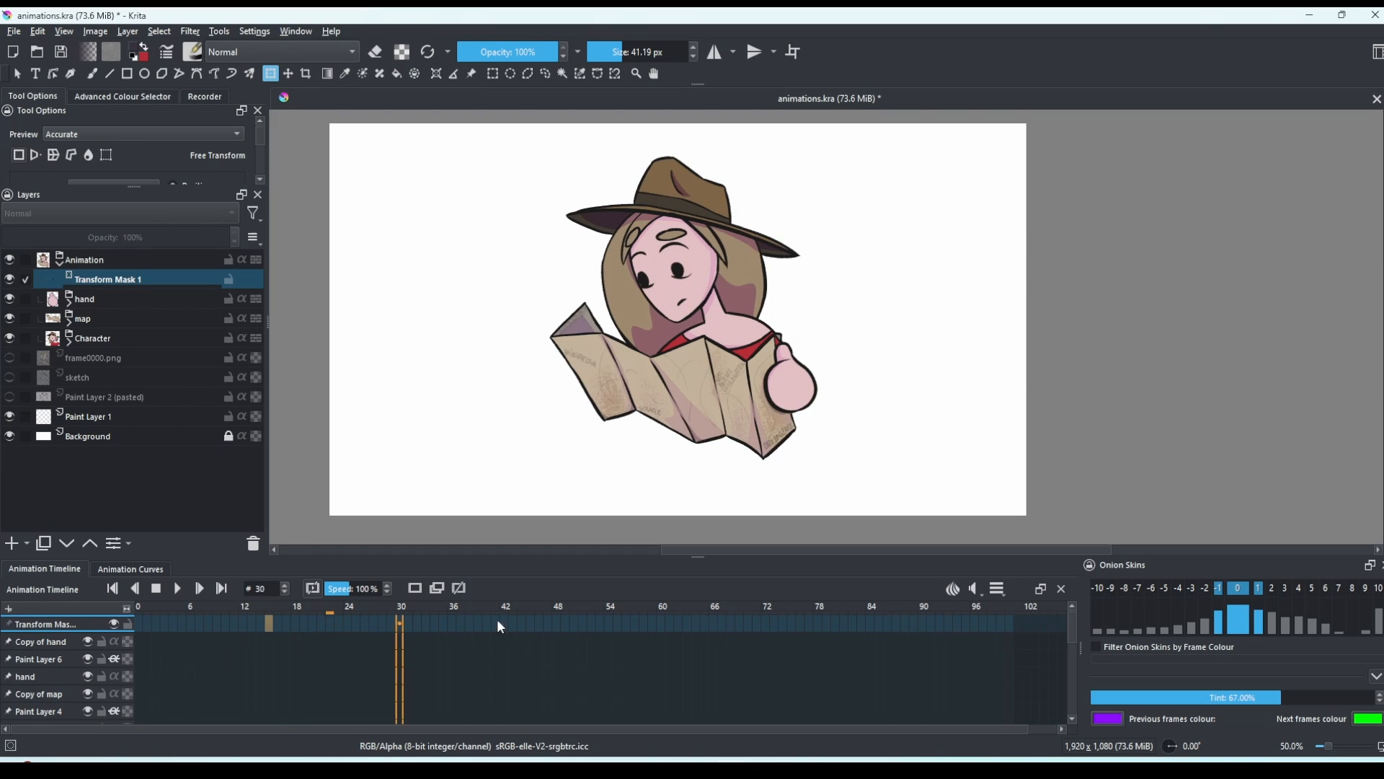
{"action": "left_click", "coordinate": [251, 623]}
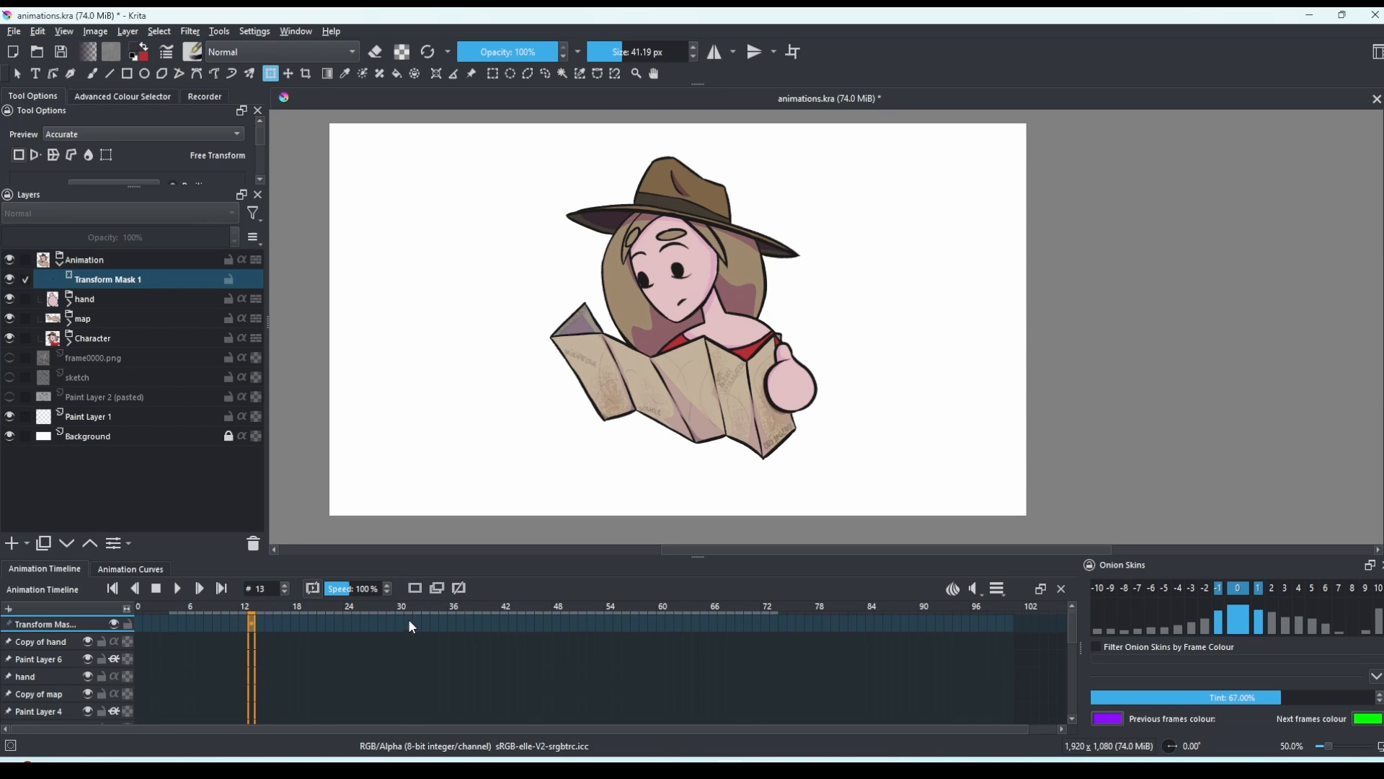
{"action": "left_click", "coordinate": [258, 625]}
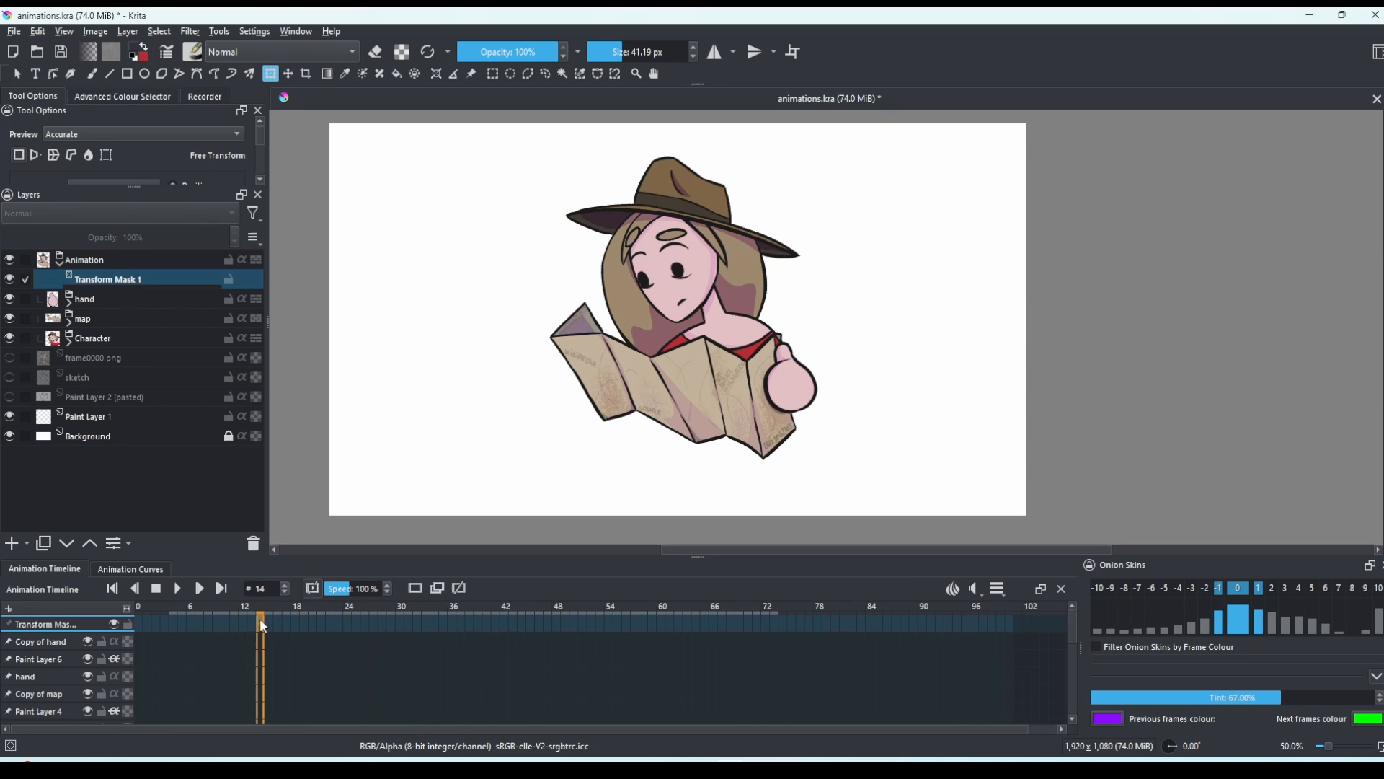
{"action": "left_click", "coordinate": [382, 623]}
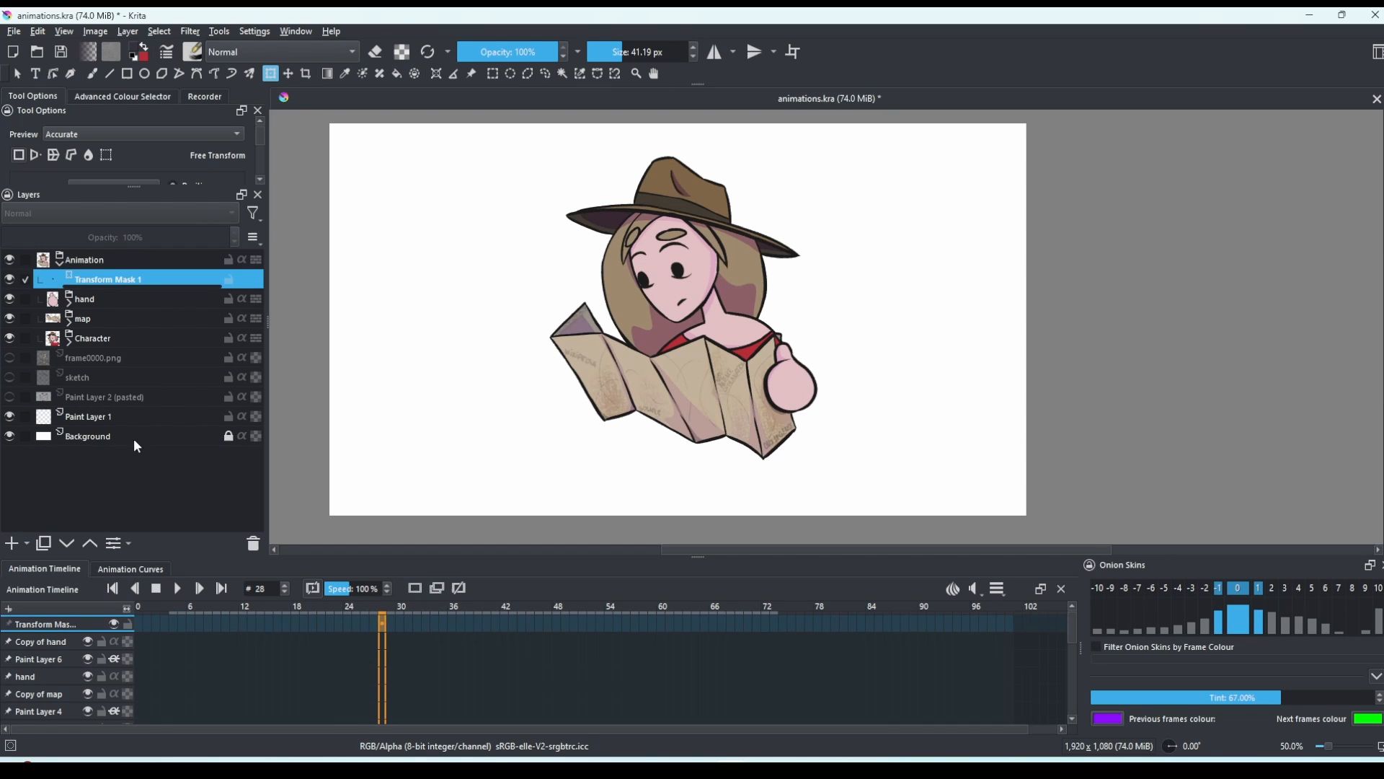
{"action": "left_click", "coordinate": [130, 568]}
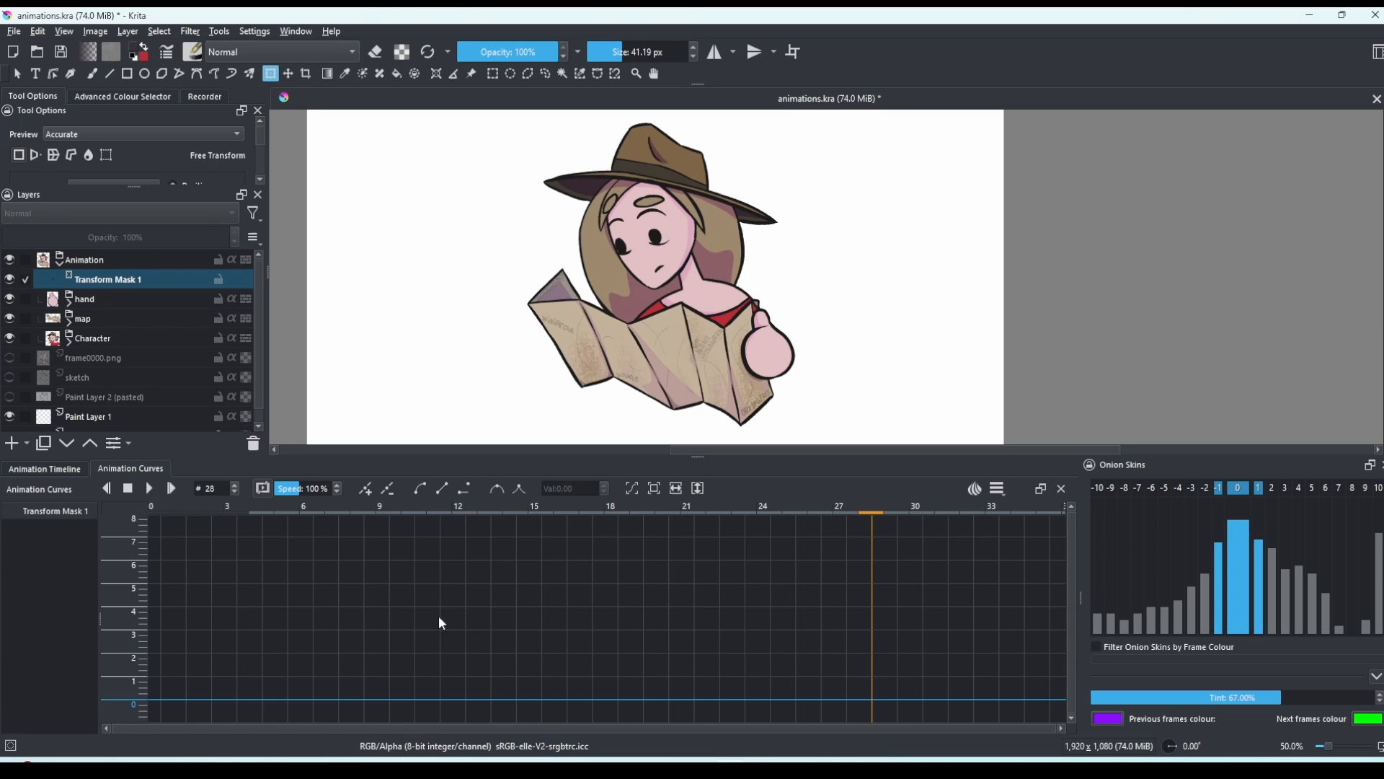
Key the transform at frames 0 and 15 so the character slides left
{"action": "left_click", "coordinate": [333, 506]}
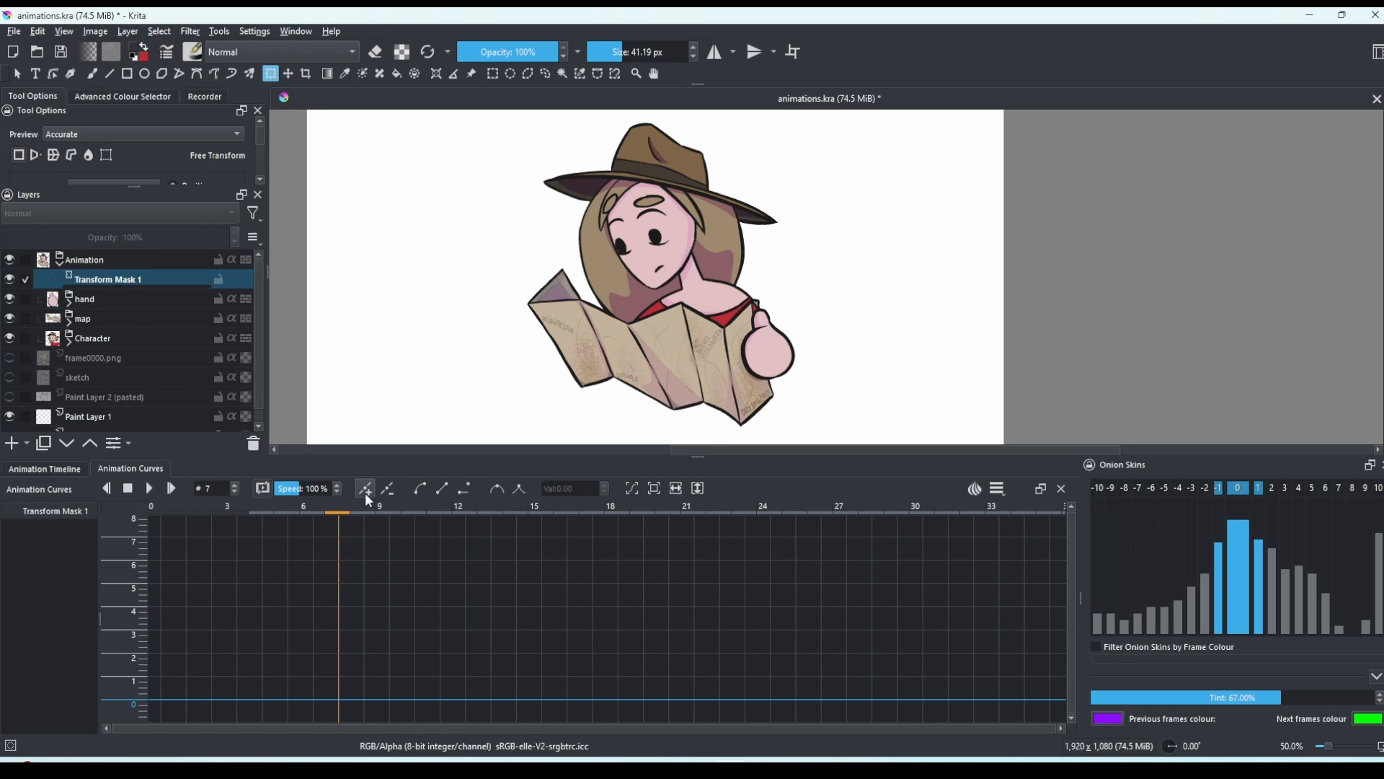
{"action": "left_click", "coordinate": [105, 489]}
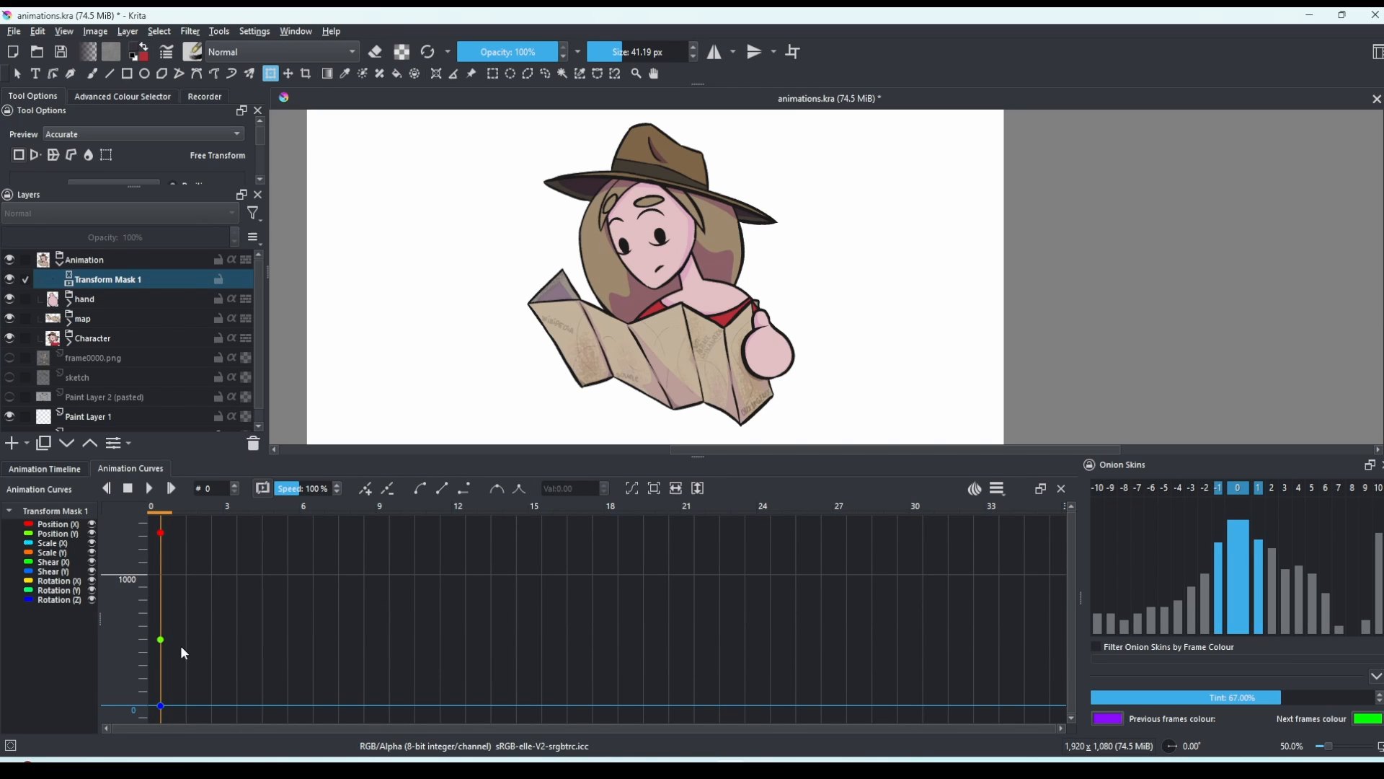
{"action": "mouse_move", "coordinate": [183, 686]}
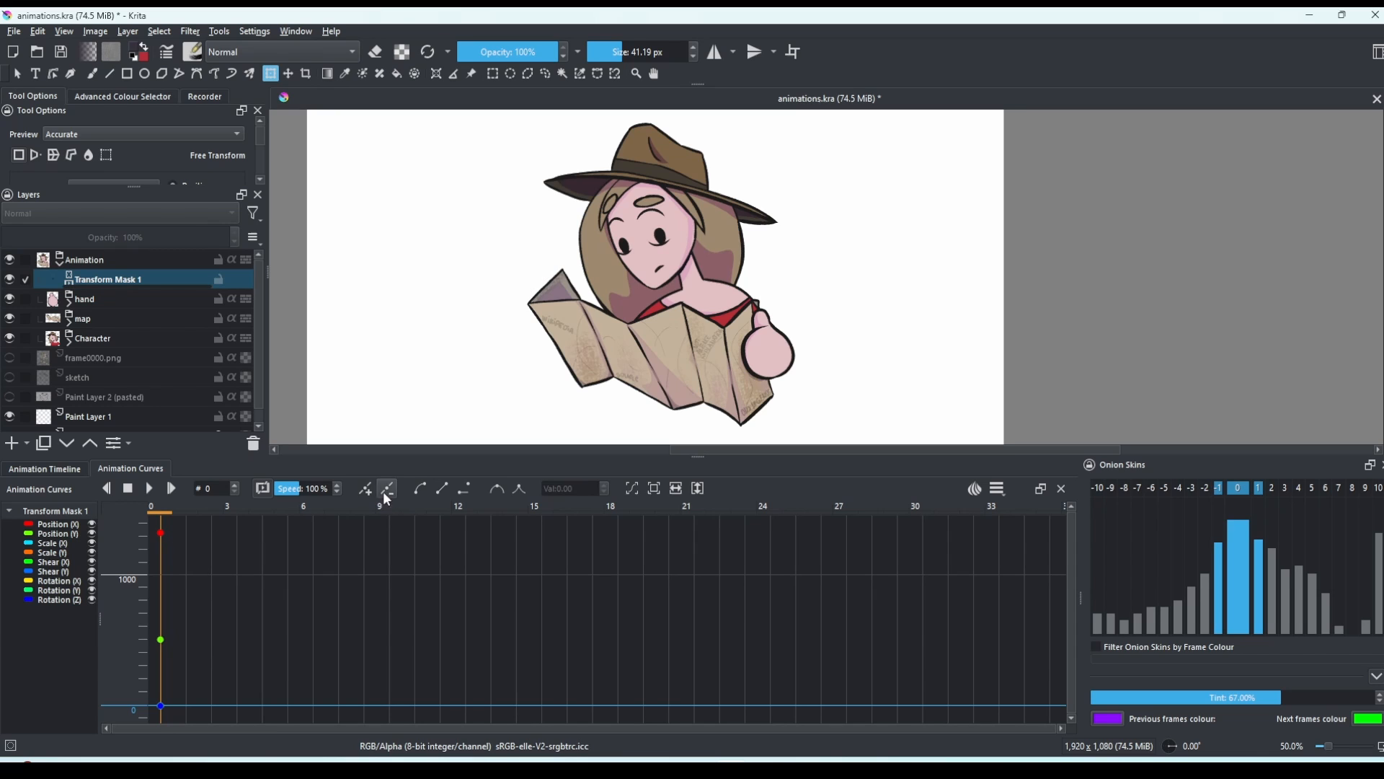
{"action": "left_click", "coordinate": [541, 504]}
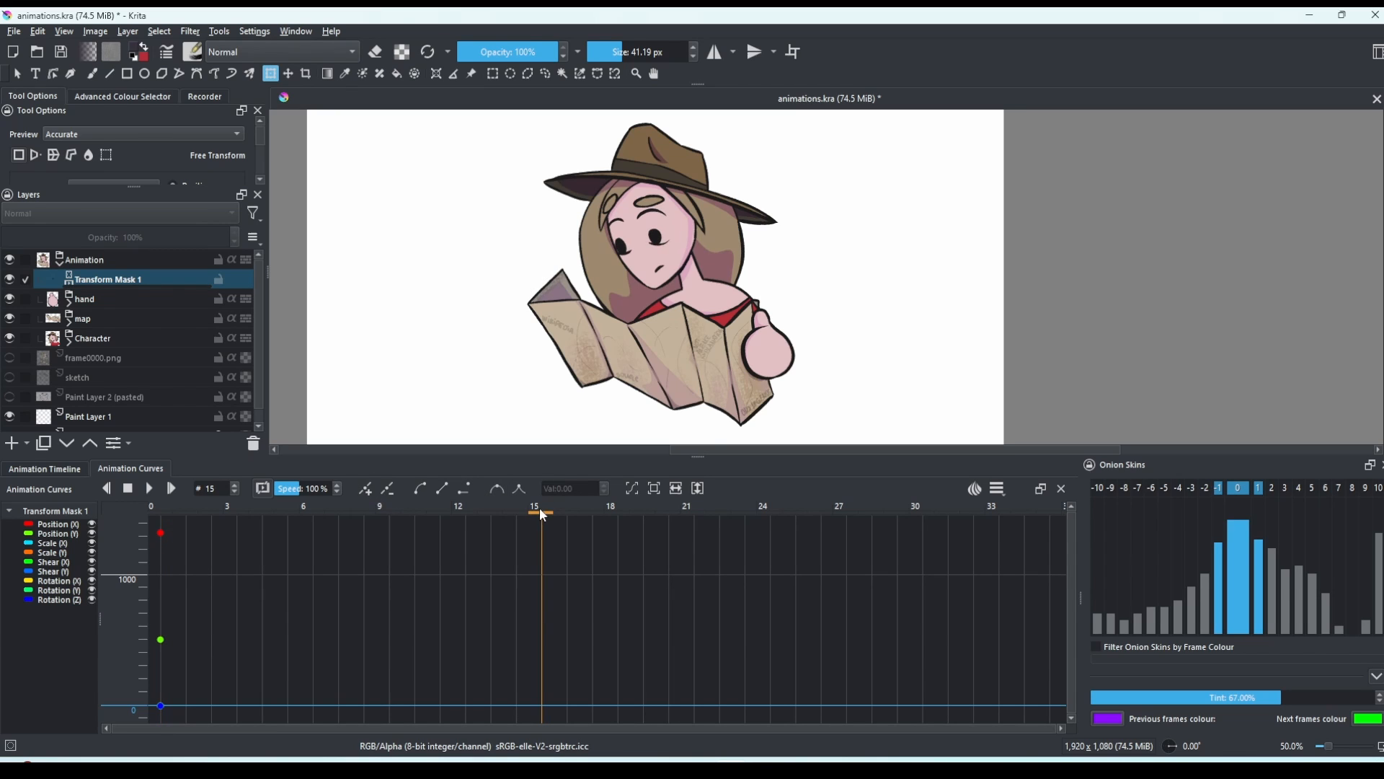
{"action": "left_click", "coordinate": [363, 489]}
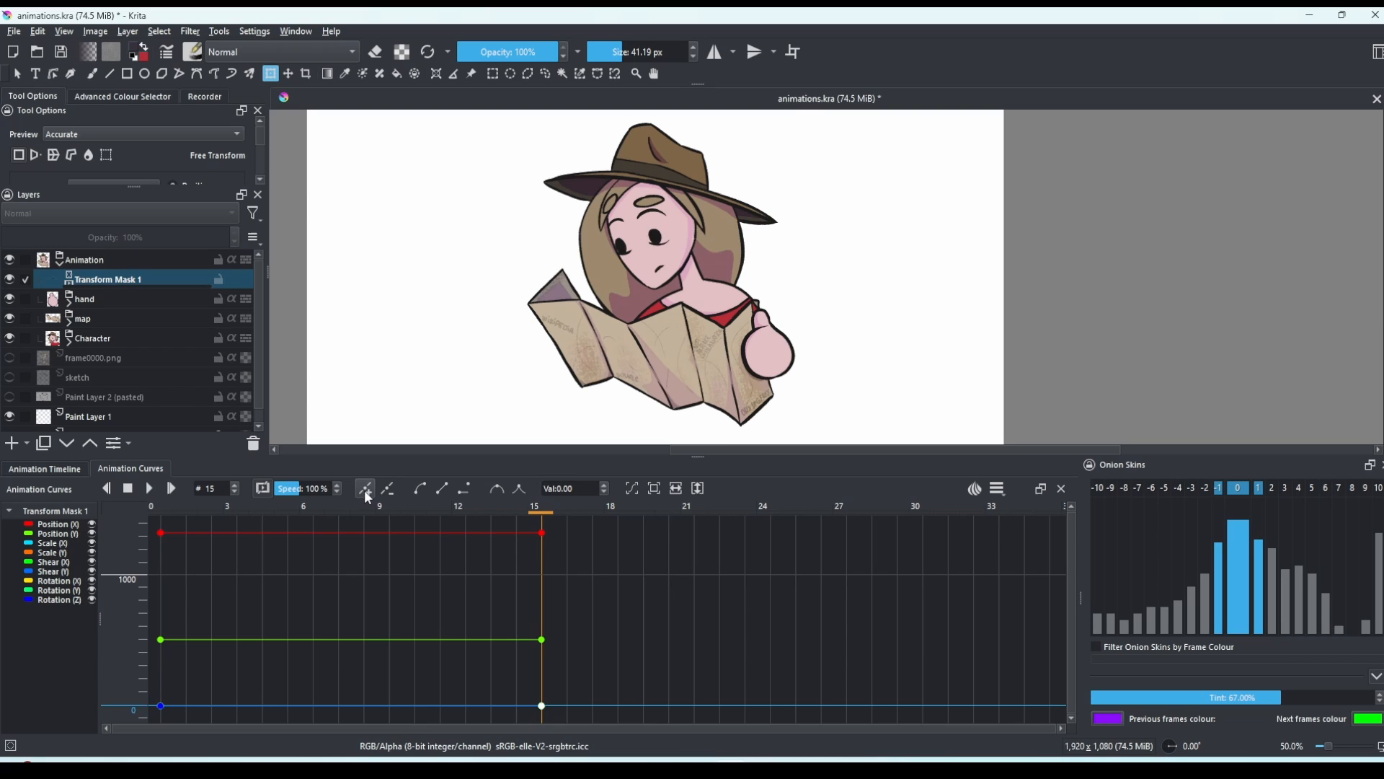
{"action": "left_click", "coordinate": [364, 489]}
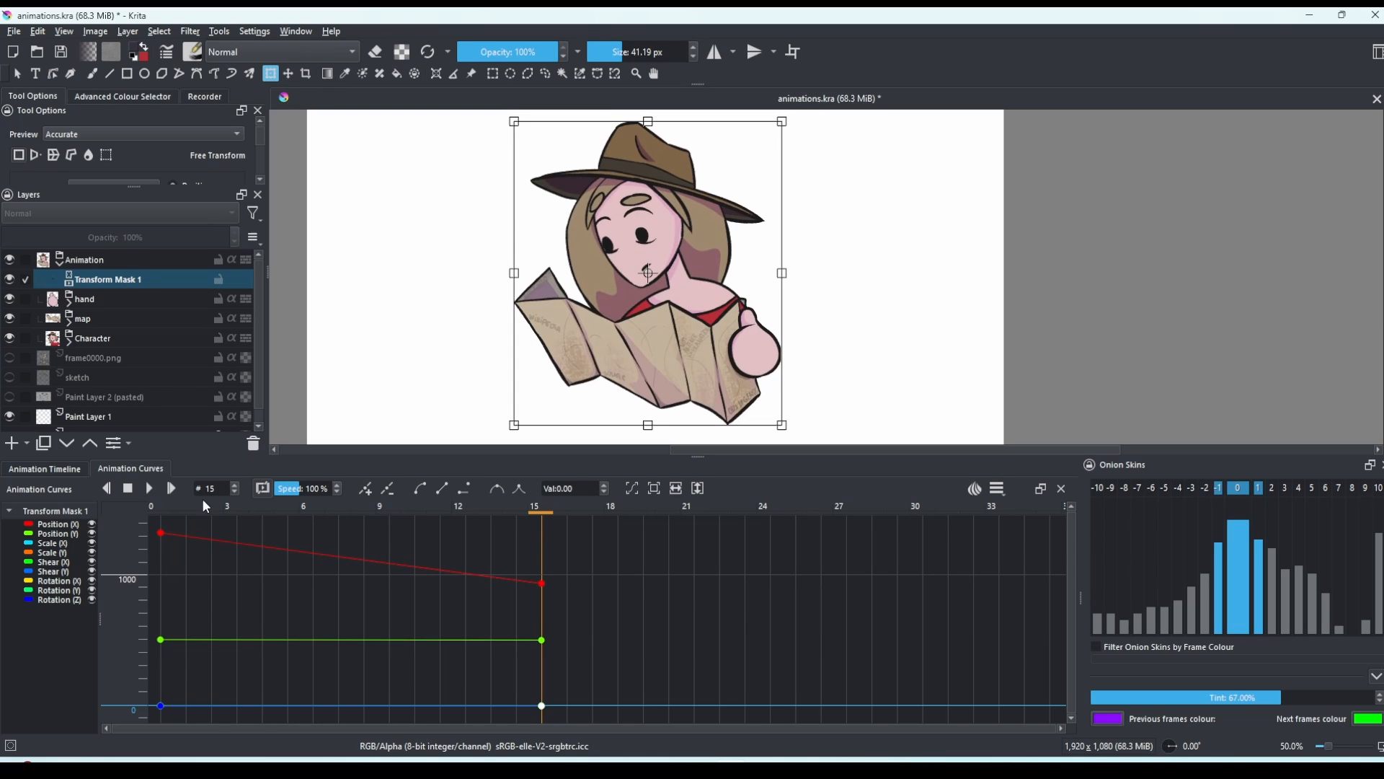
Scrub through the slide to preview it, then delete the glitching Transform Mask 1
{"action": "left_click", "coordinate": [186, 512]}
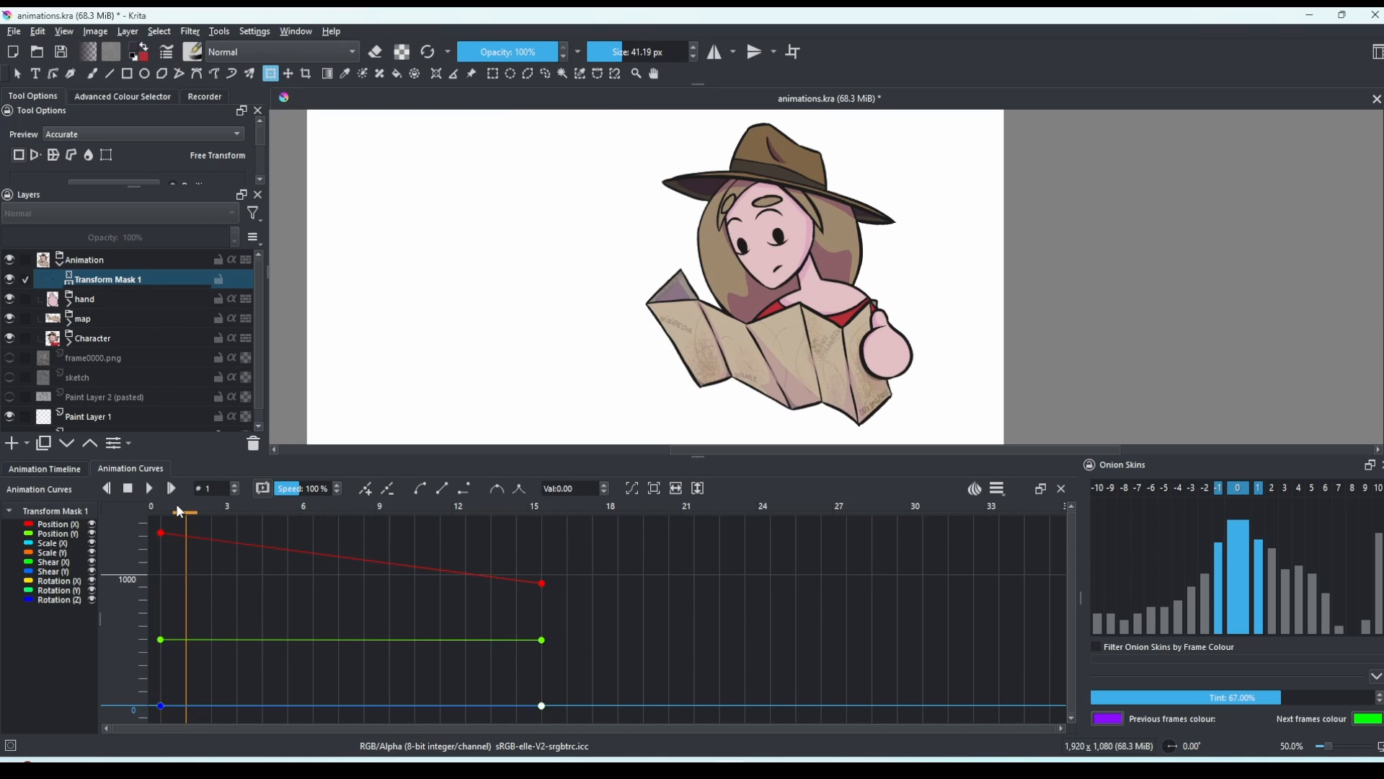
{"action": "left_click", "coordinate": [379, 512]}
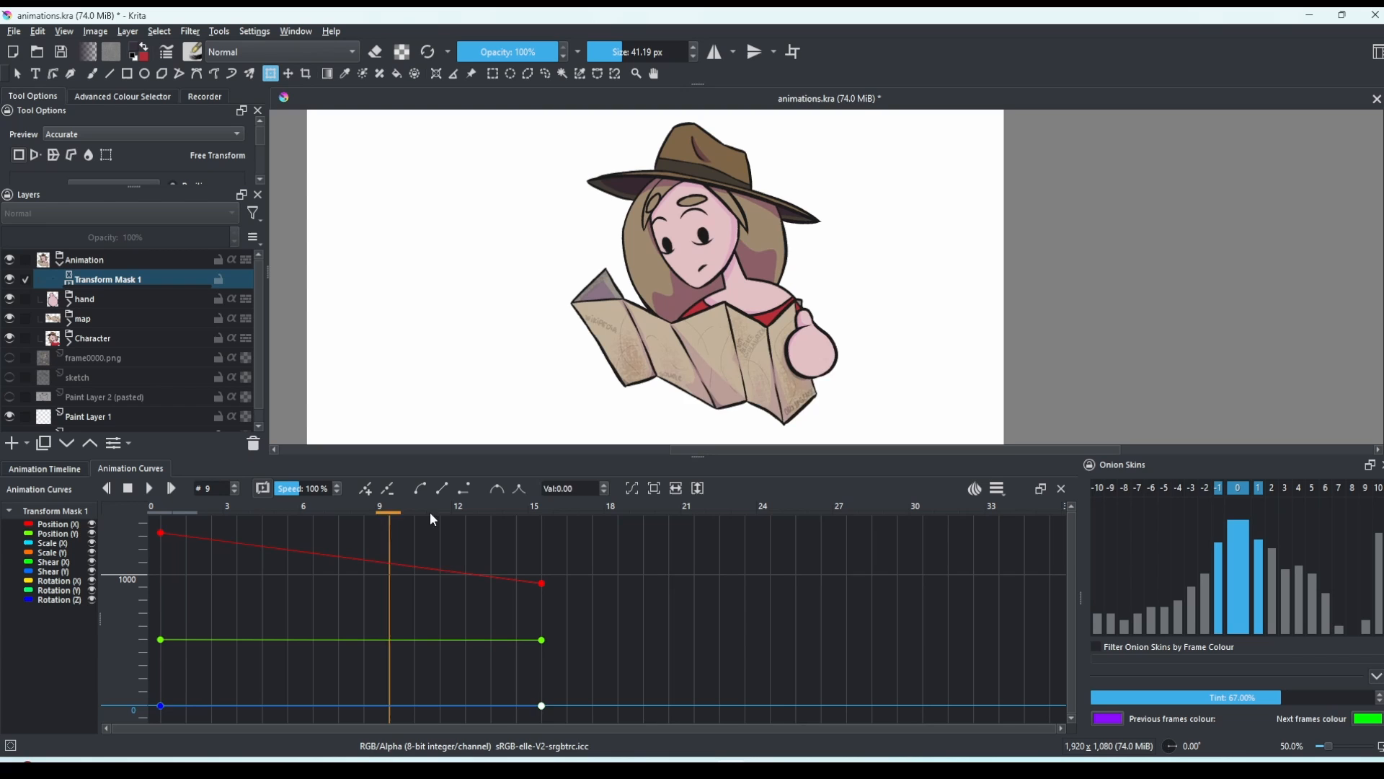
{"action": "left_click", "coordinate": [360, 516]}
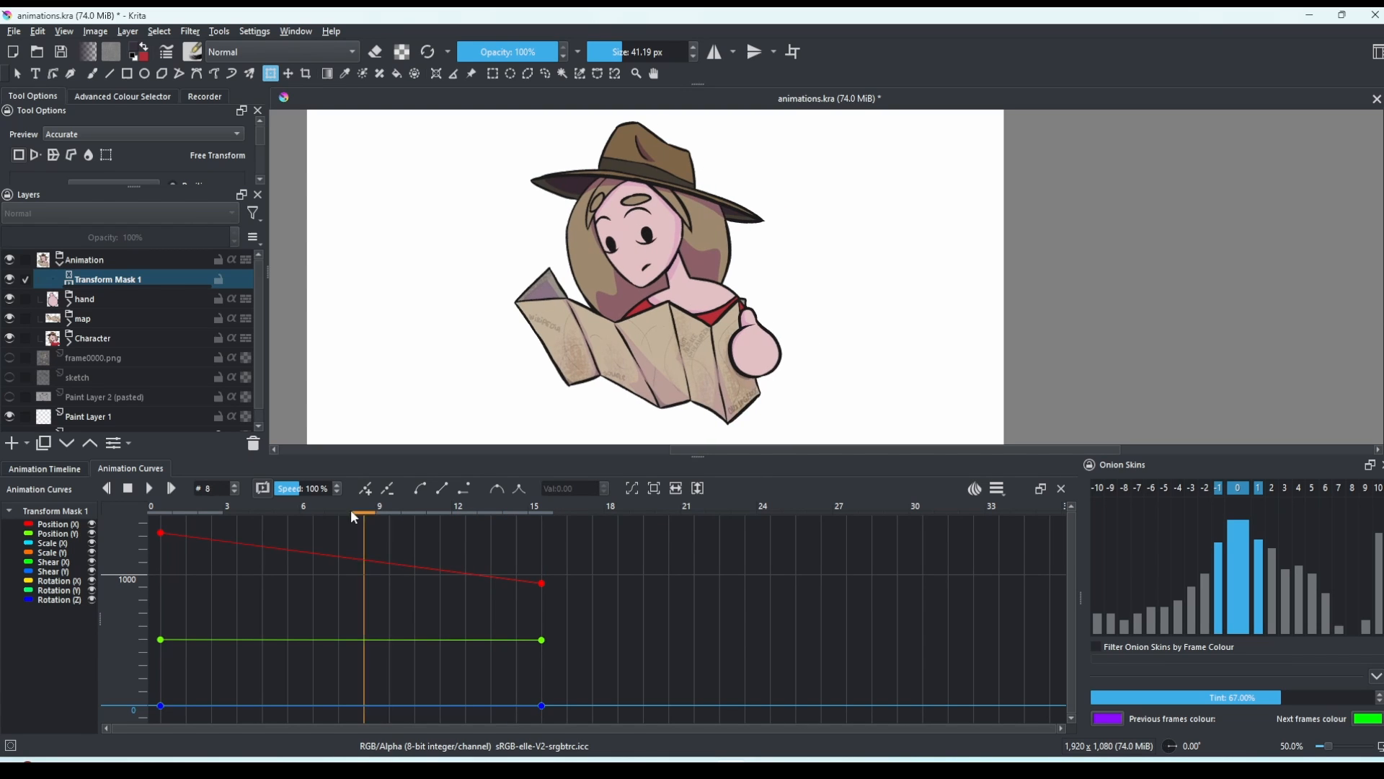
{"action": "left_click", "coordinate": [286, 516]}
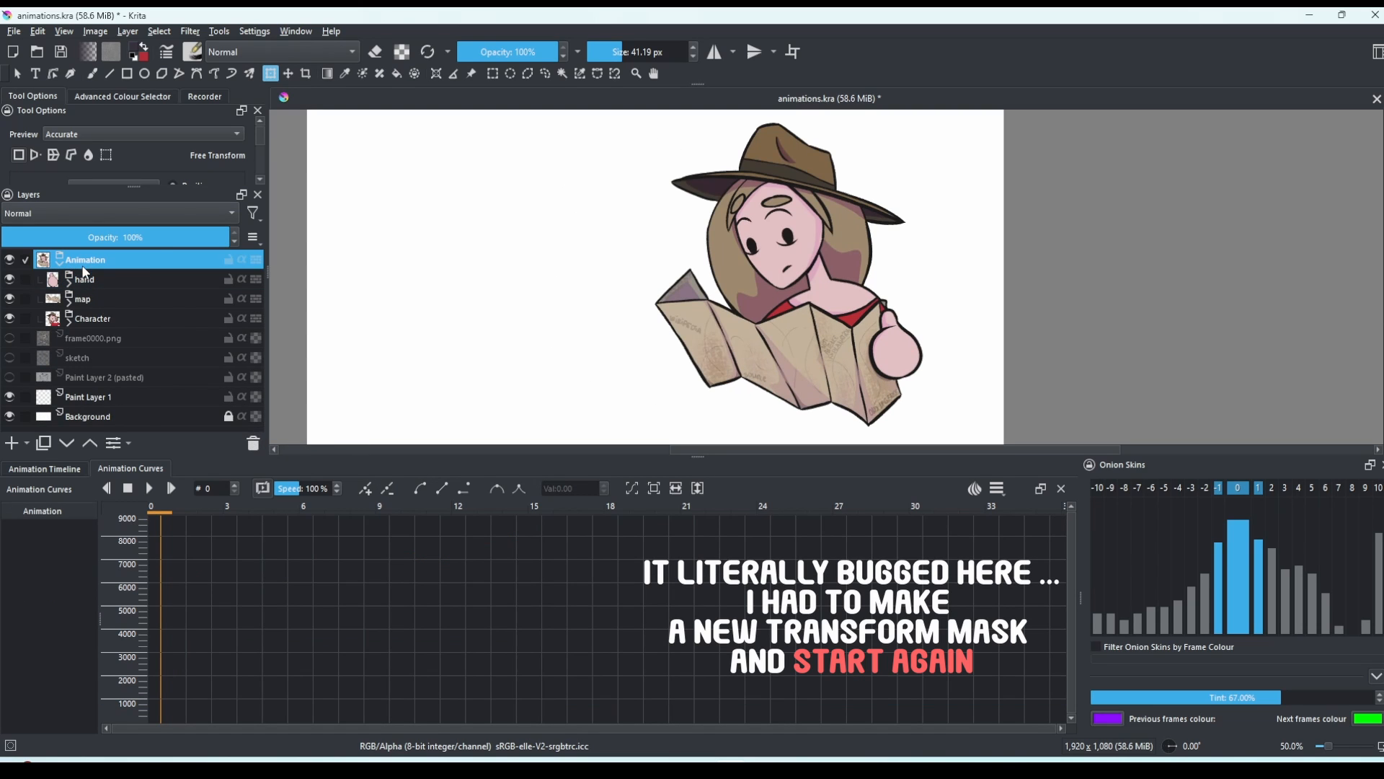
Add a fresh Transform Mask 1 to the Animation group
{"action": "right_click", "coordinate": [86, 258]}
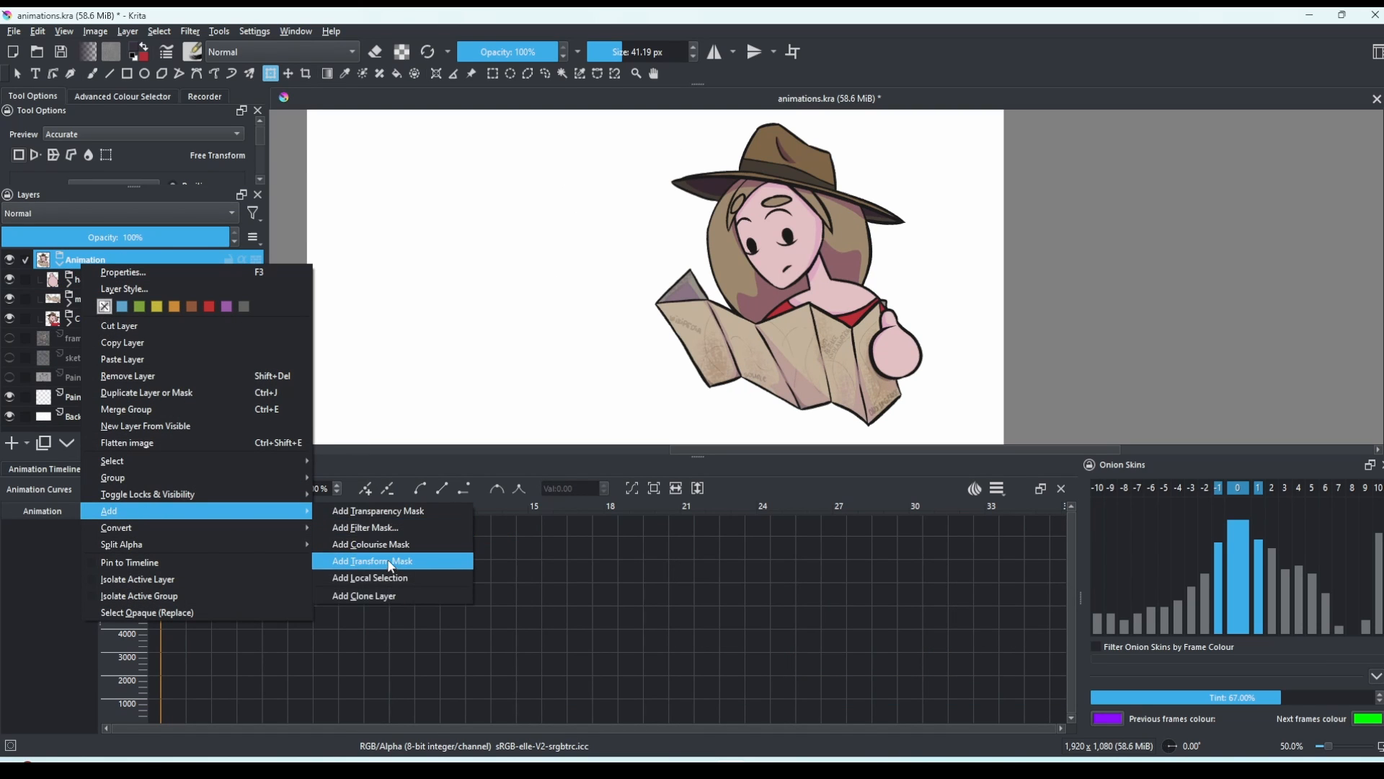
{"action": "left_click", "coordinate": [371, 561]}
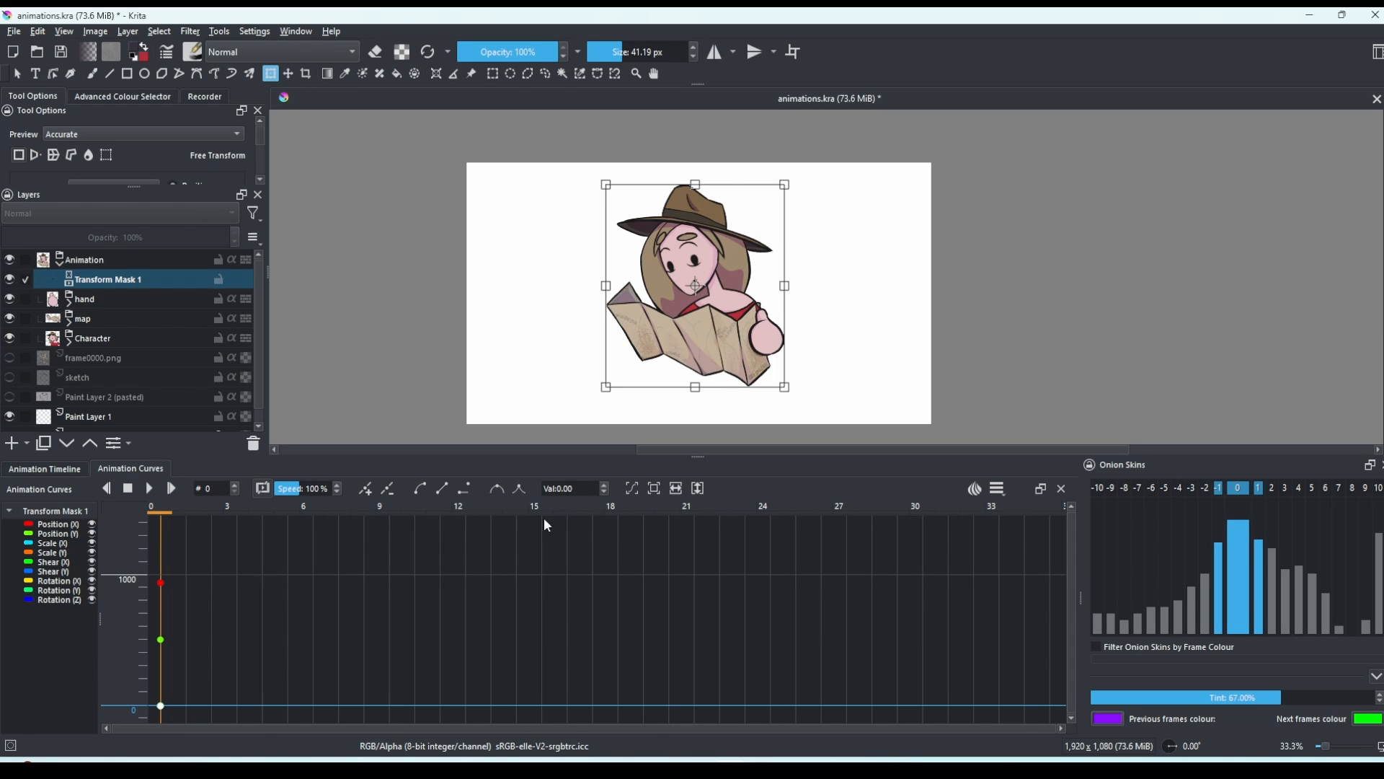
{"action": "left_click", "coordinate": [387, 506]}
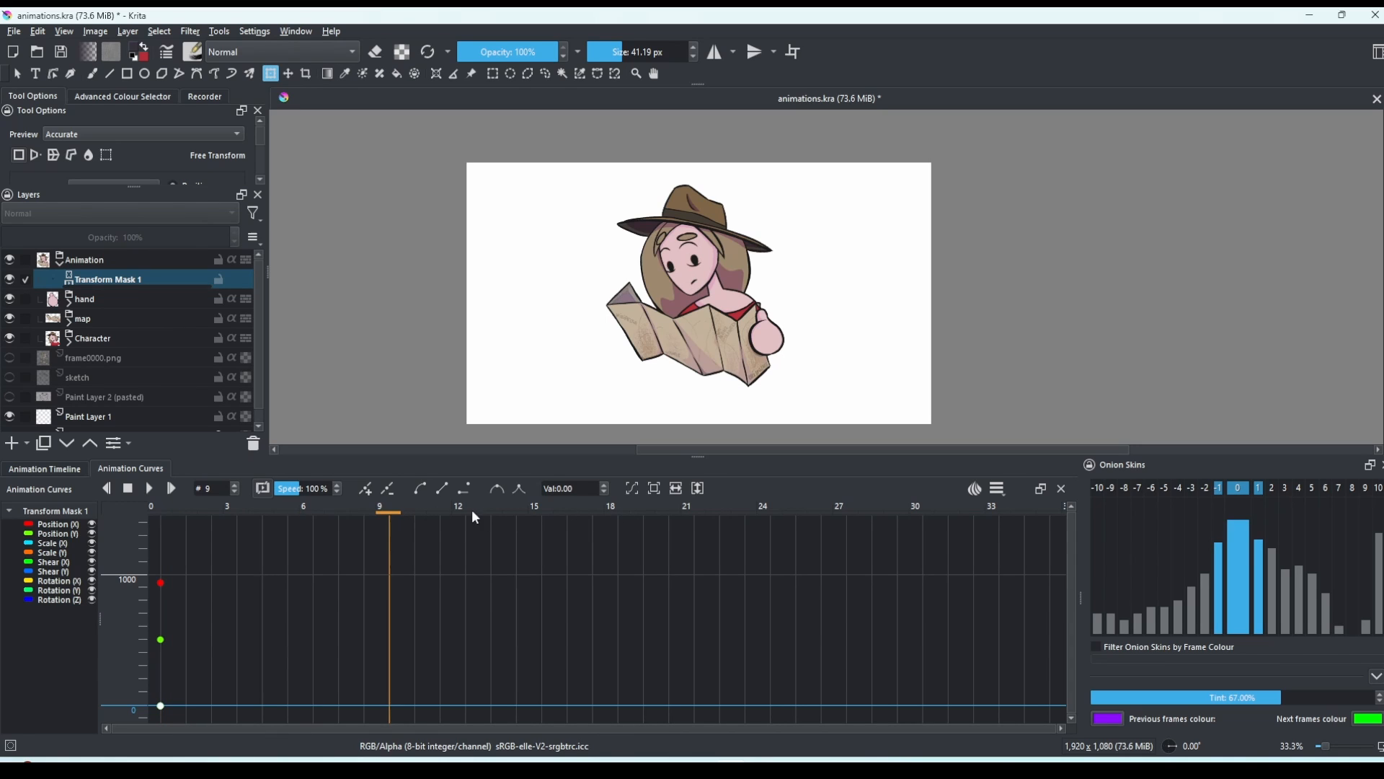
{"action": "left_click", "coordinate": [466, 506]}
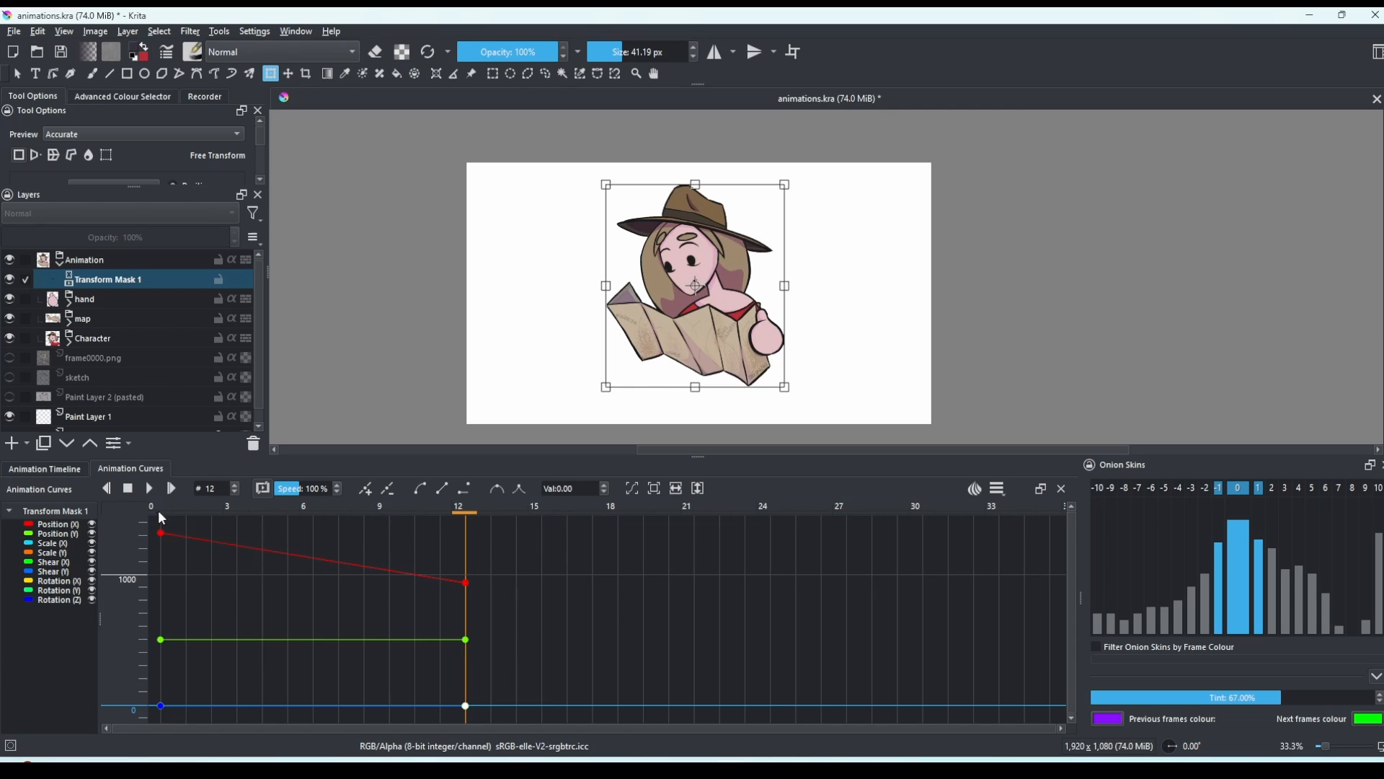
{"action": "left_click", "coordinate": [105, 489]}
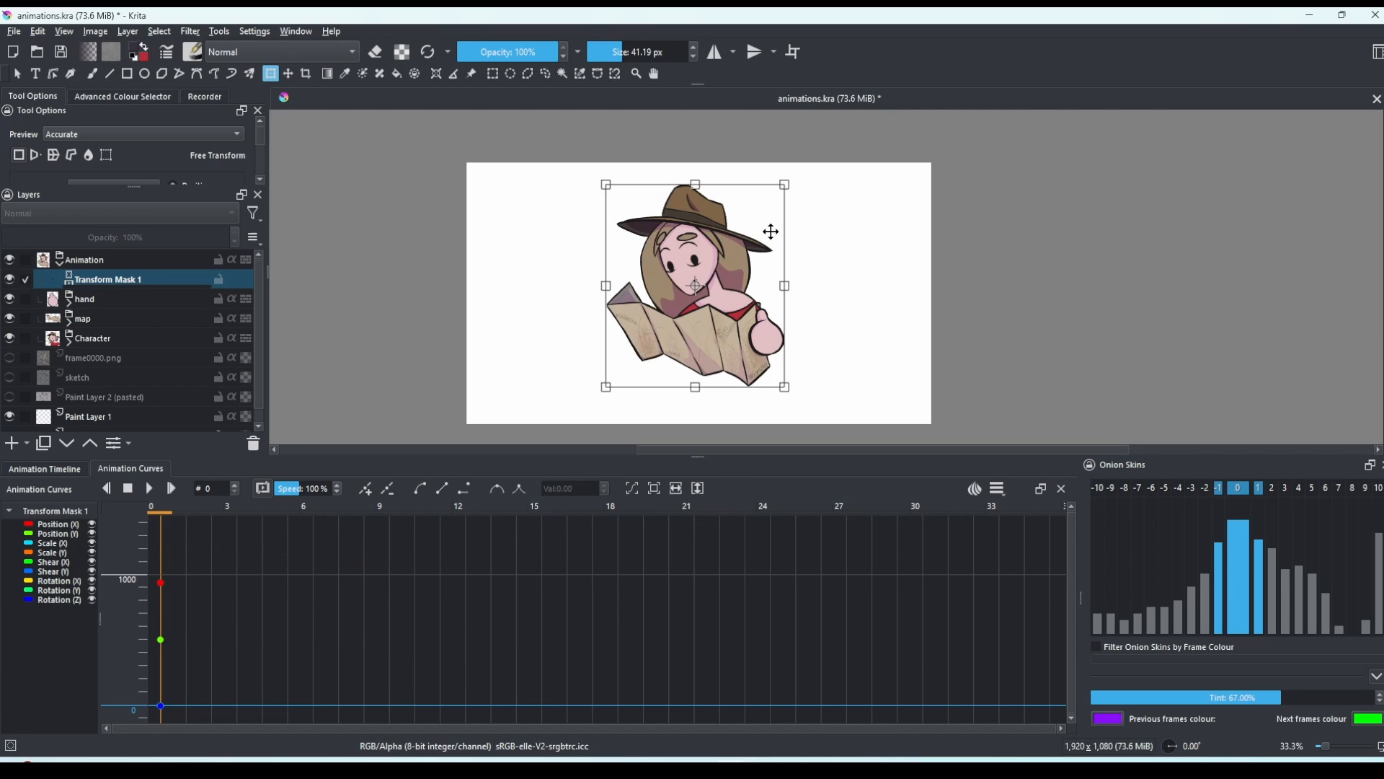
{"action": "left_click", "coordinate": [387, 506]}
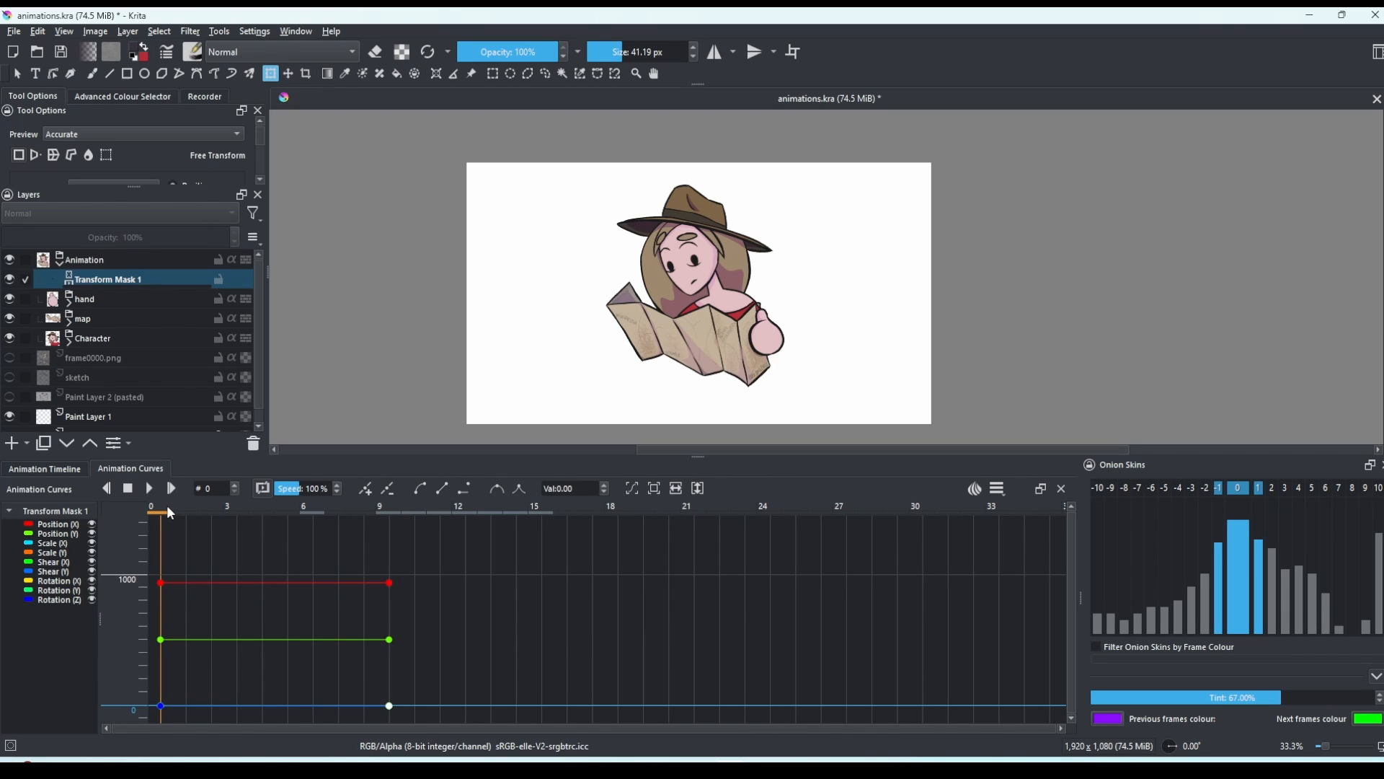
{"action": "left_click", "coordinate": [698, 291]}
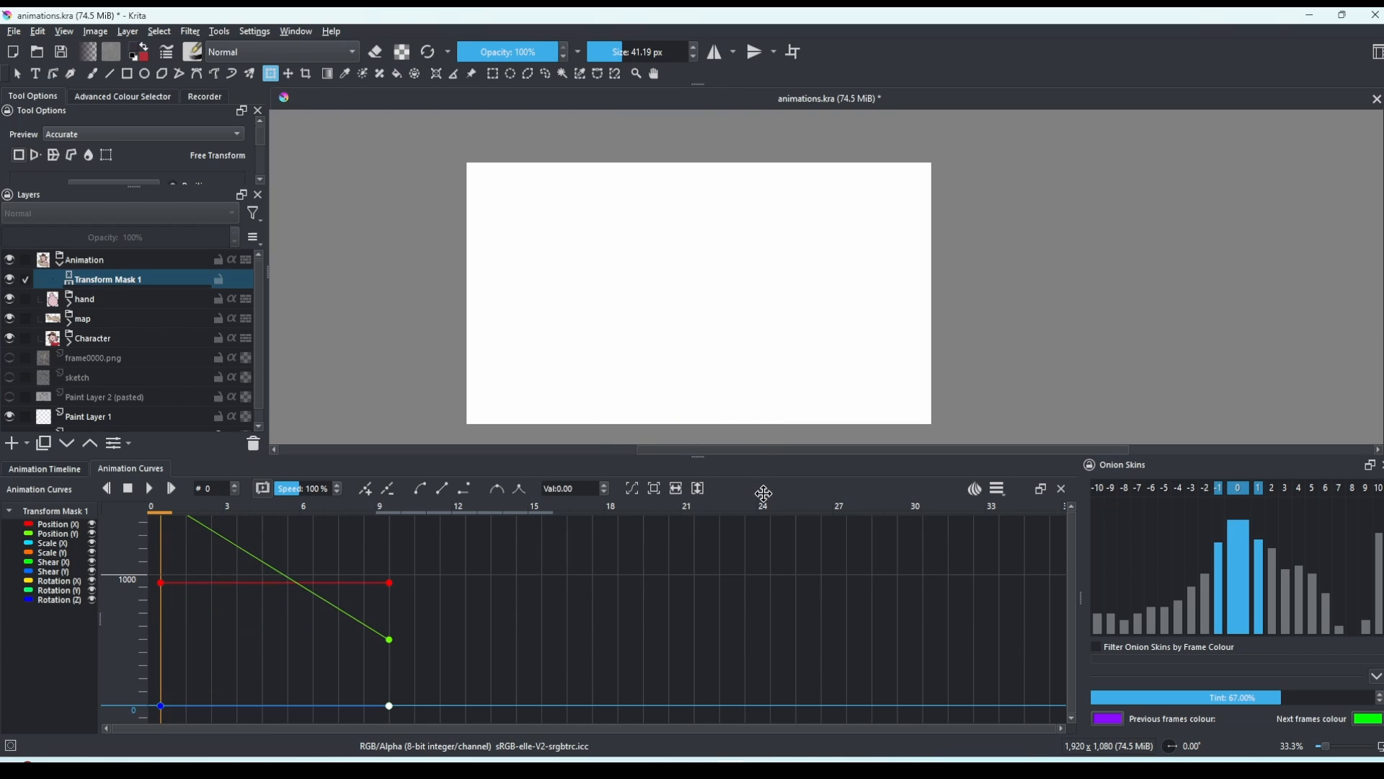
{"action": "left_click", "coordinate": [388, 510]}
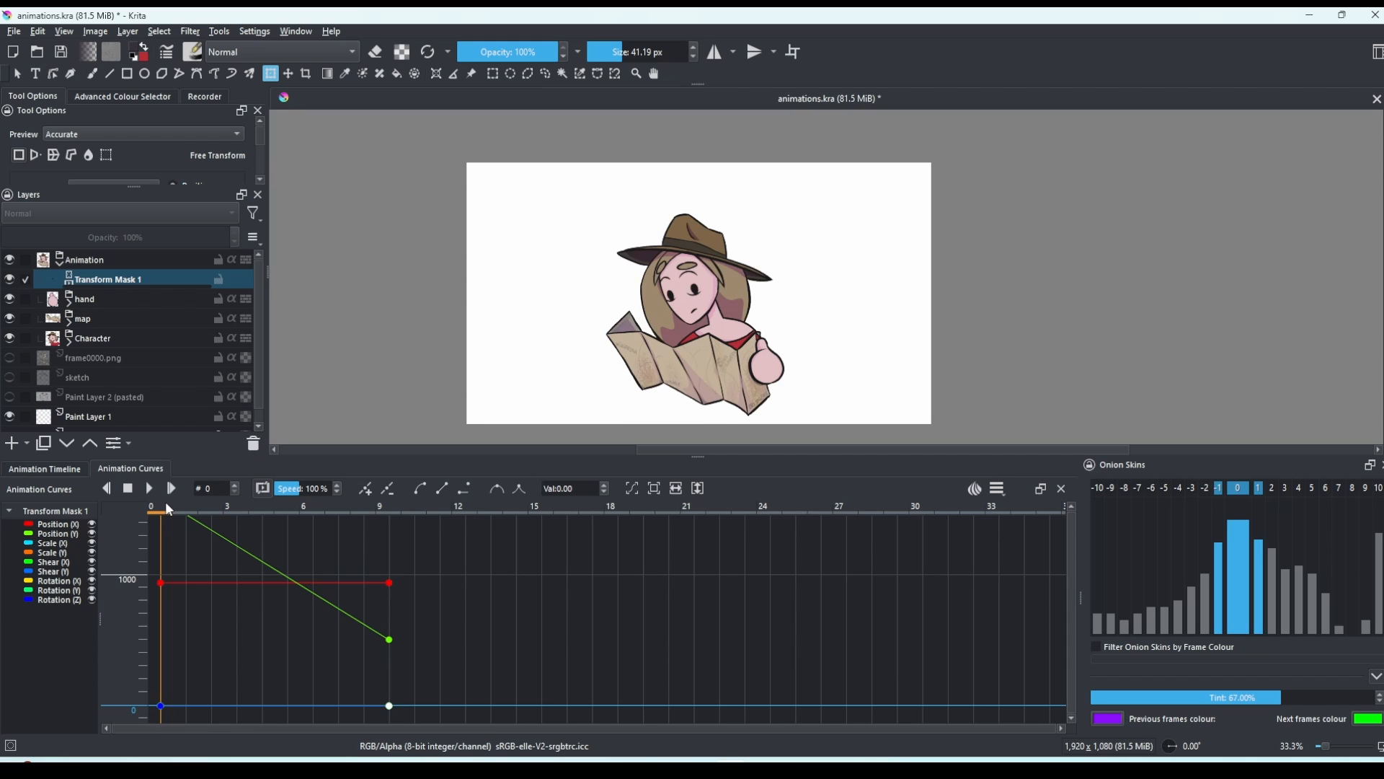
{"action": "left_click", "coordinate": [361, 519]}
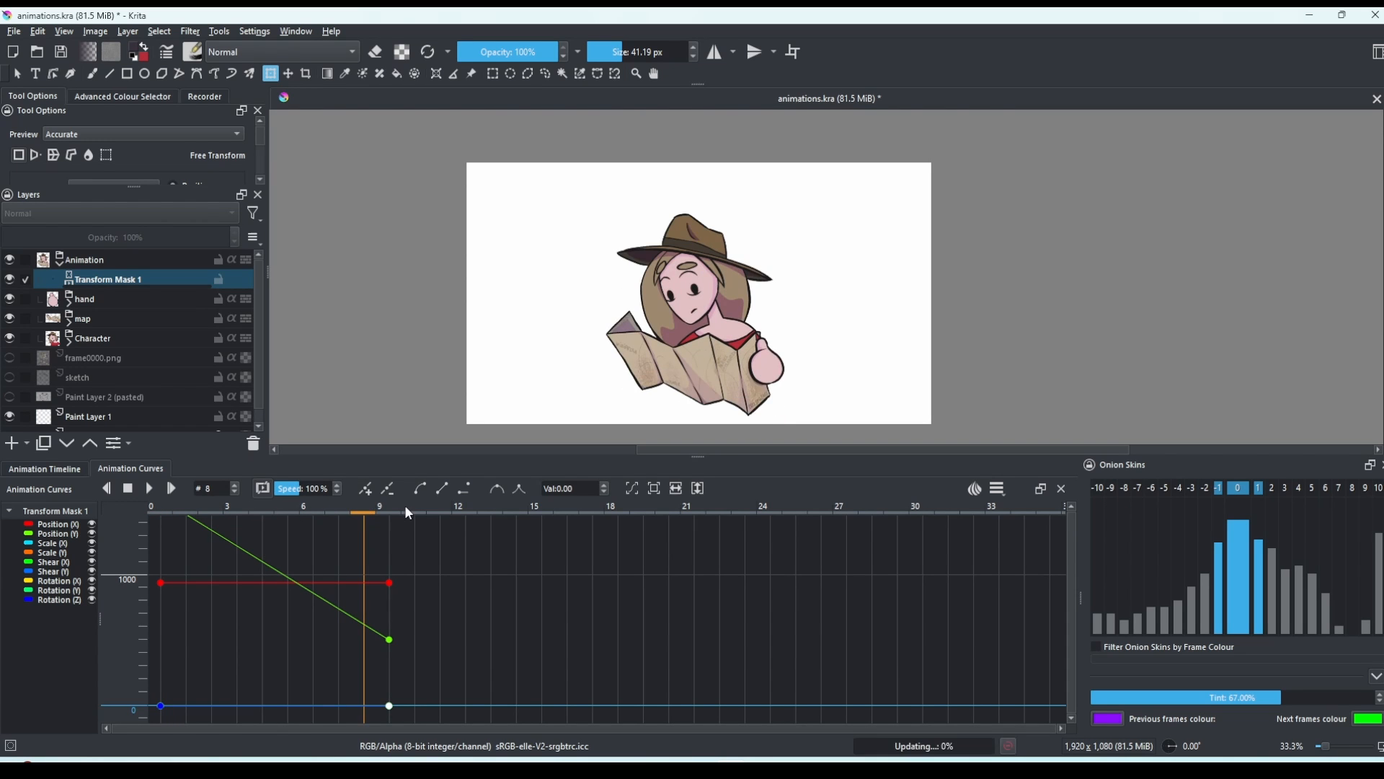
{"action": "left_click", "coordinate": [643, 509]}
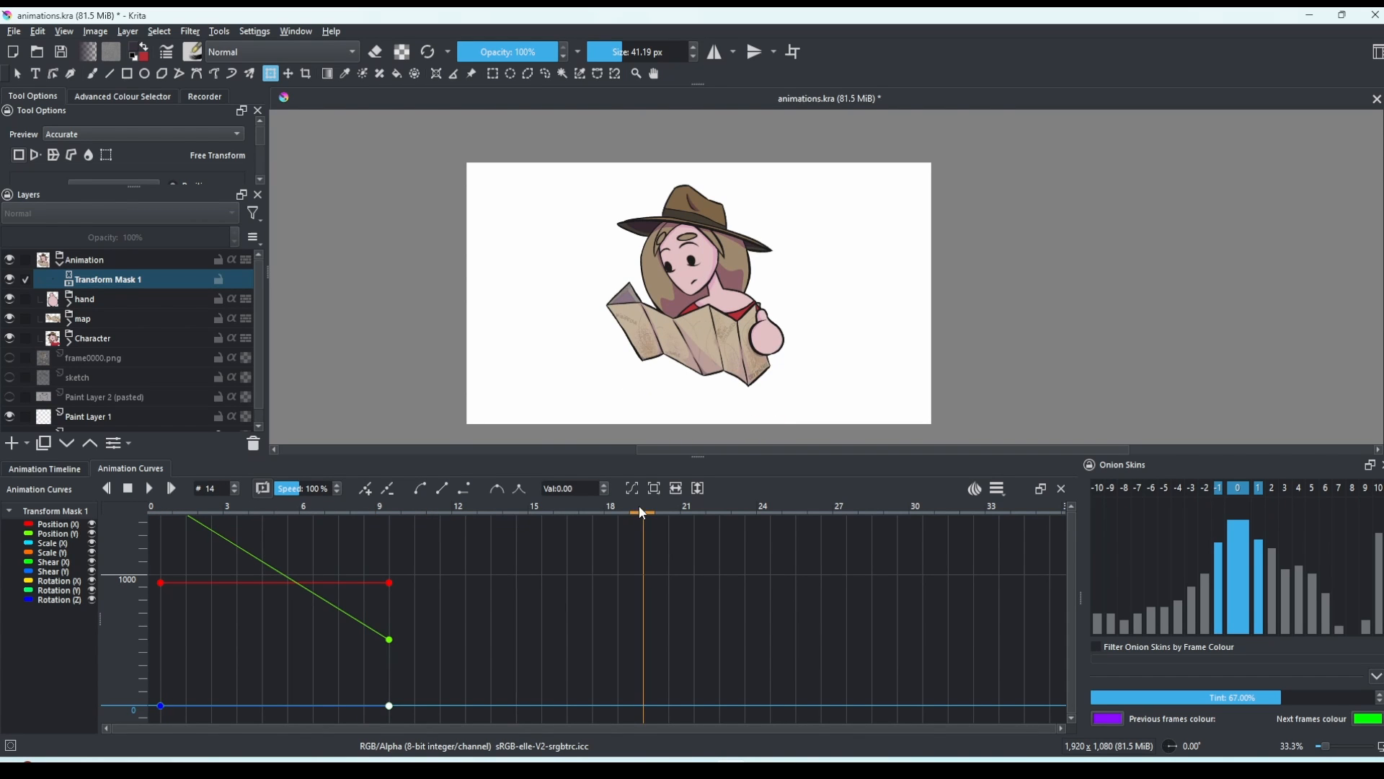
{"action": "left_click", "coordinate": [45, 467]}
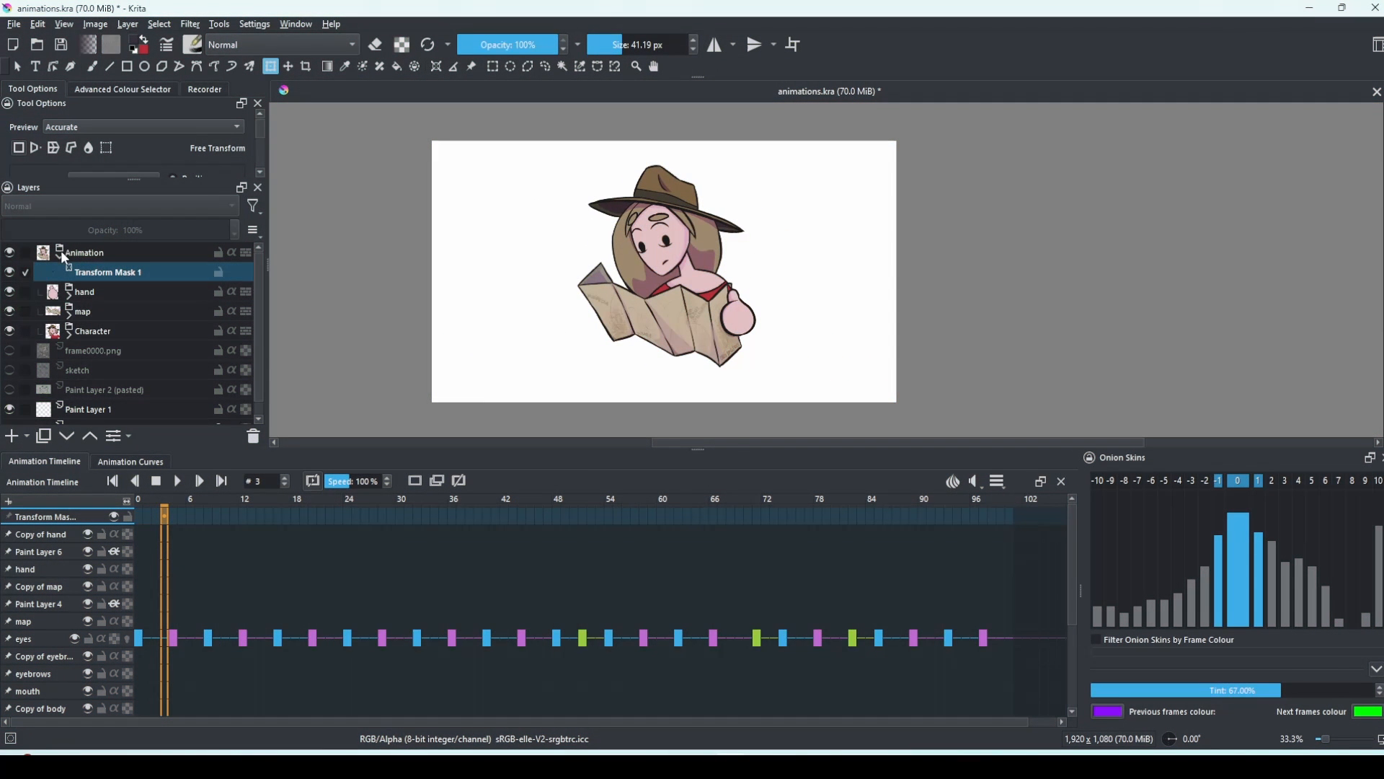
Hide the white Background layer so the character sits on a transparent canvas
{"action": "left_click", "coordinate": [61, 252]}
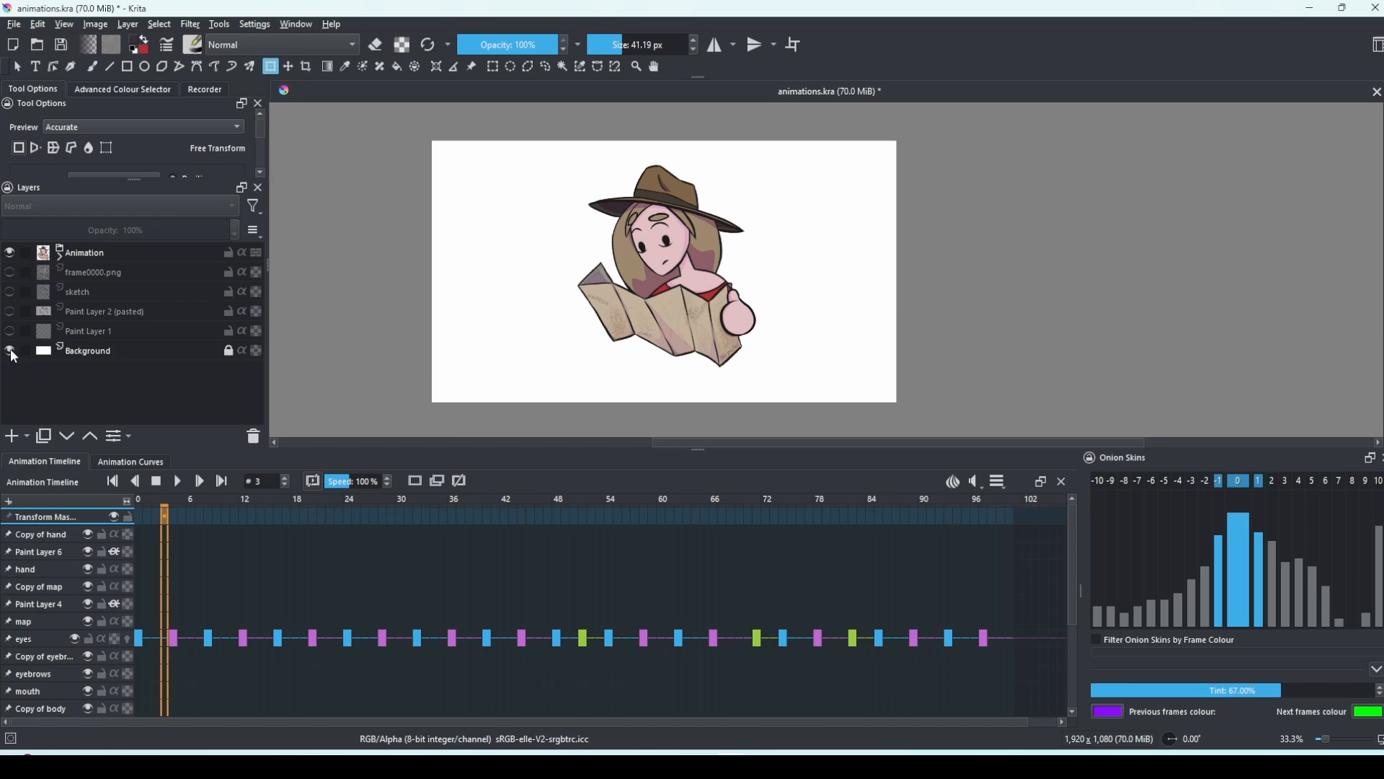
{"action": "left_click", "coordinate": [10, 351]}
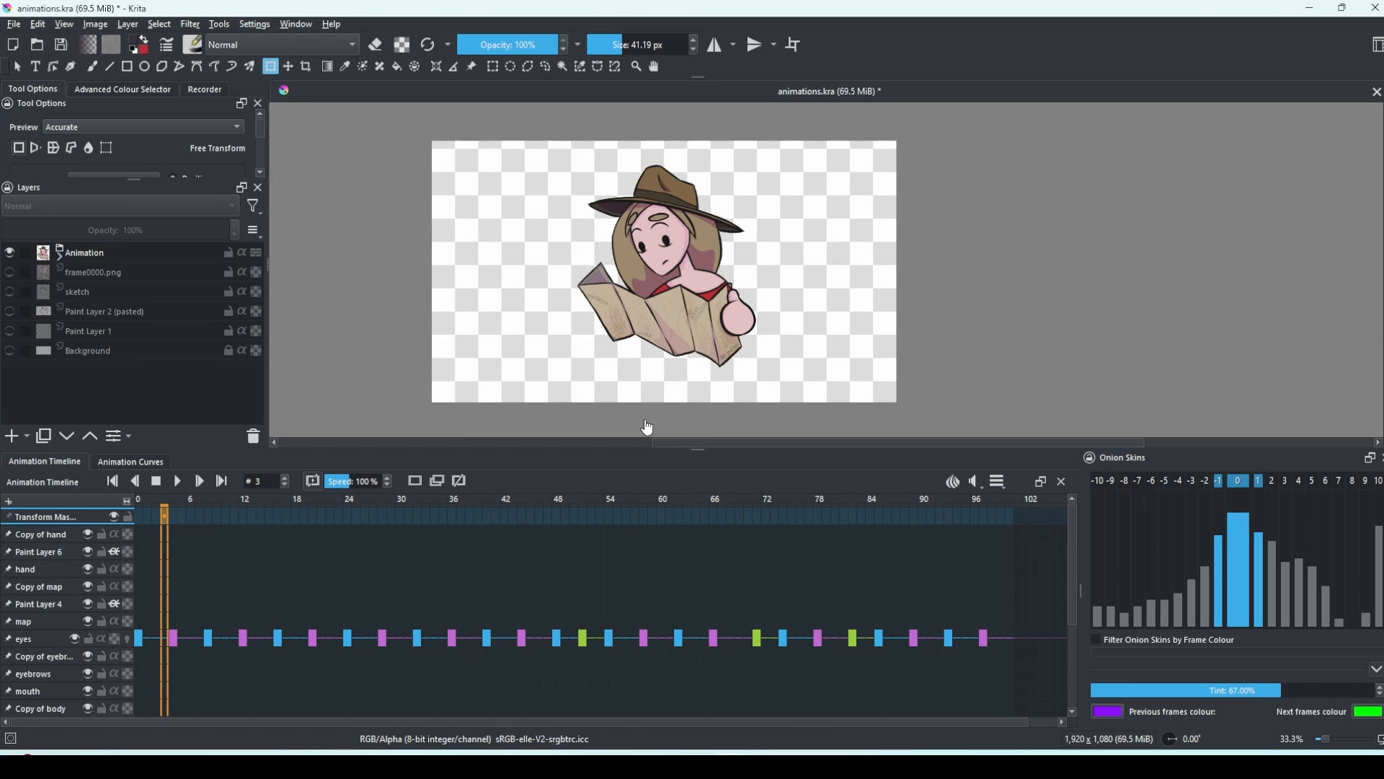
{"action": "left_click", "coordinate": [828, 499]}
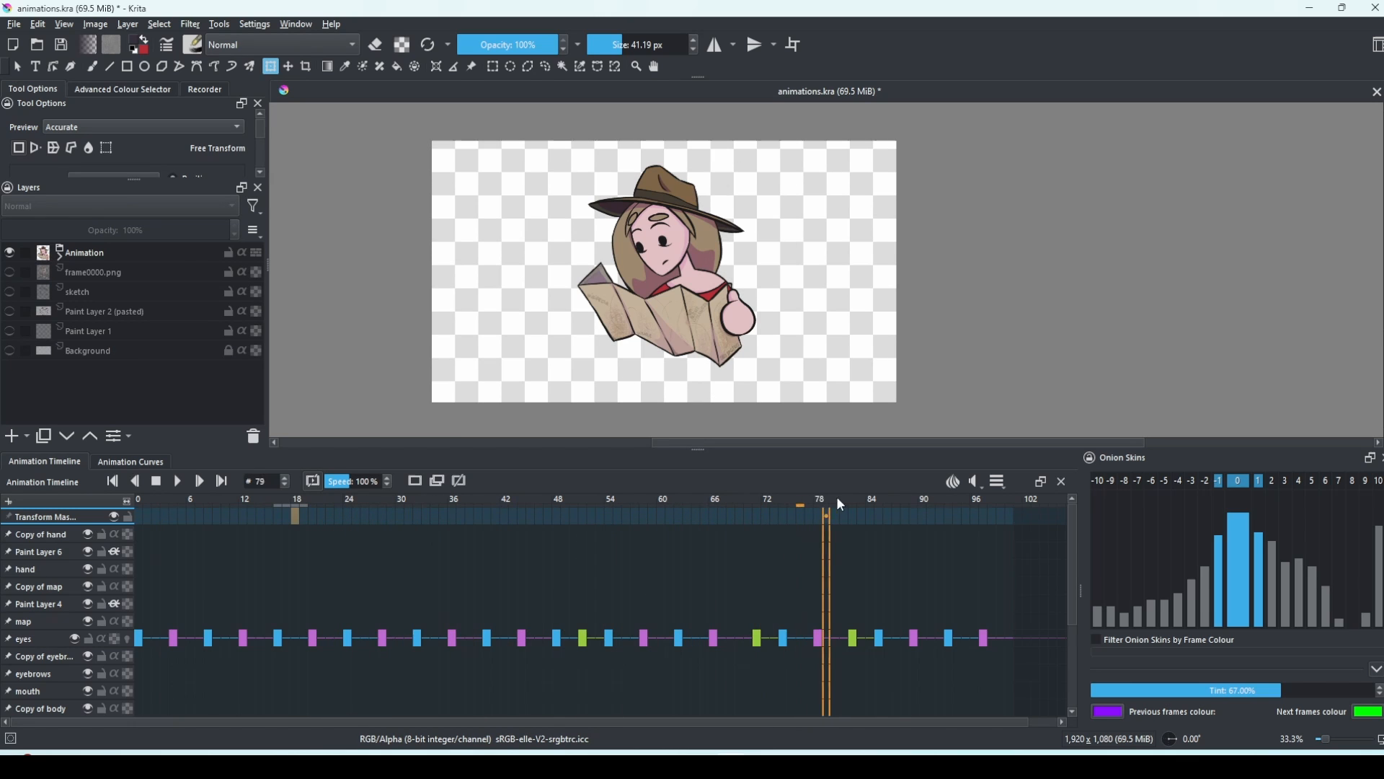
{"action": "left_click", "coordinate": [225, 499]}
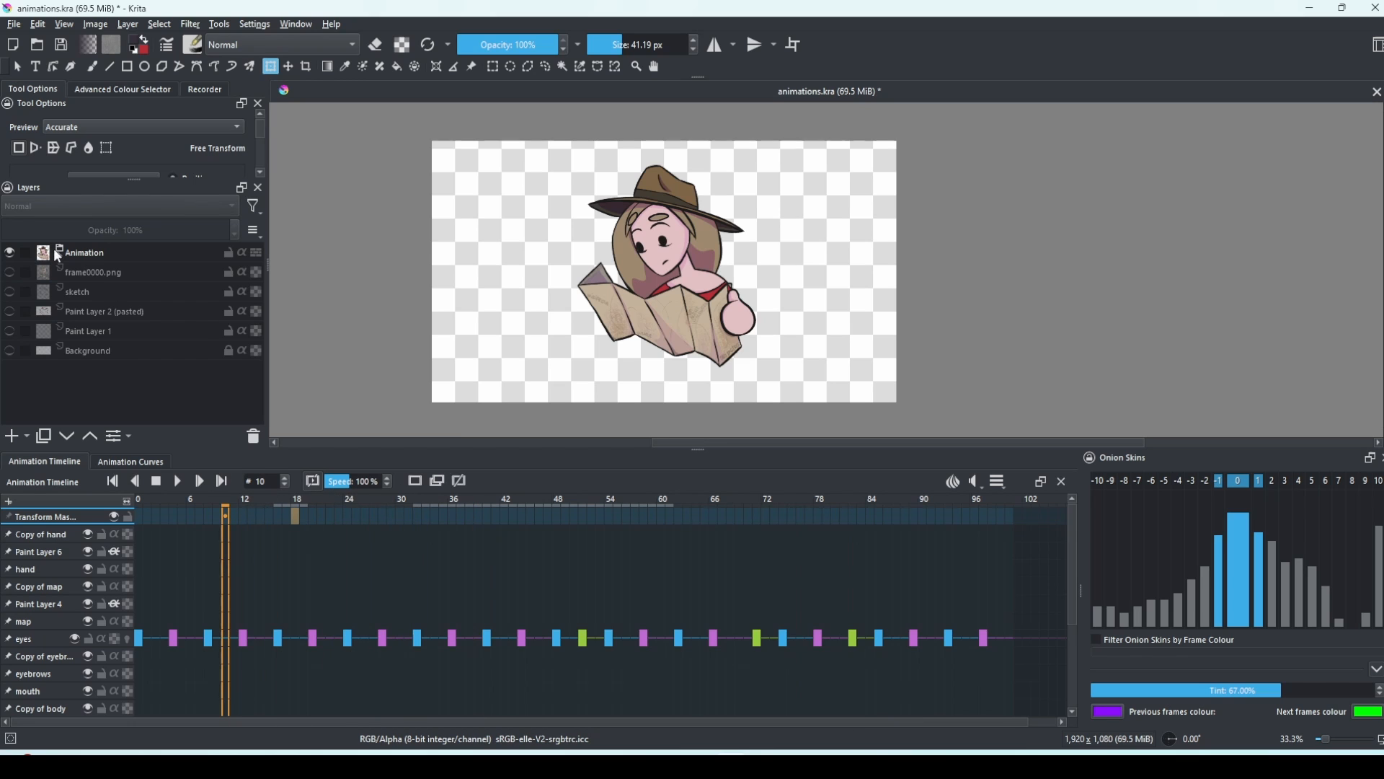
Toggle the map and Character layers to check them, leaving the Character visible
{"action": "left_click", "coordinate": [56, 252]}
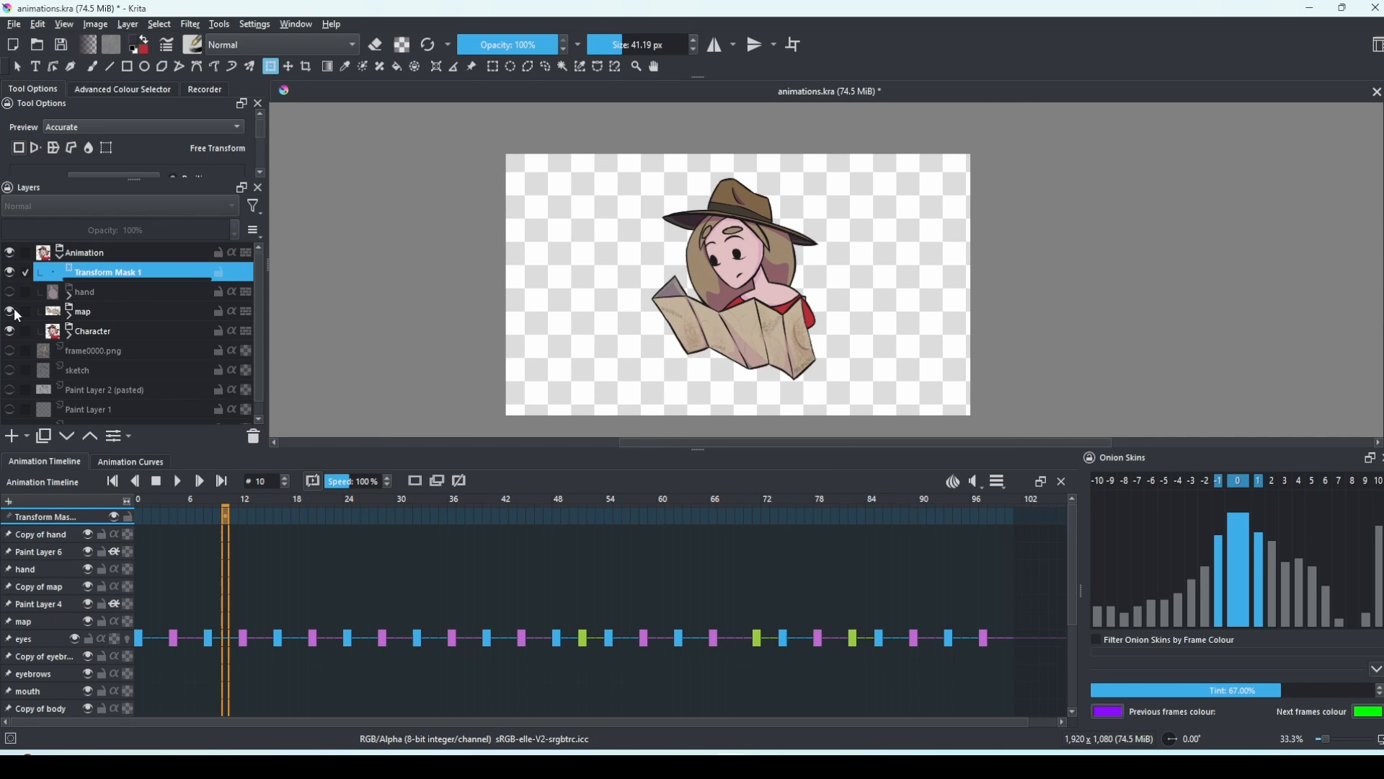
{"action": "left_click", "coordinate": [10, 311]}
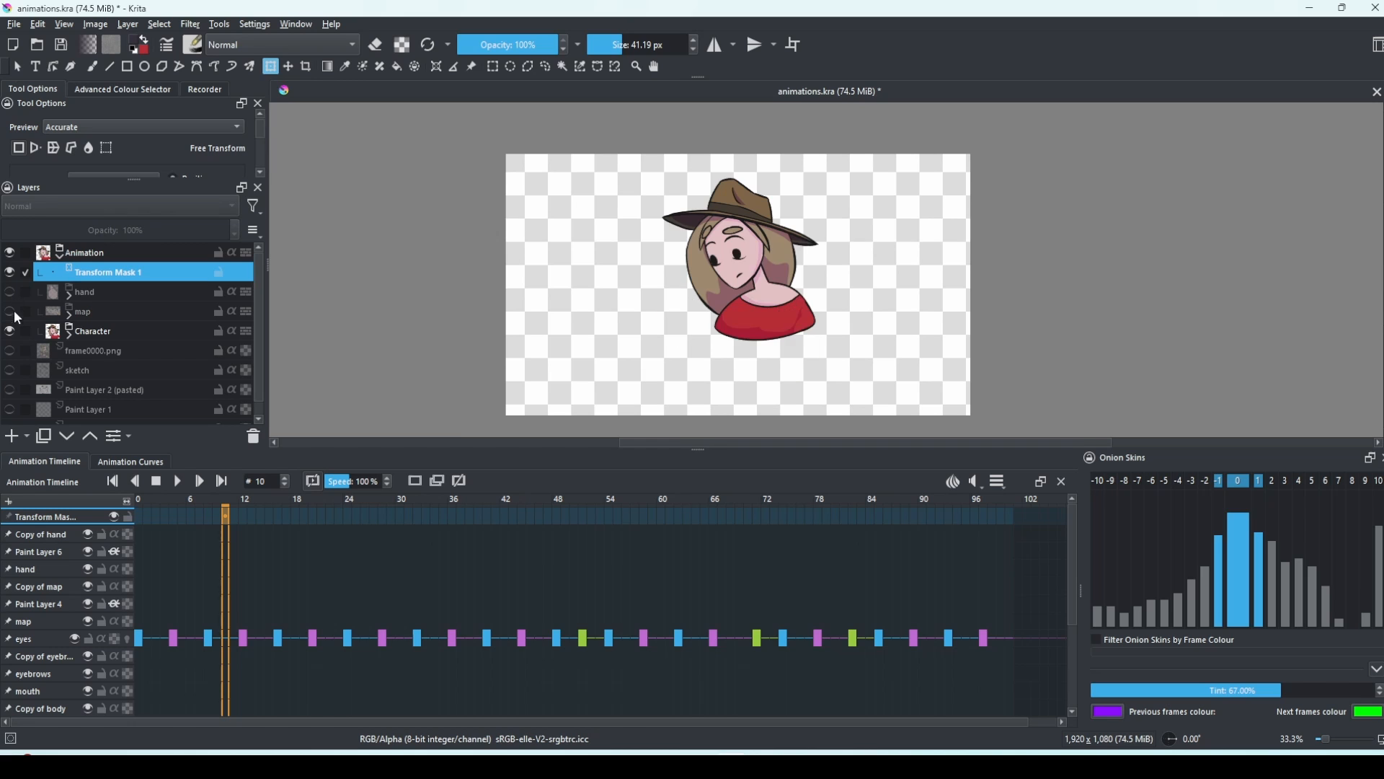
{"action": "left_click", "coordinate": [10, 293]}
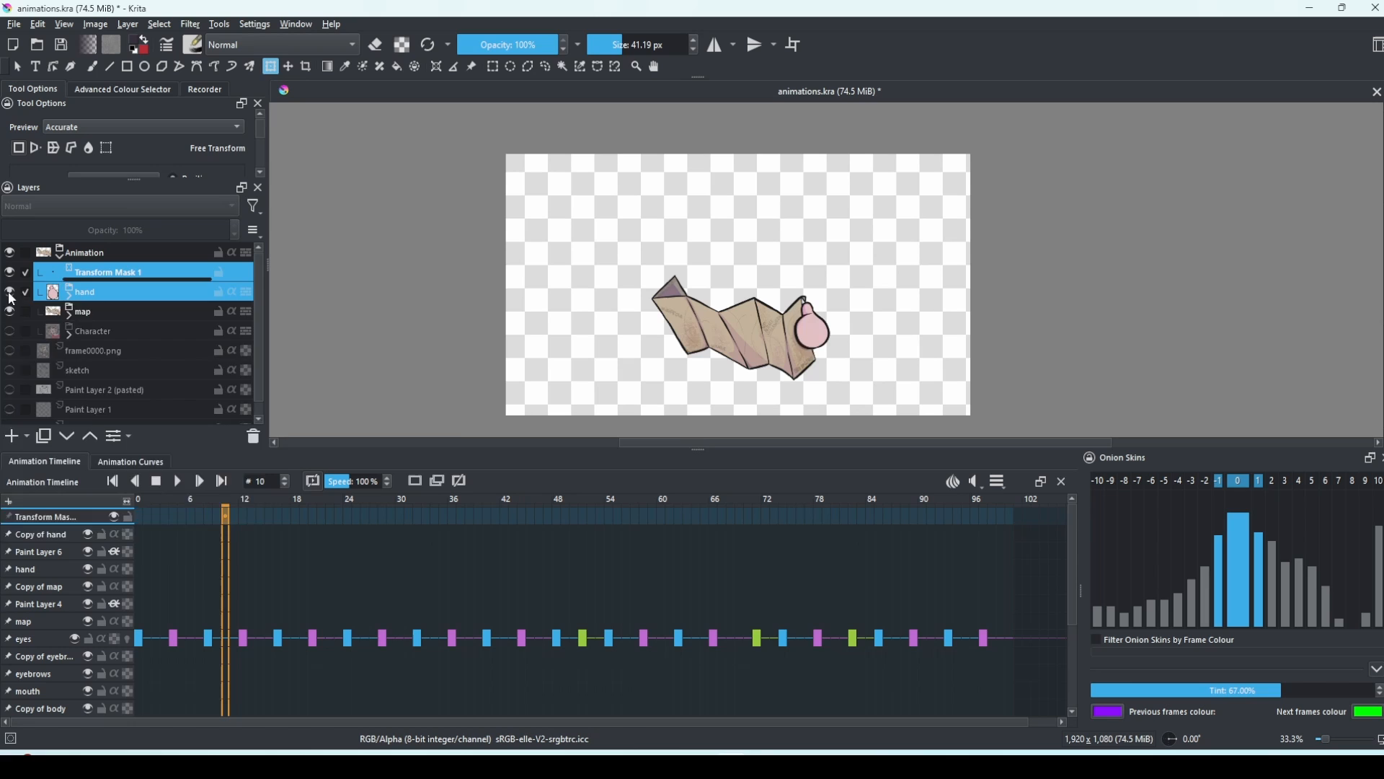
{"action": "left_click", "coordinate": [10, 312]}
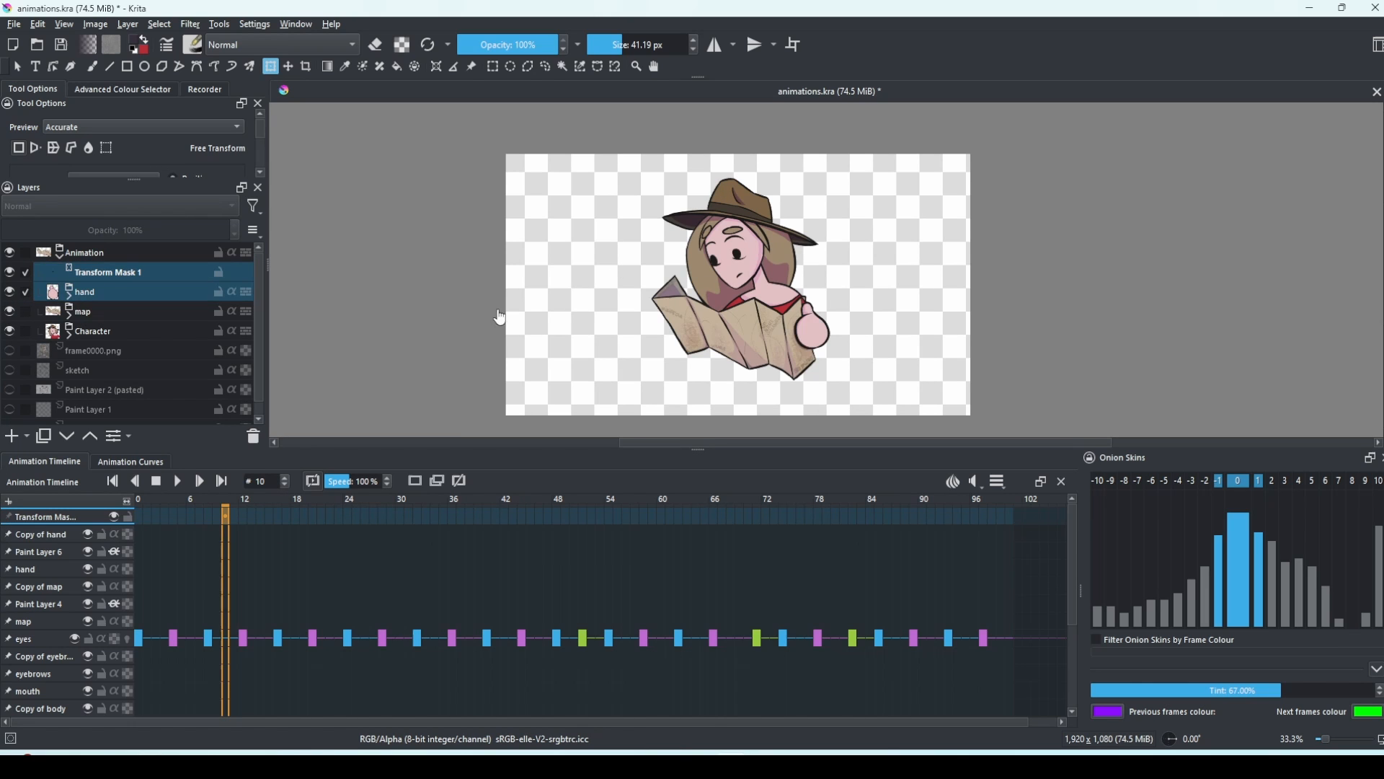
{"action": "left_click", "coordinate": [13, 25]}
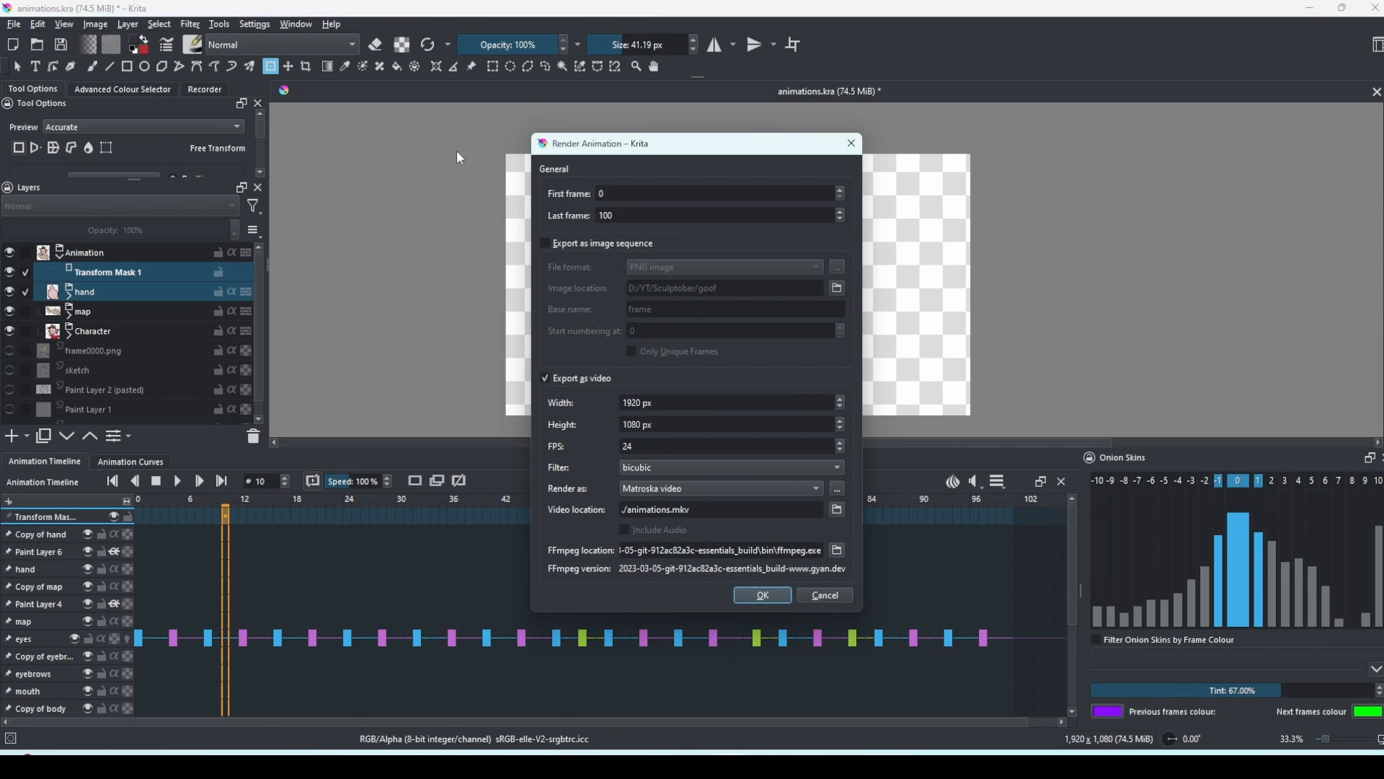
{"action": "mouse_move", "coordinate": [579, 384]}
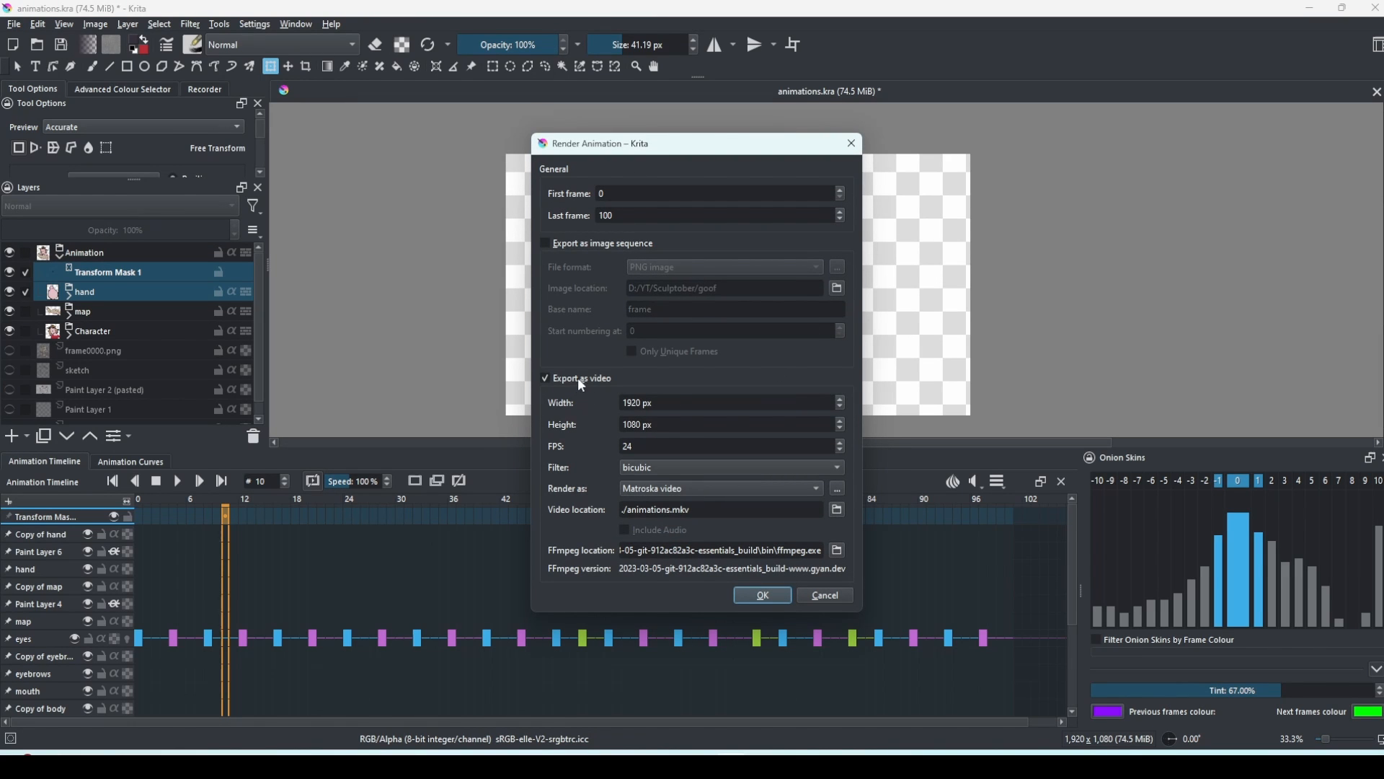
Export as a PNG image sequence instead of video, with base name CharcterLookingAtAMap
{"action": "left_click", "coordinate": [545, 244]}
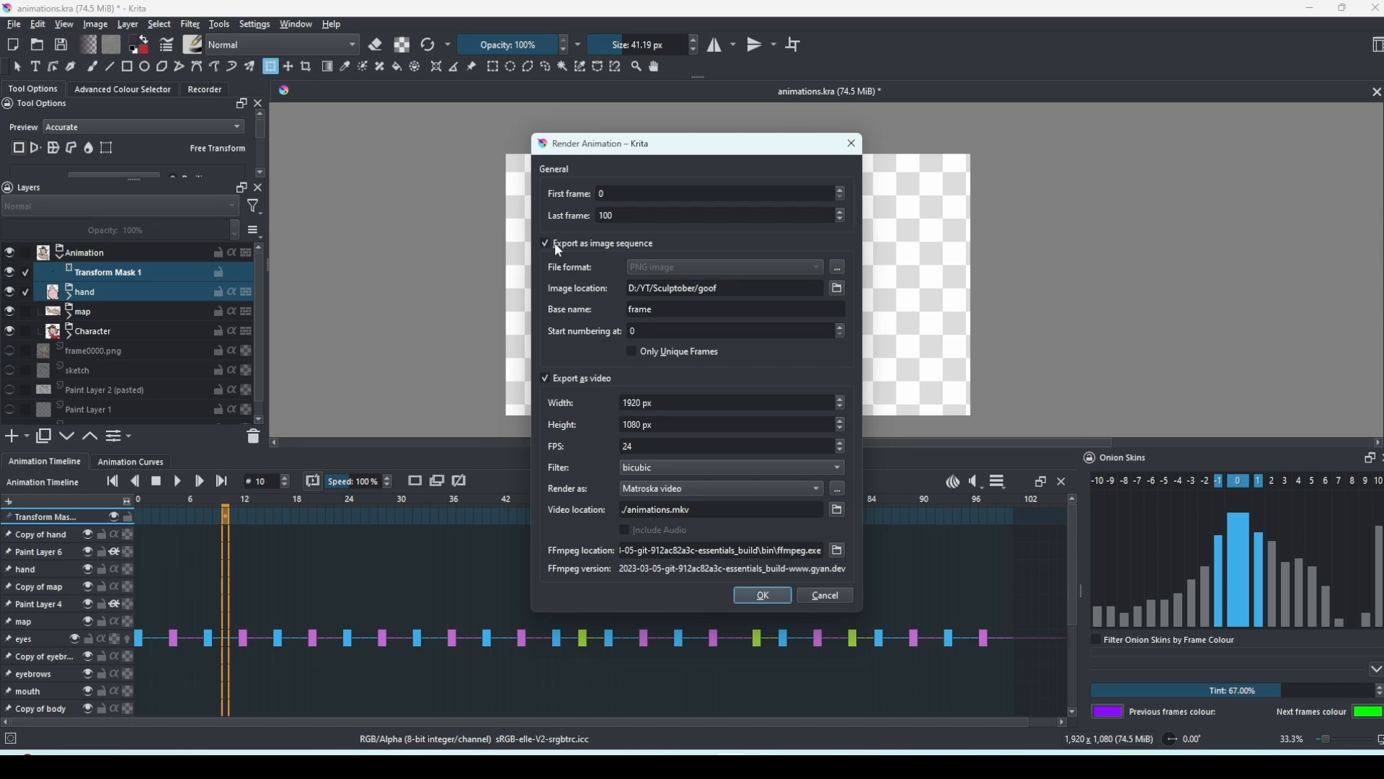
{"action": "left_click", "coordinate": [545, 377]}
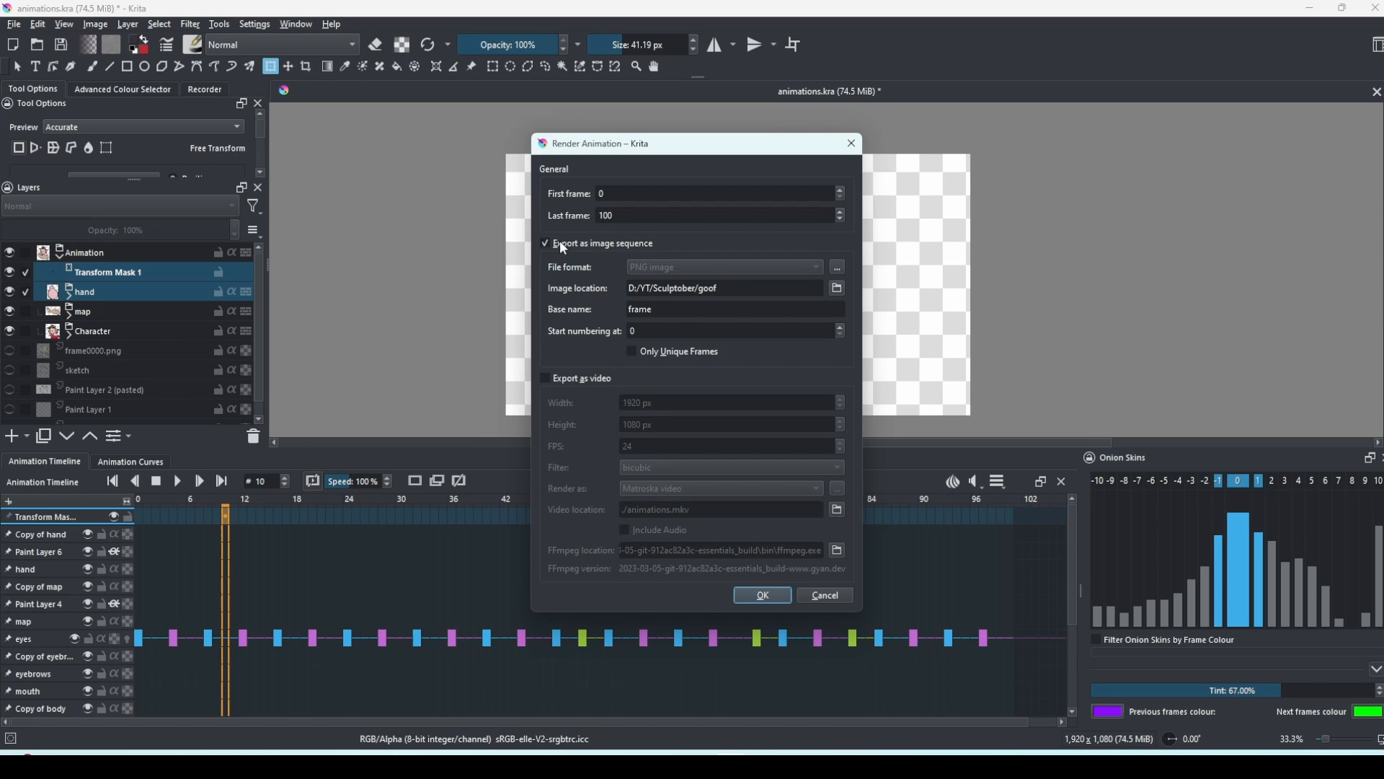
{"action": "mouse_move", "coordinate": [597, 307]}
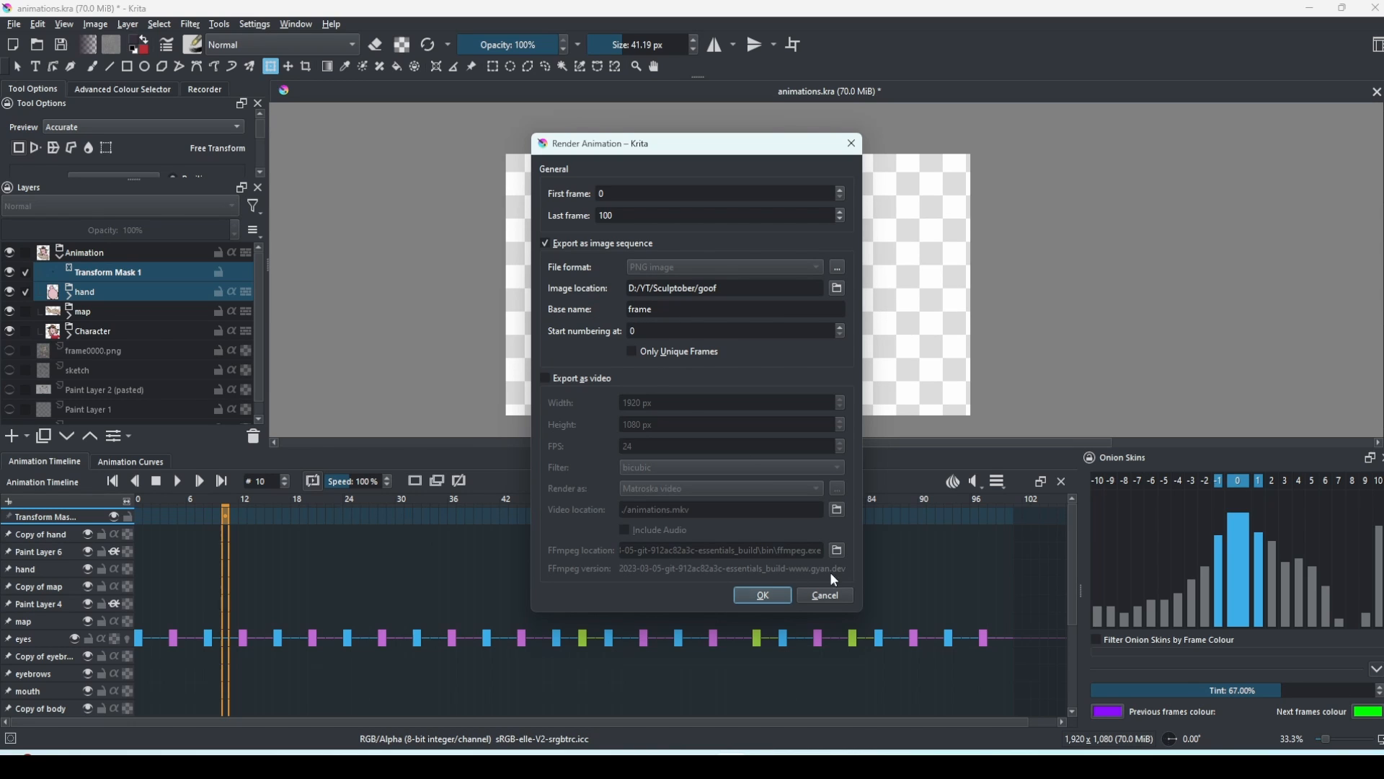
{"action": "mouse_move", "coordinate": [829, 299]}
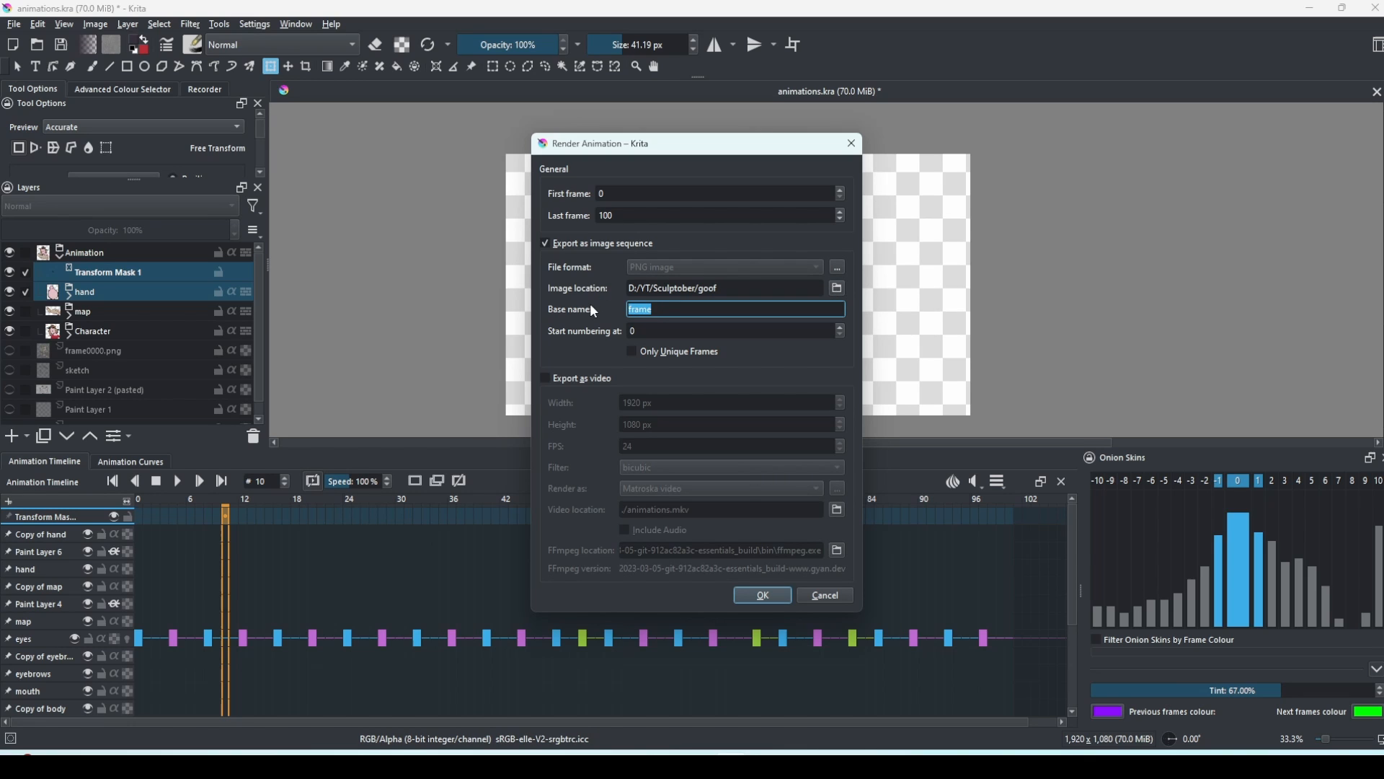
{"action": "type", "text": "charcter"}
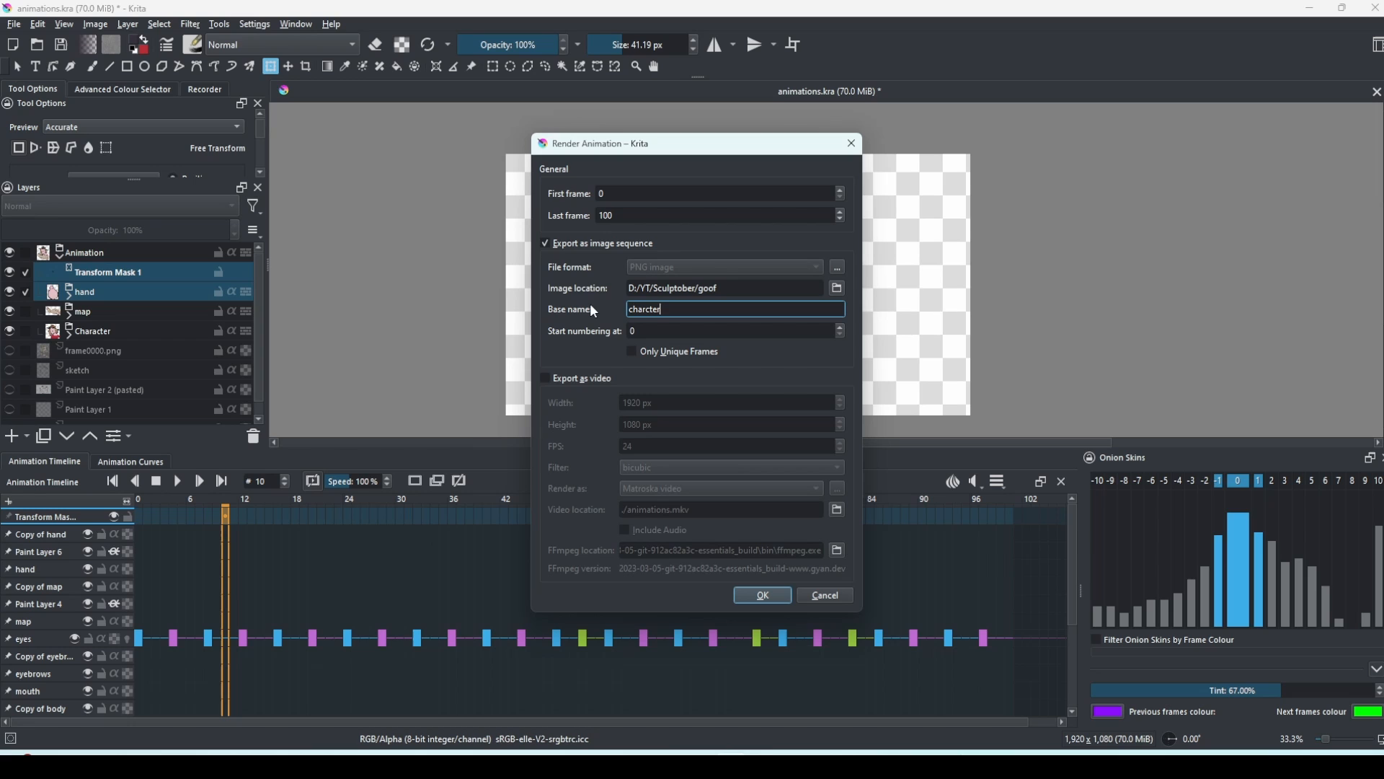
{"action": "type", "text": "LookingAt"}
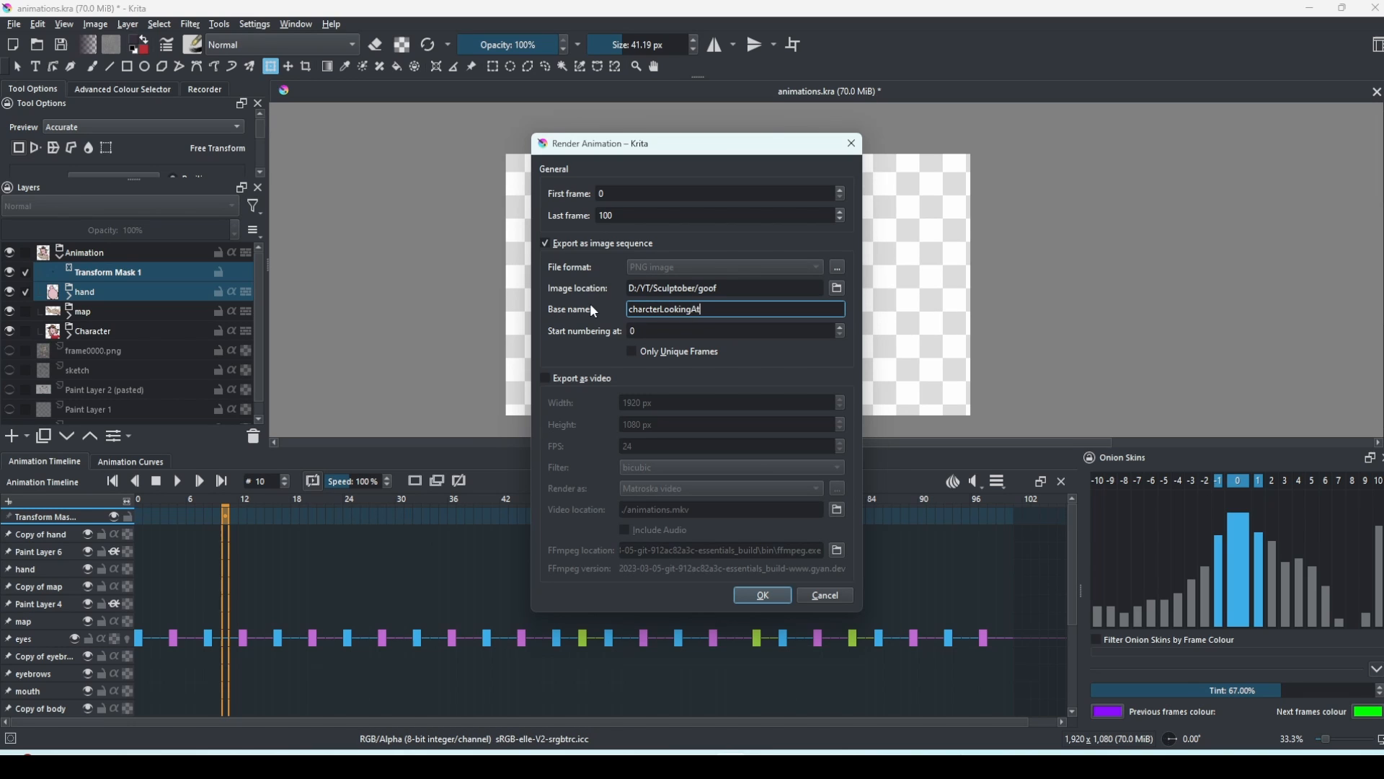
{"action": "type", "text": "AM"}
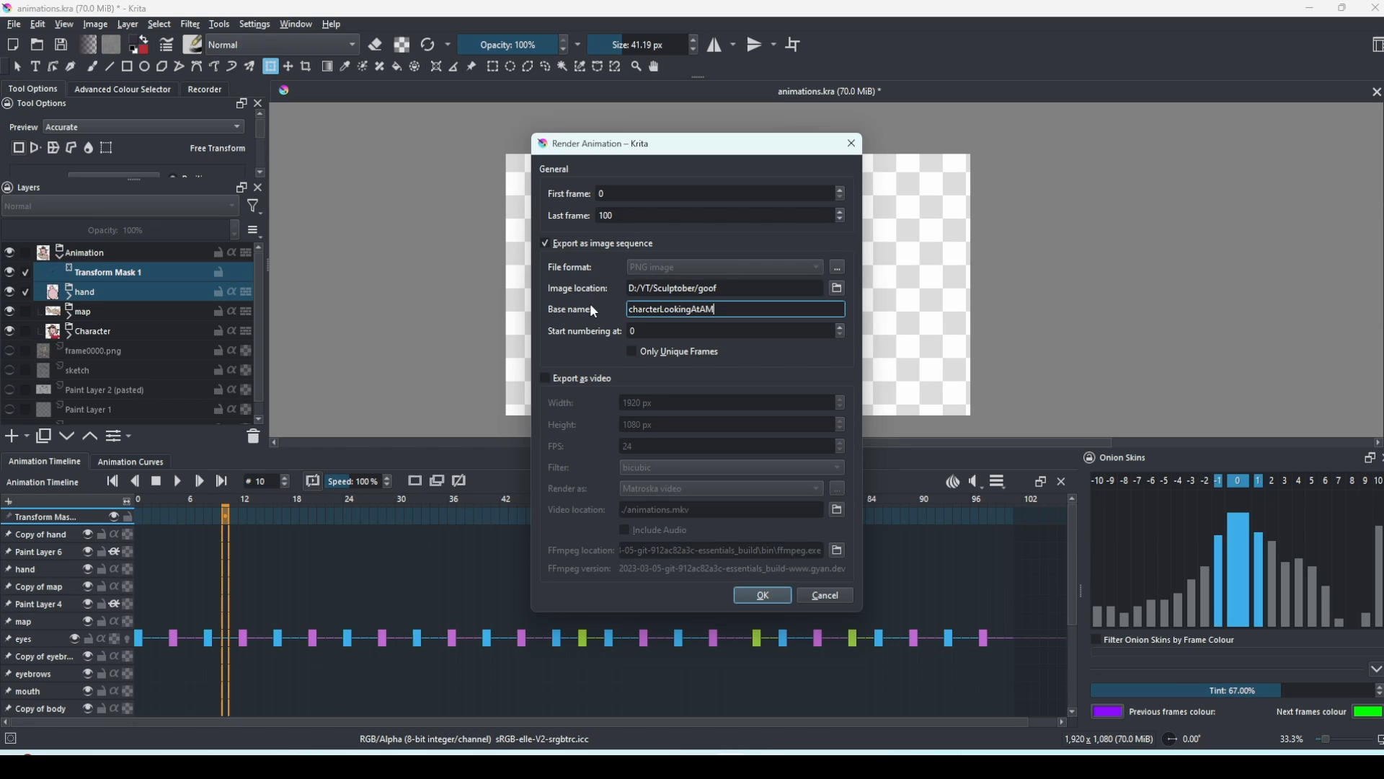
{"action": "type", "text": "ap"}
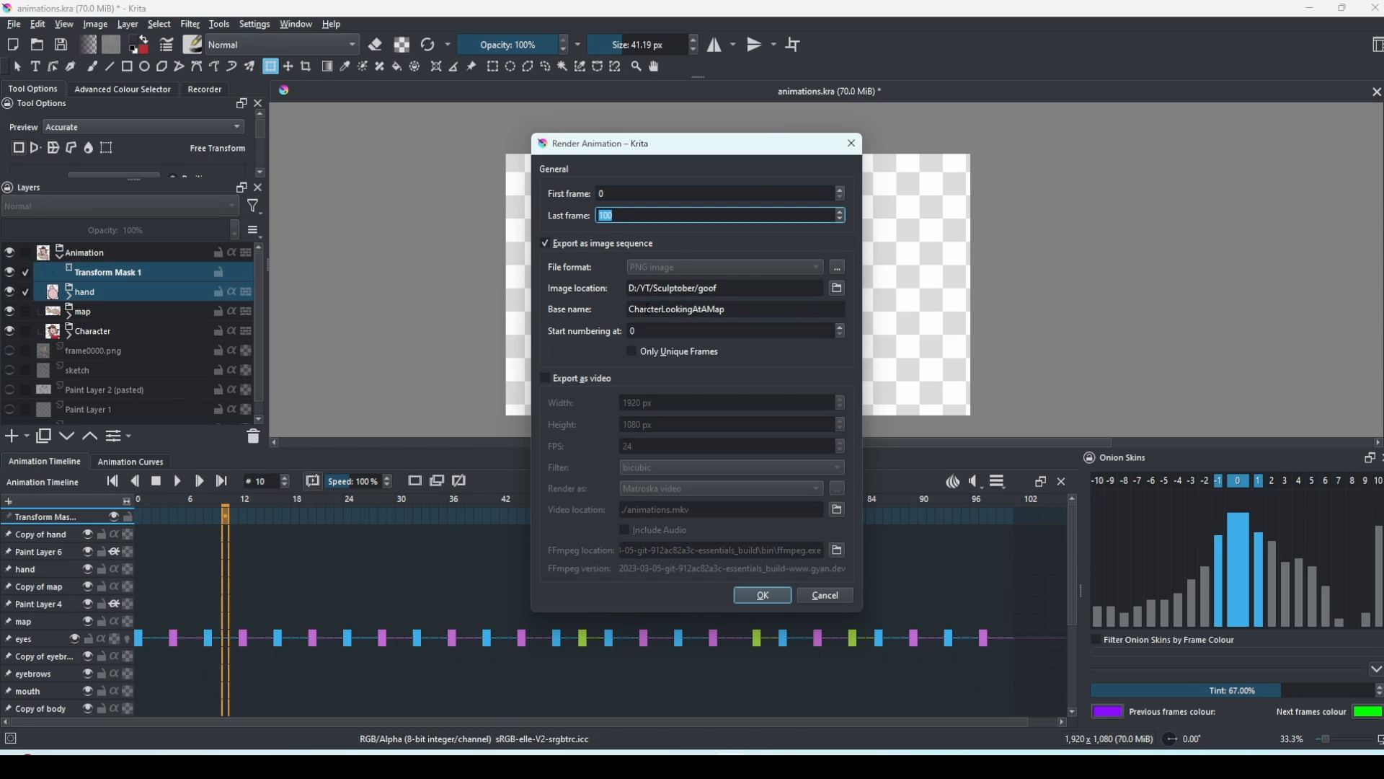
{"action": "left_click", "coordinate": [835, 289]}
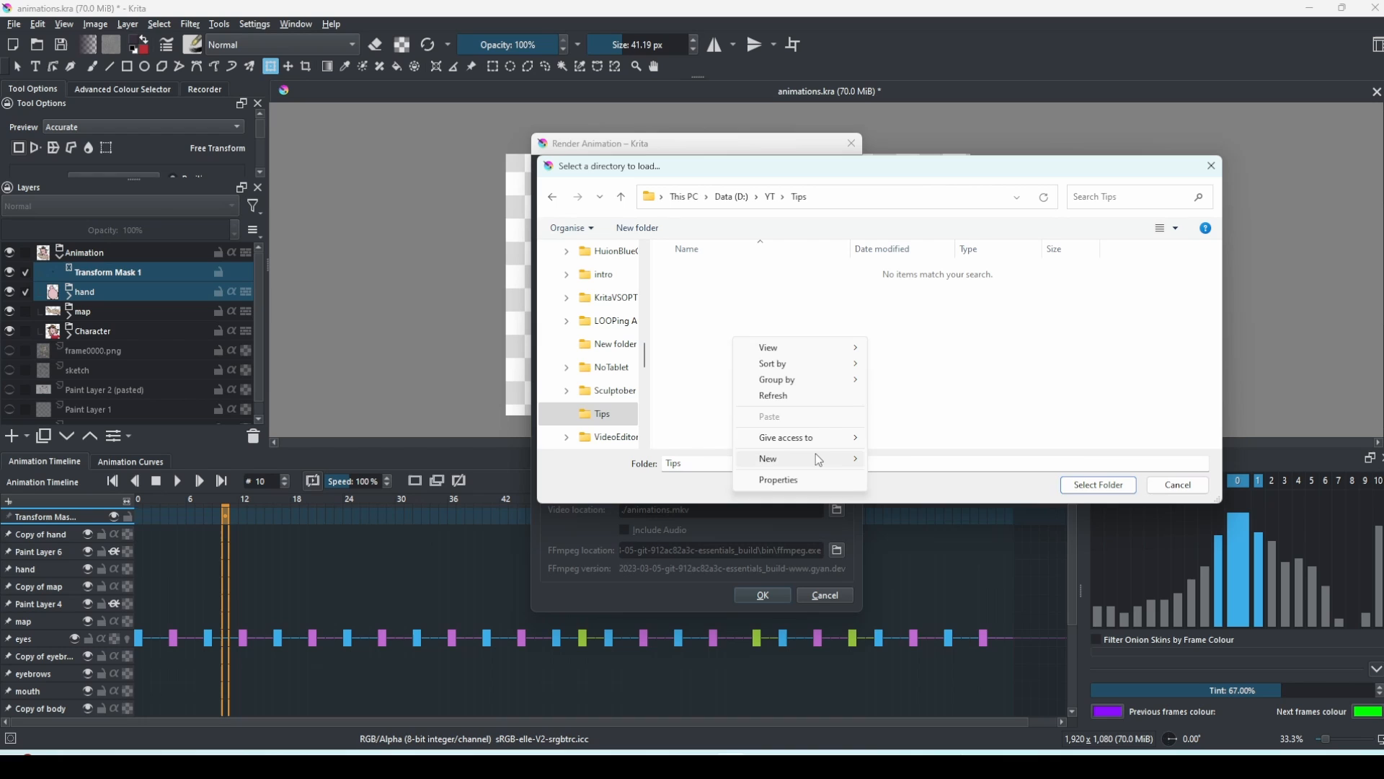
Create a CharacterPNGs folder inside Tips, select it as output and start rendering
{"action": "left_click", "coordinate": [767, 458]}
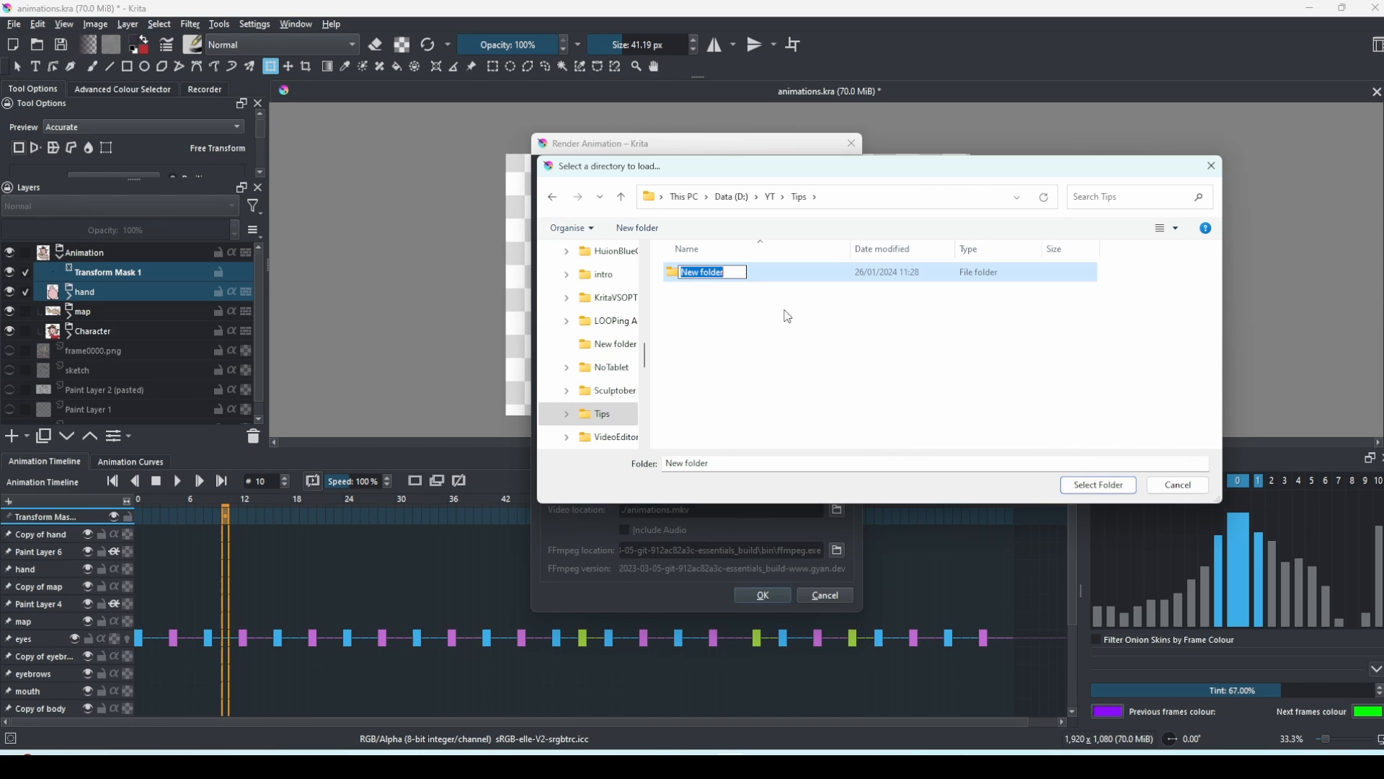
{"action": "type", "text": "CharacterP"}
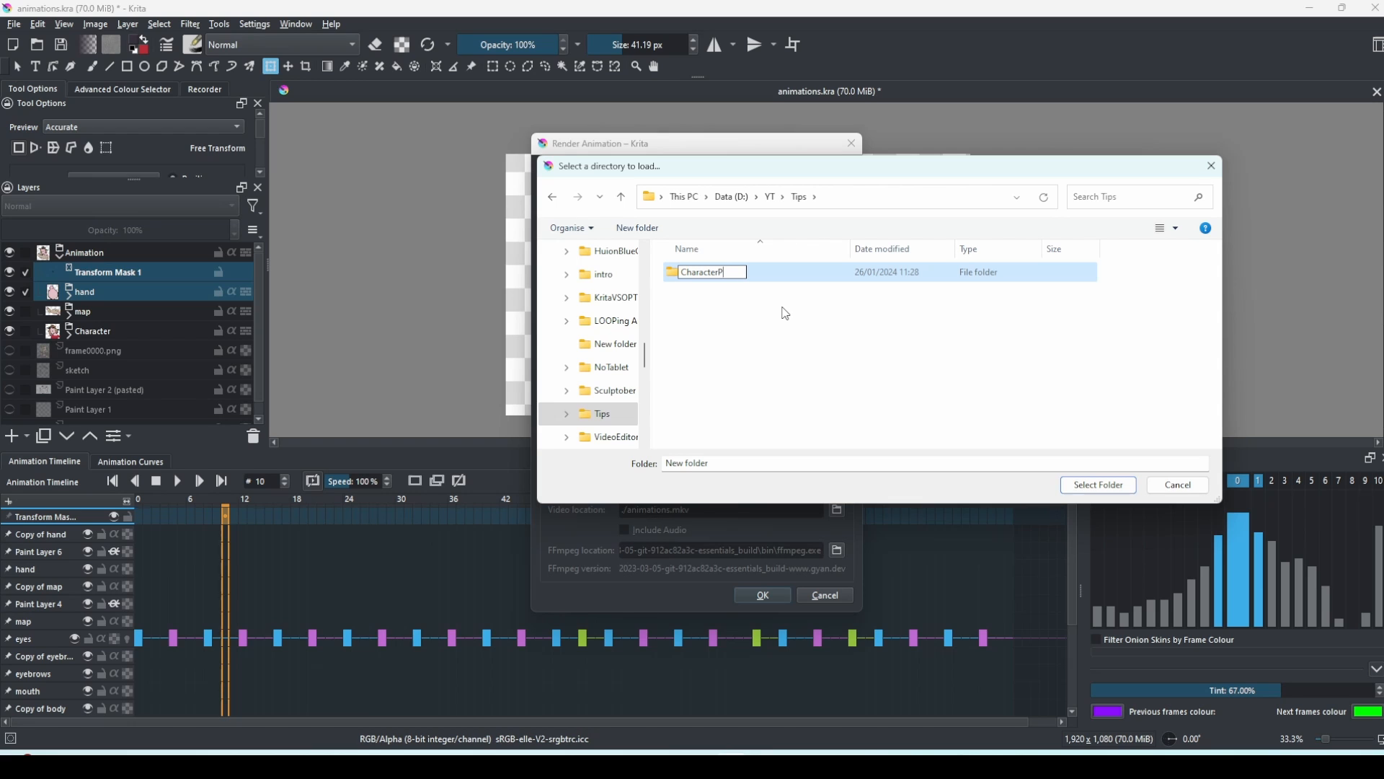
{"action": "type", "text": "NGs"}
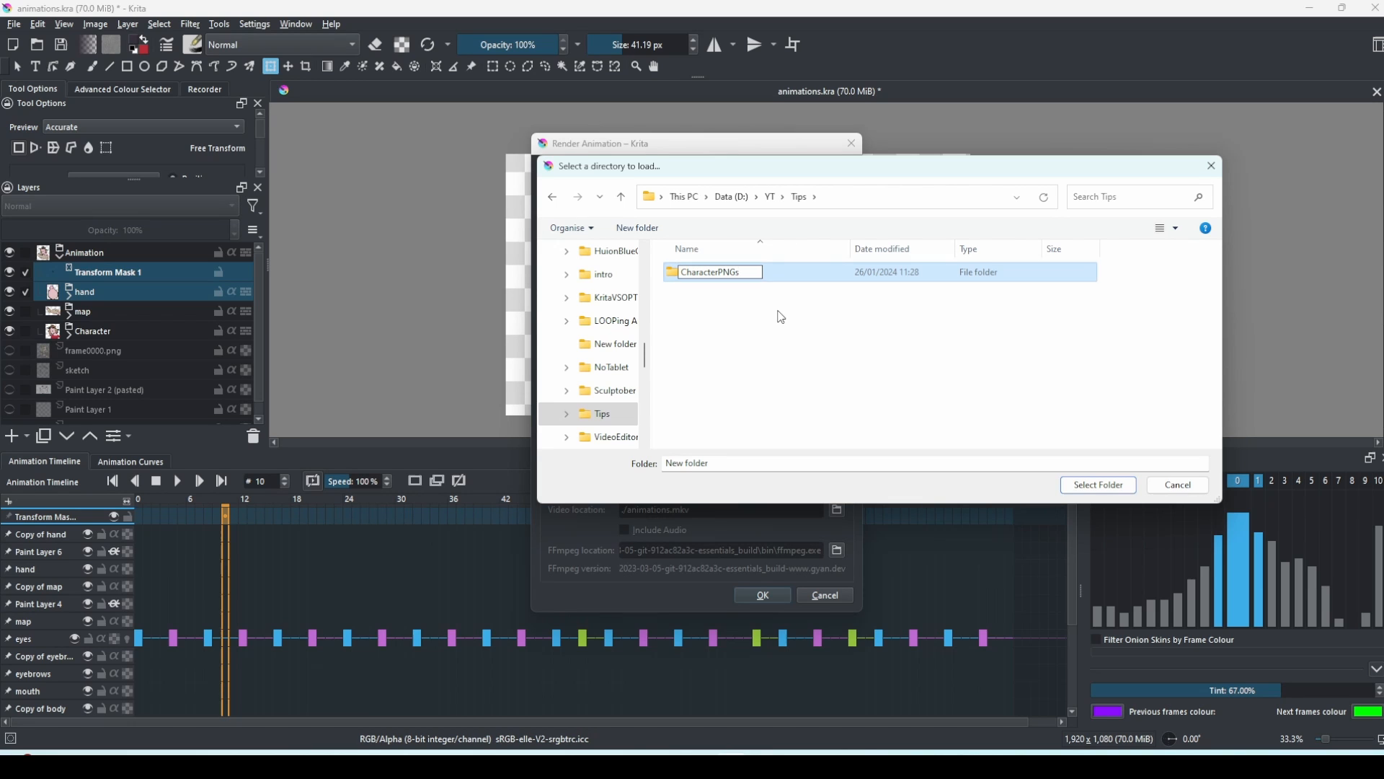
{"action": "double_click", "coordinate": [715, 271]}
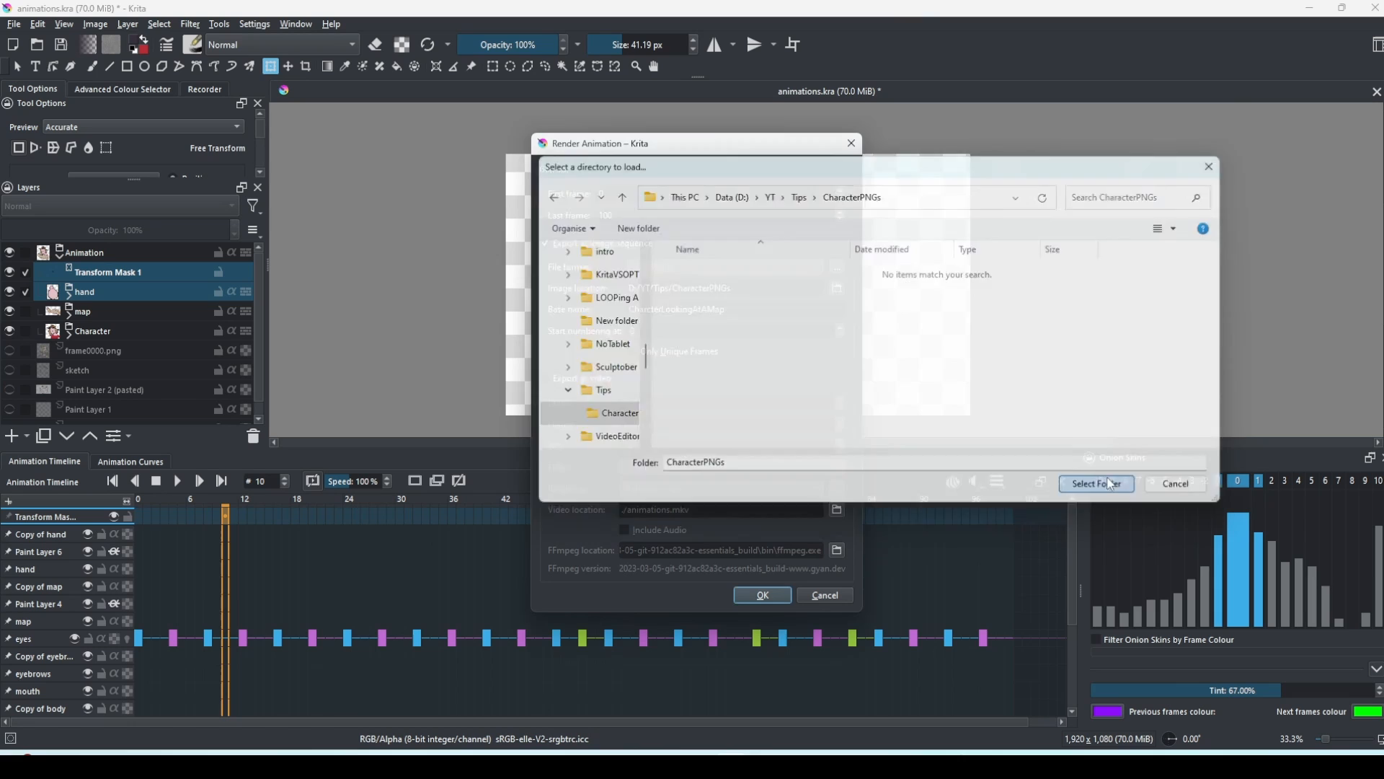
{"action": "left_click", "coordinate": [1094, 485]}
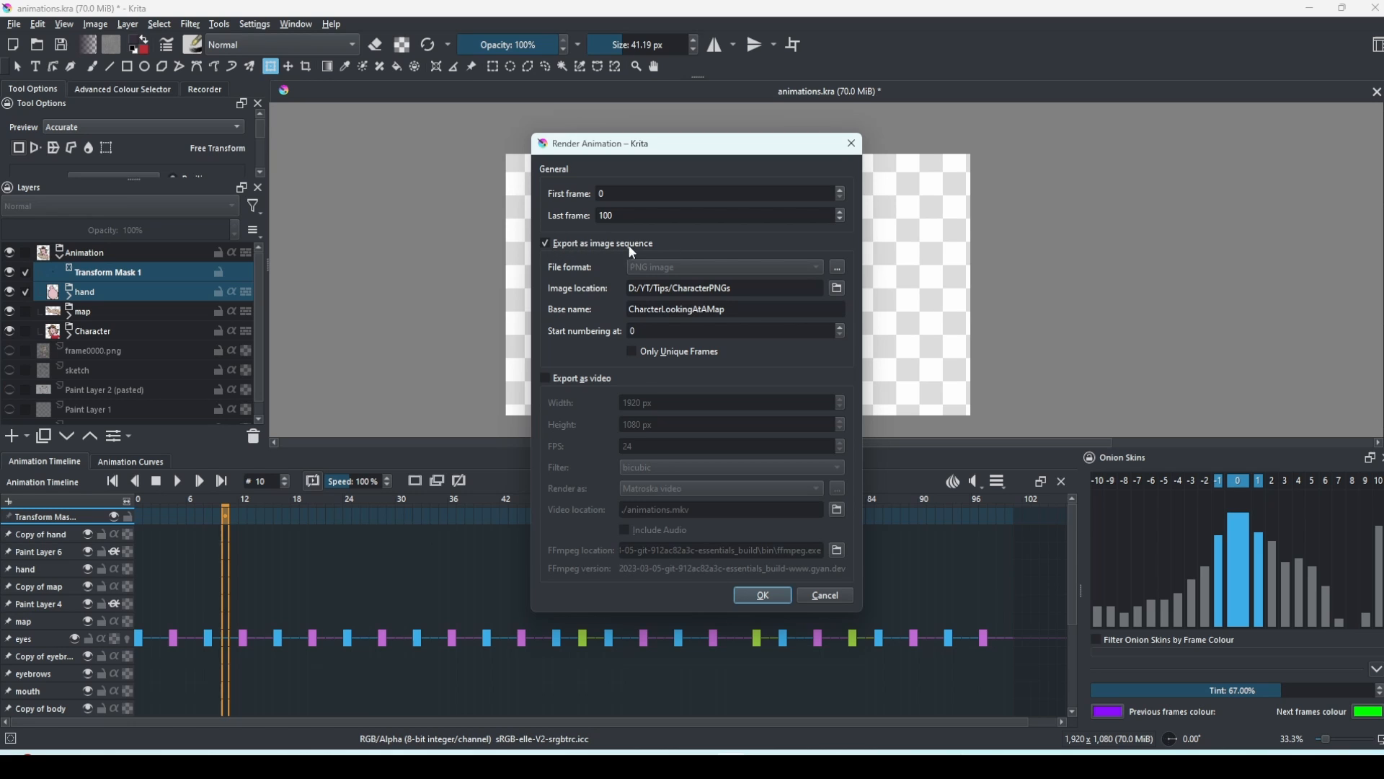
{"action": "left_click", "coordinate": [762, 594]}
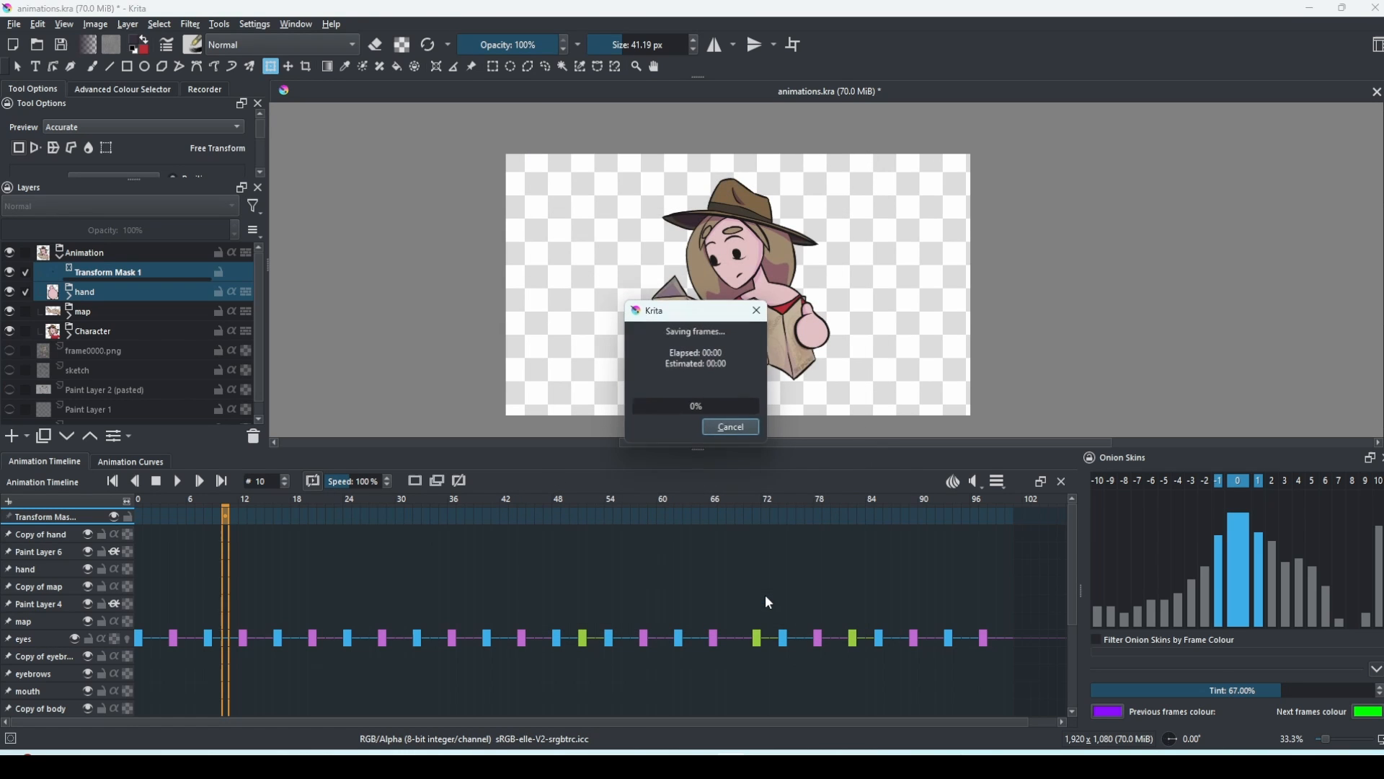